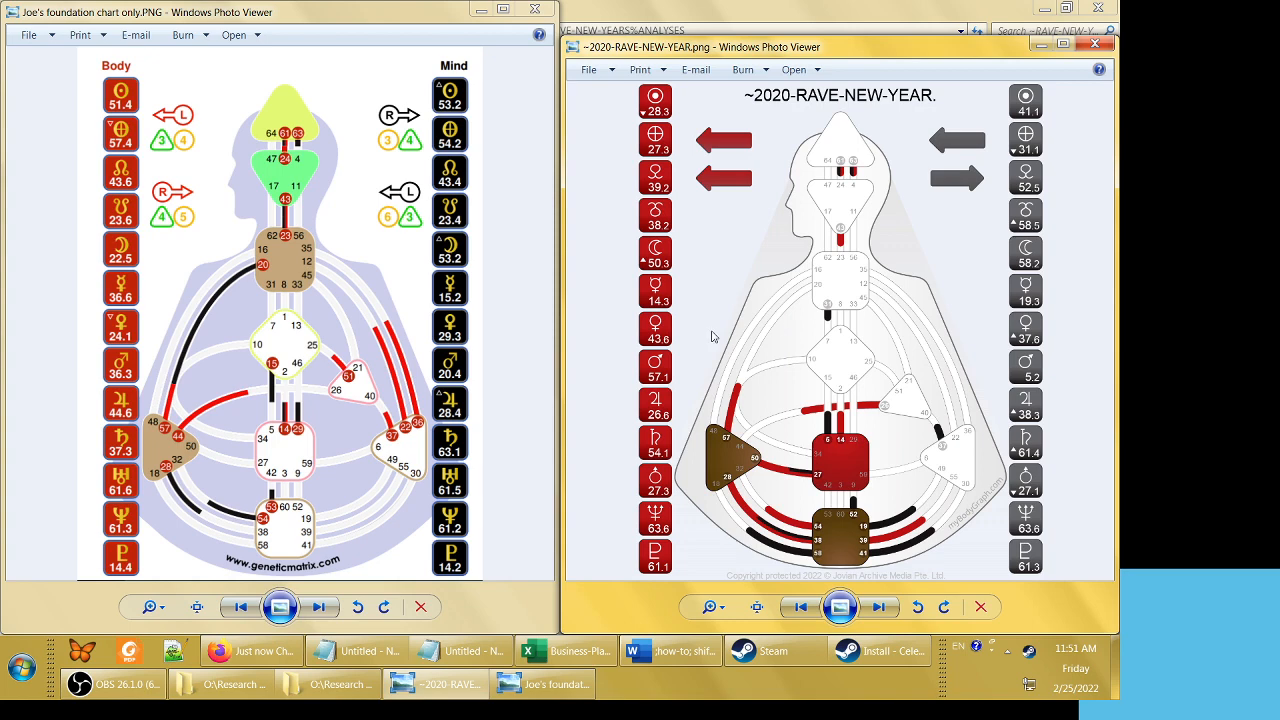
pyautogui.moveTo(564, 462)
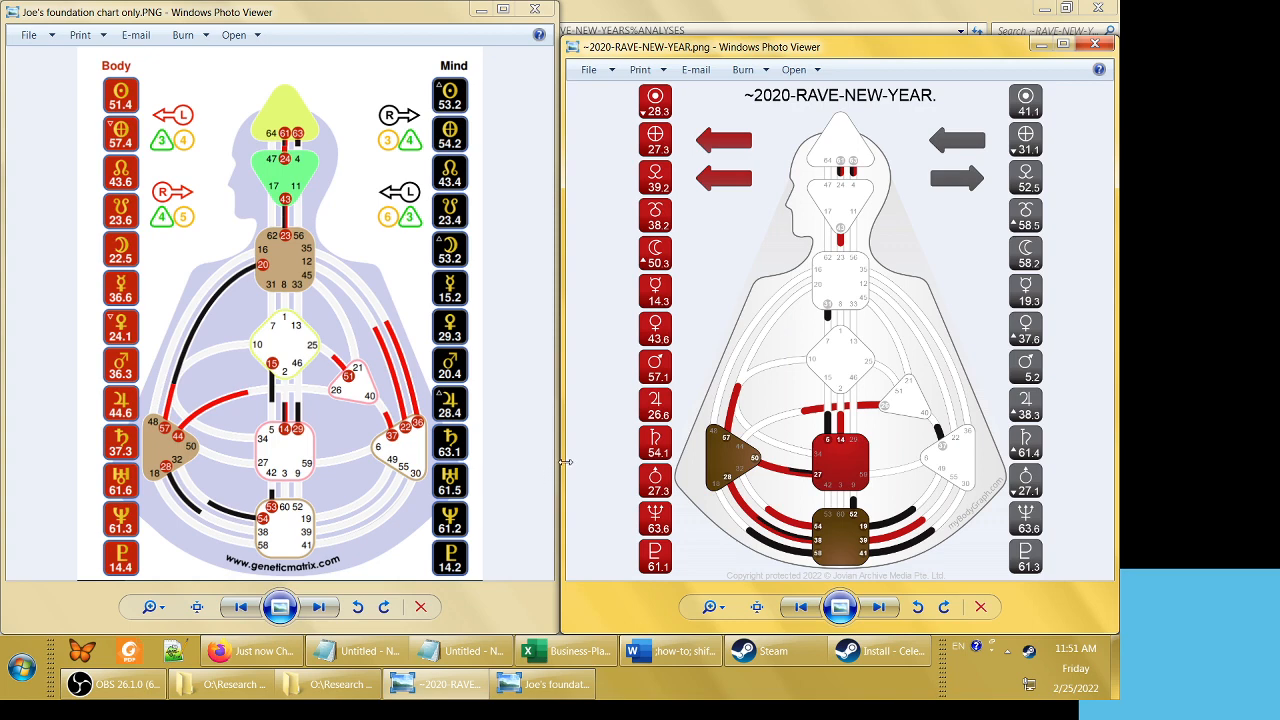
pyautogui.moveTo(612, 136)
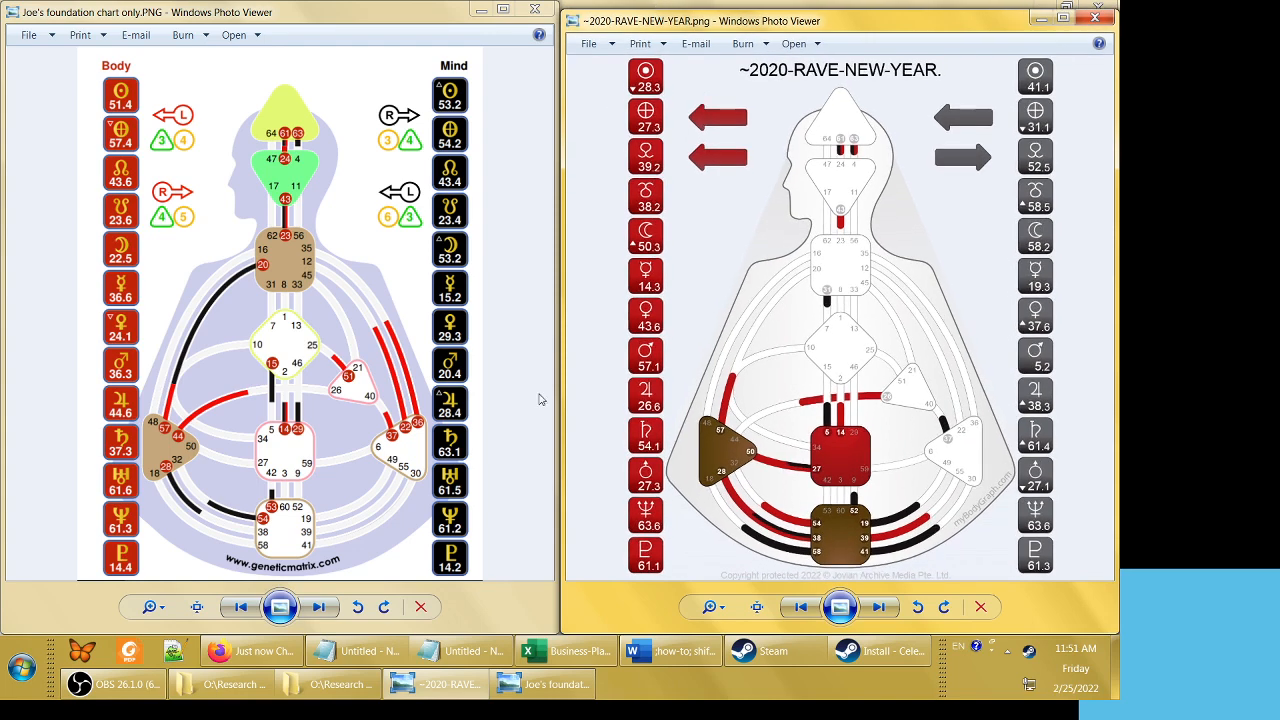
# Show the Just Now transit chart's head centres with the current planetary gate positions
pyautogui.click(252, 652)
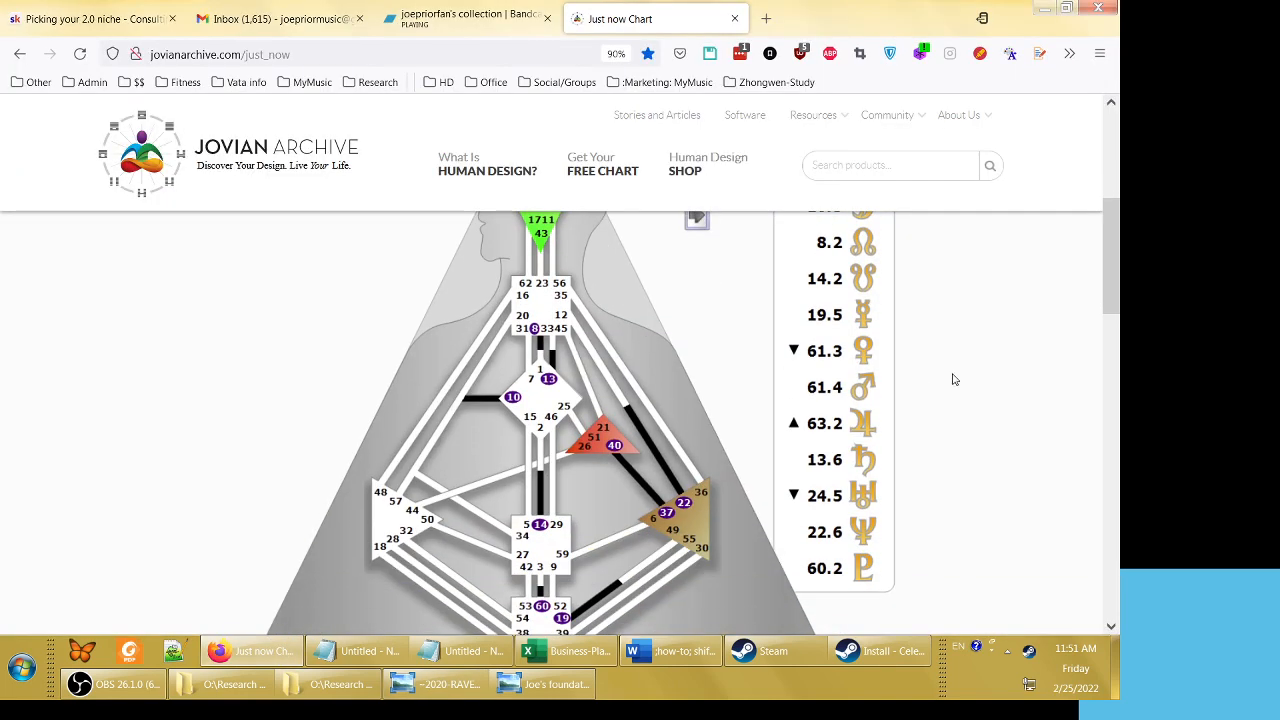
pyautogui.scroll(-3)
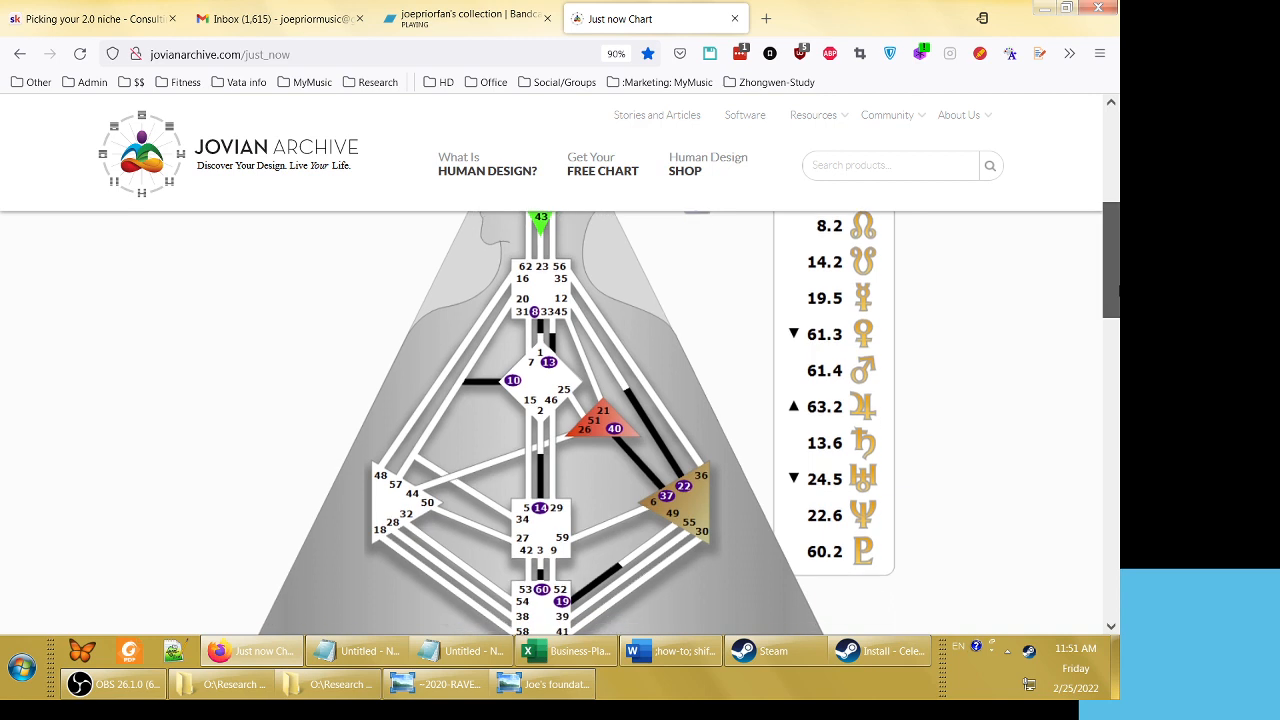
pyautogui.moveTo(648, 510)
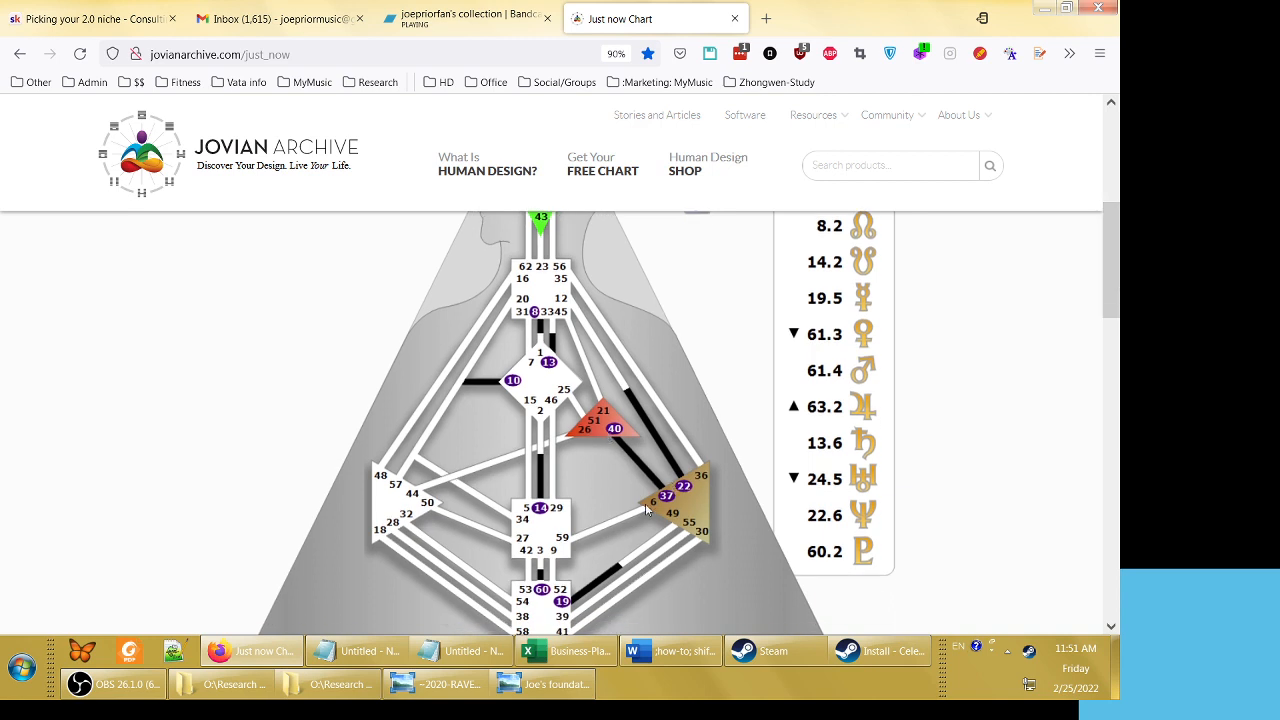
pyautogui.scroll(3)
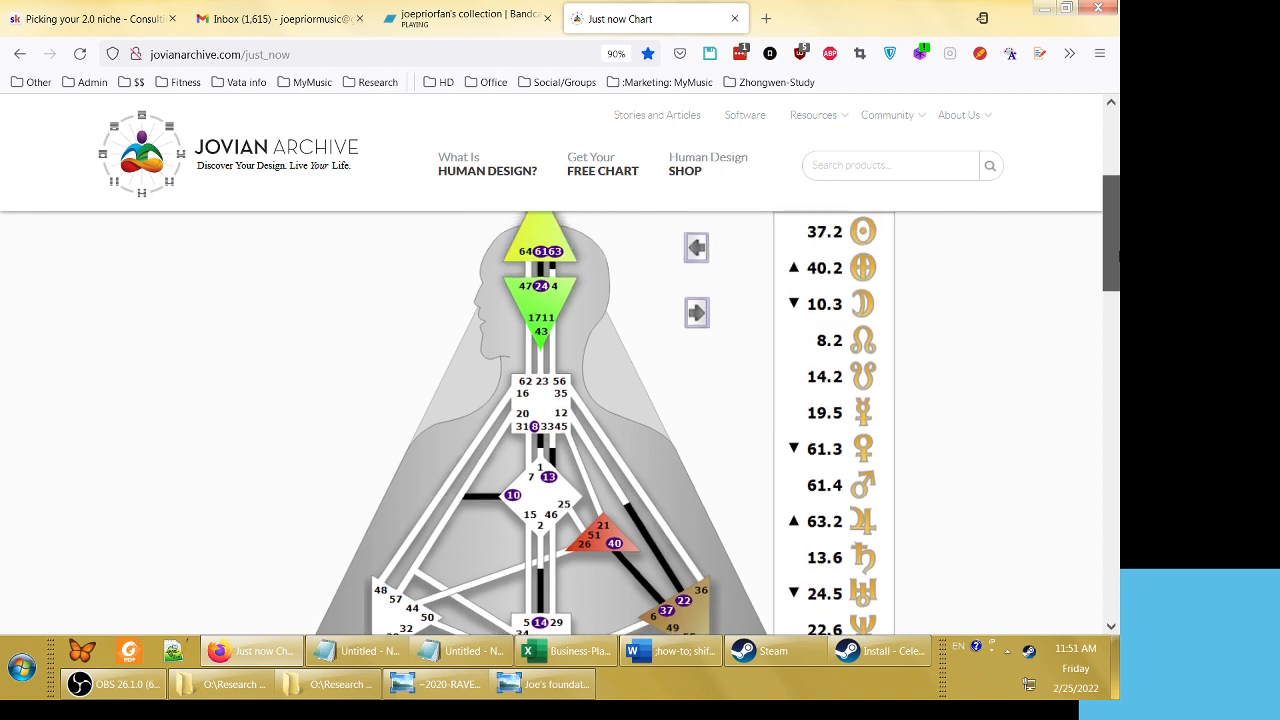
pyautogui.scroll(-3)
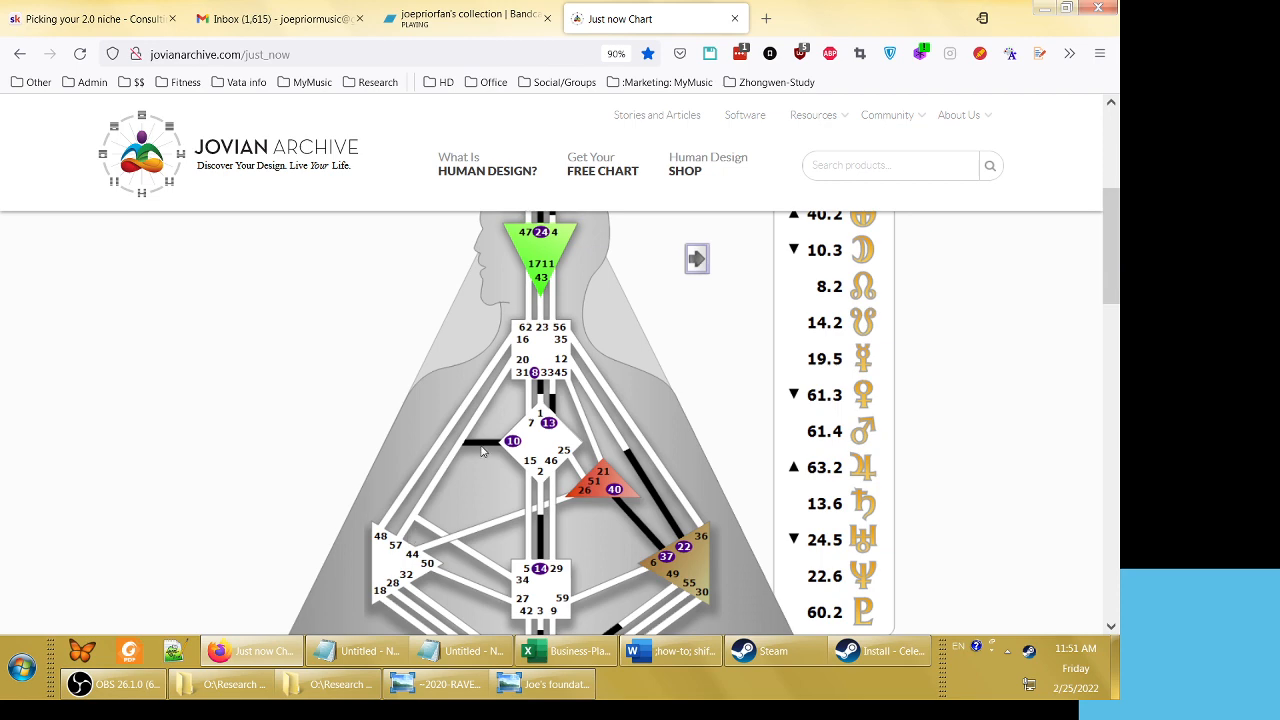
pyautogui.moveTo(512, 666)
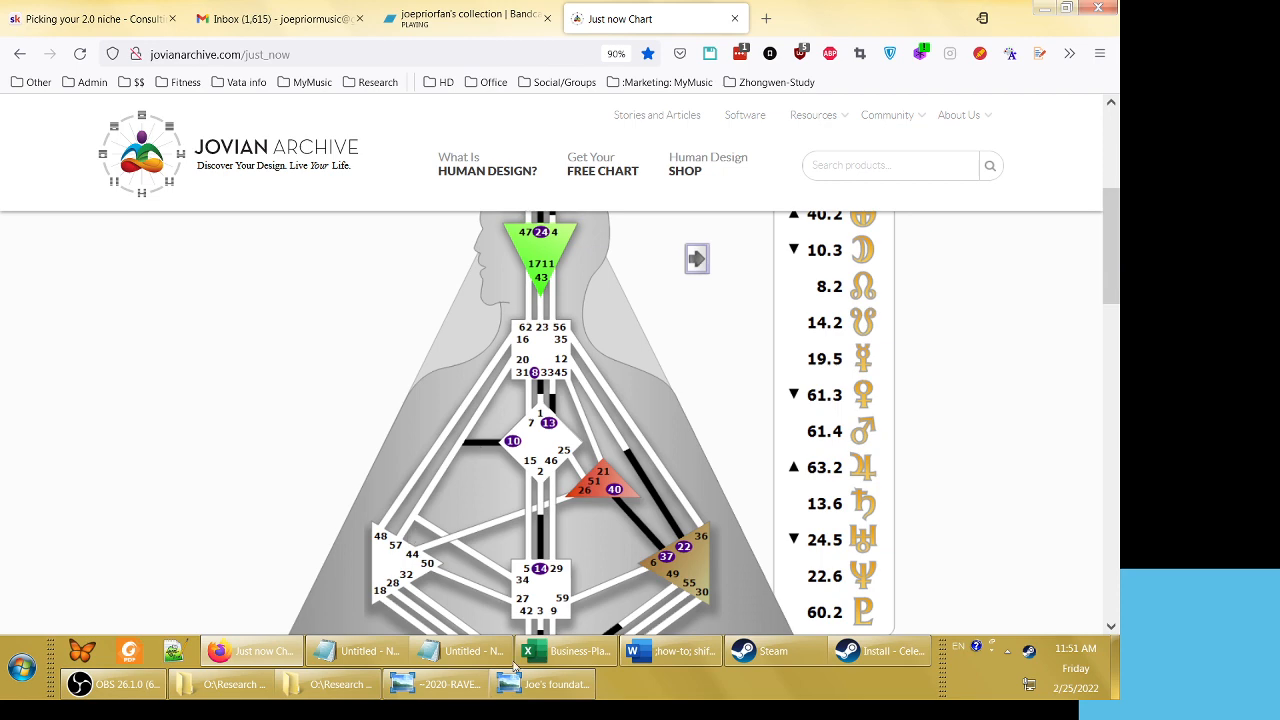
# Bring the foundation chart and 2020 Rave New Year chart back to the front
pyautogui.click(556, 684)
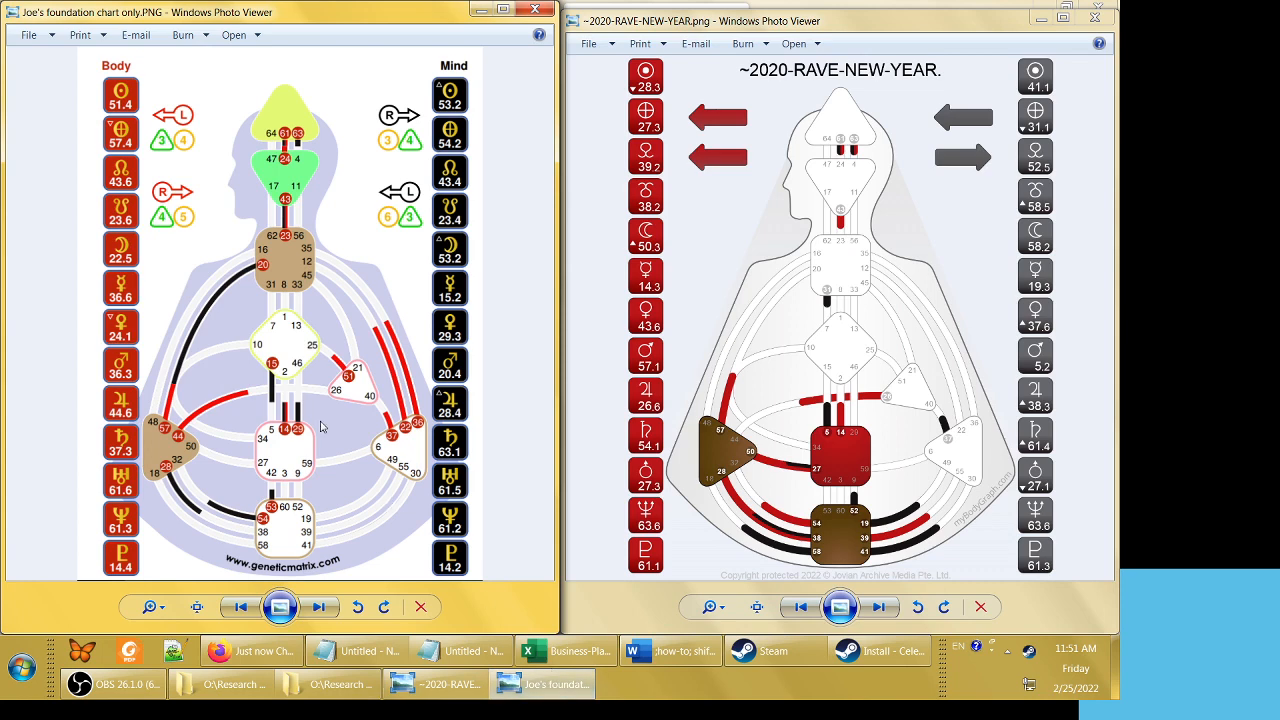
pyautogui.moveTo(164, 438)
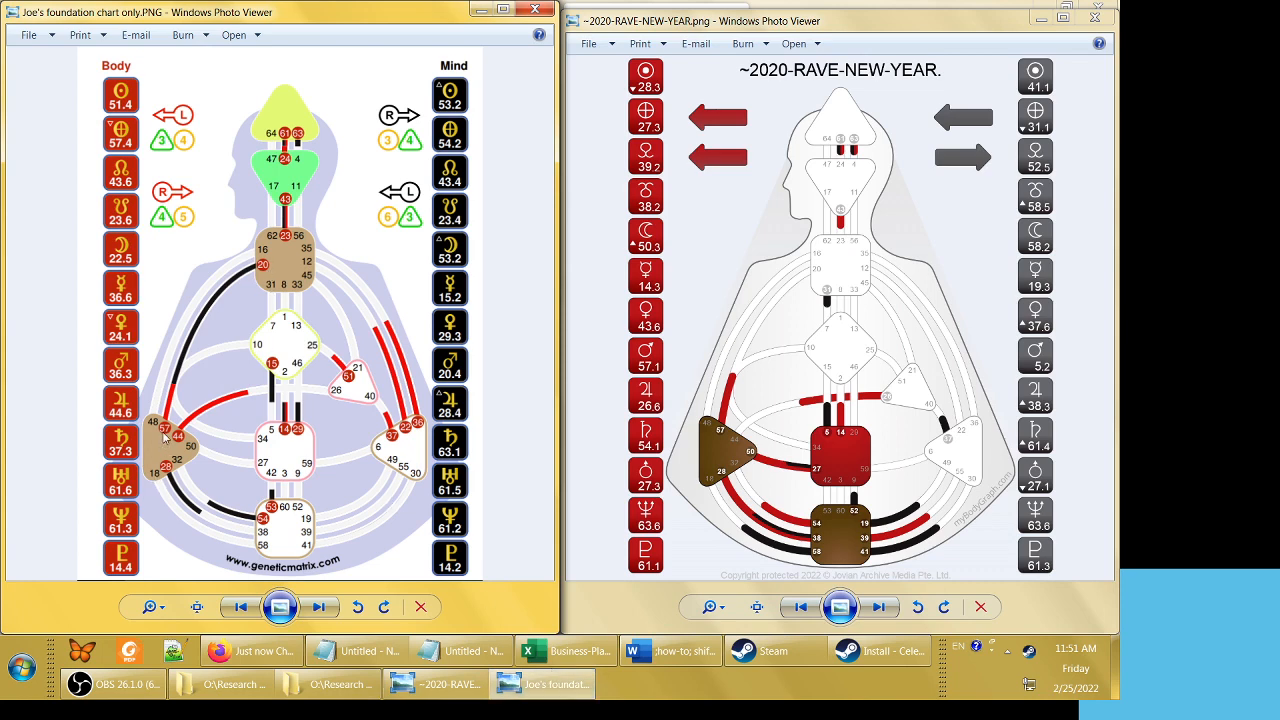
pyautogui.moveTo(292, 308)
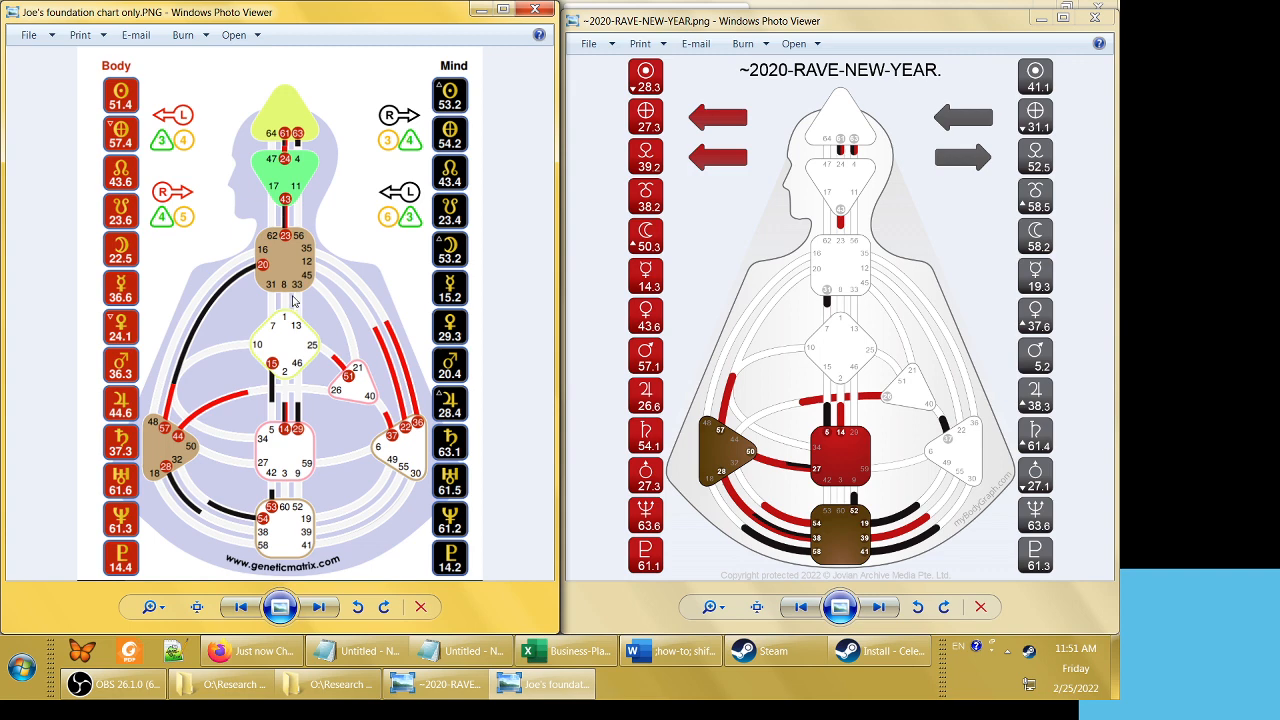
pyautogui.moveTo(268, 274)
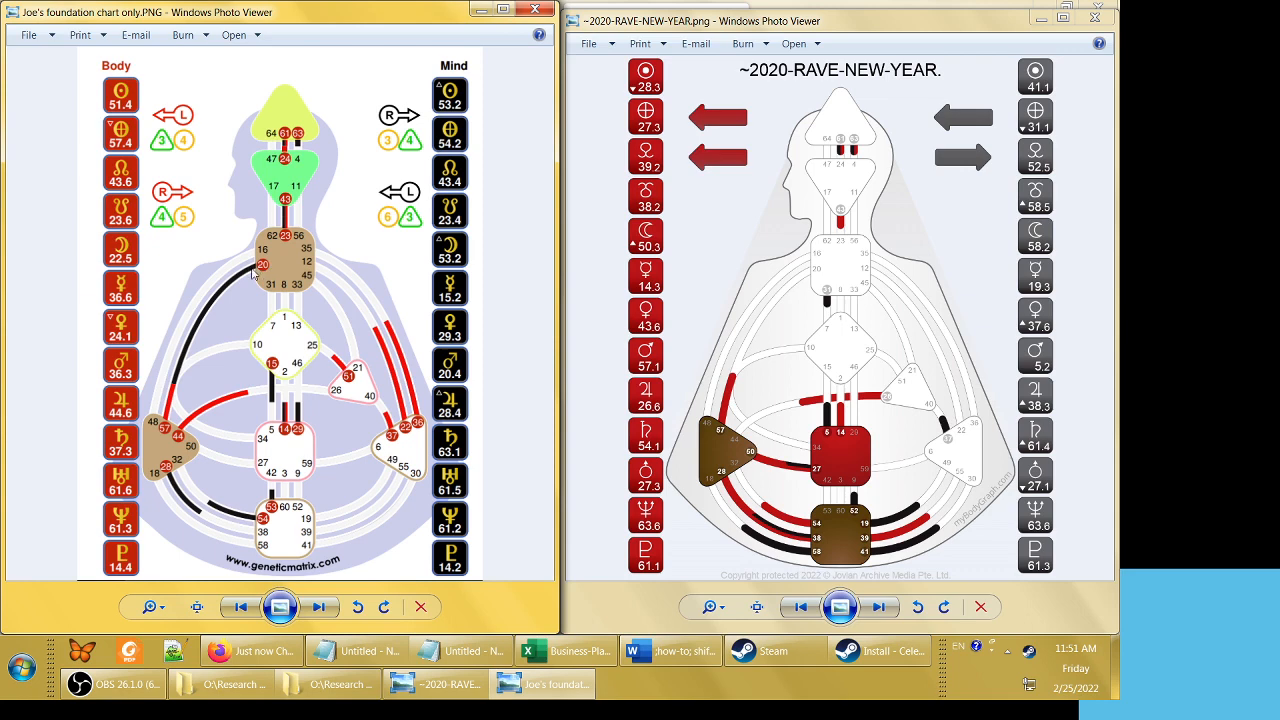
pyautogui.moveTo(172, 388)
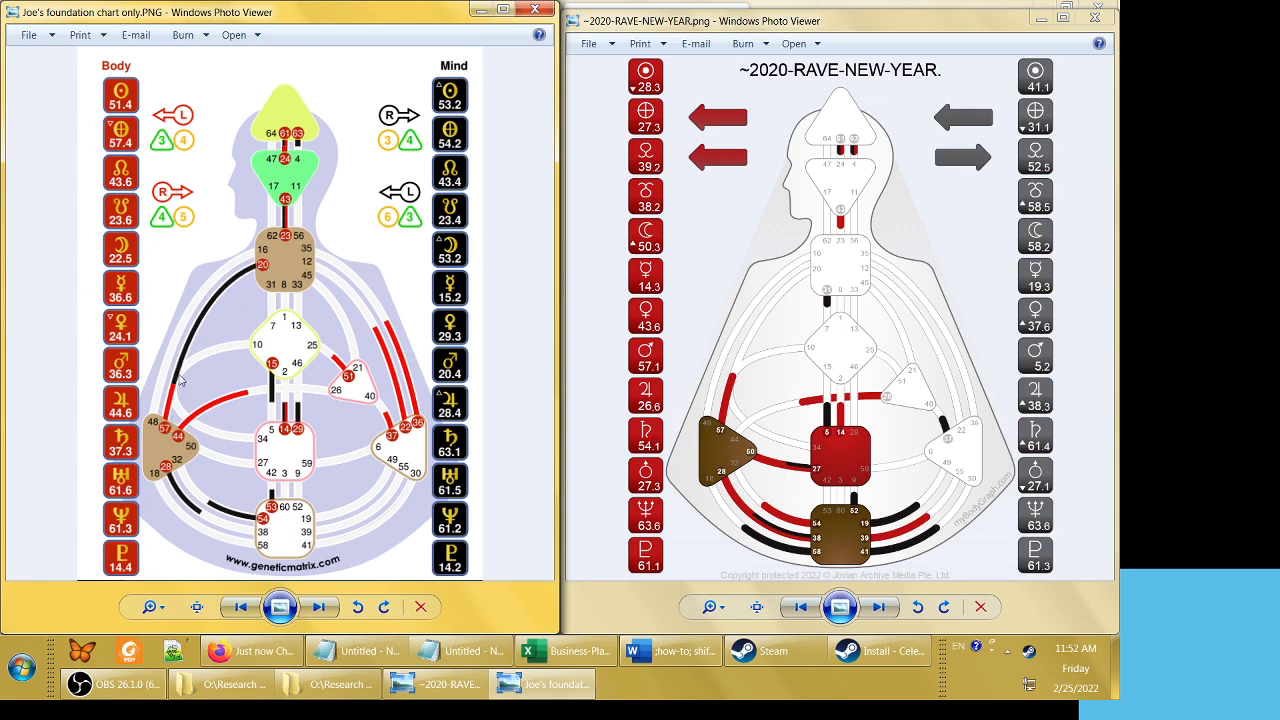
pyautogui.moveTo(248, 350)
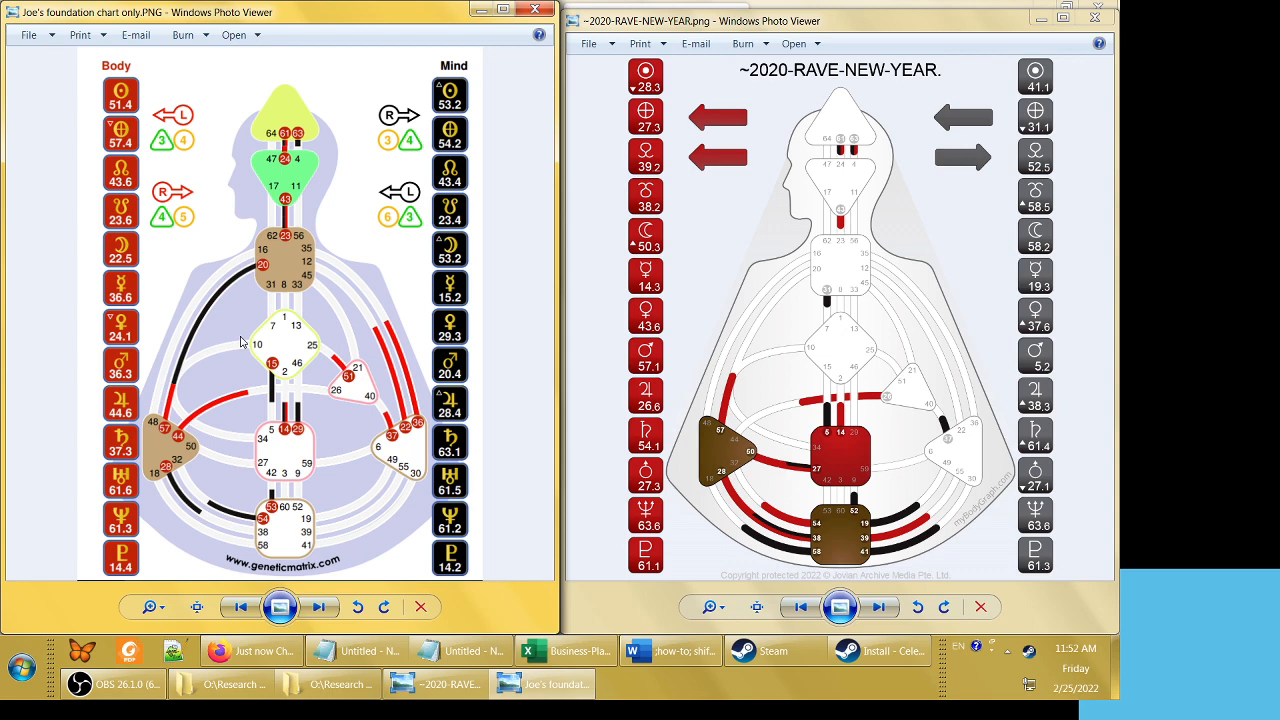
pyautogui.moveTo(808, 218)
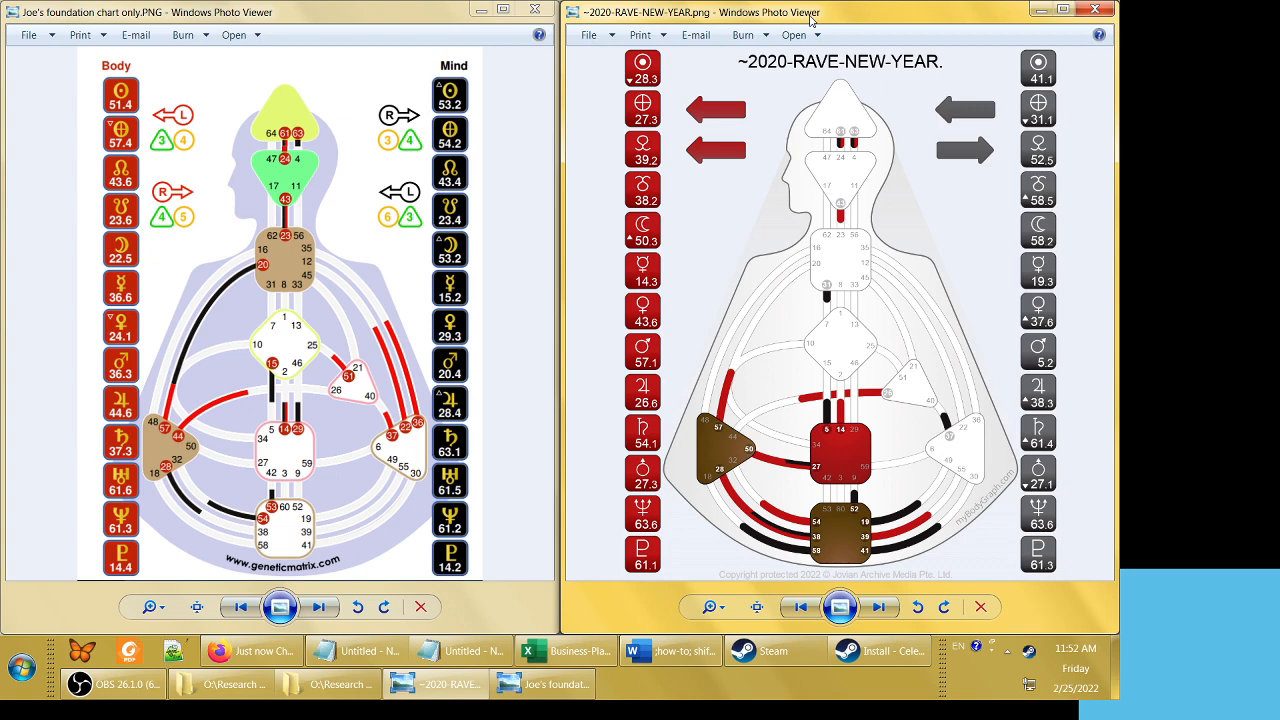
pyautogui.moveTo(826, 570)
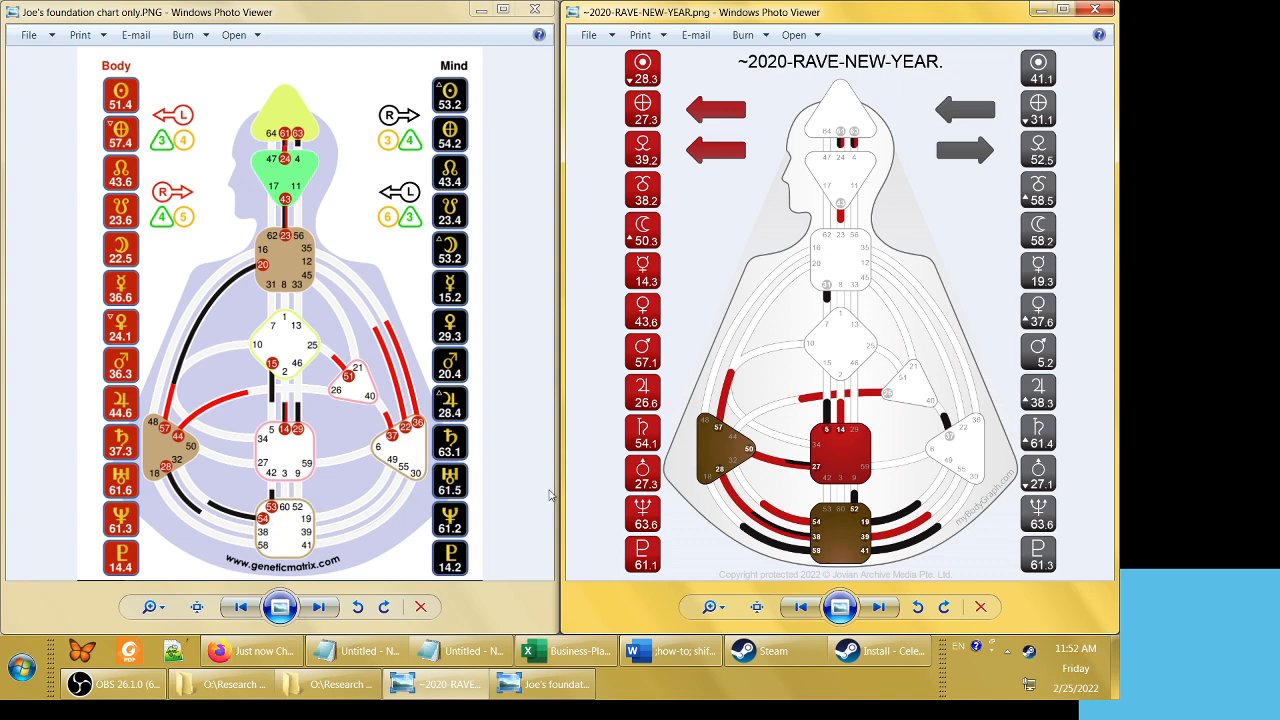
pyautogui.moveTo(856, 536)
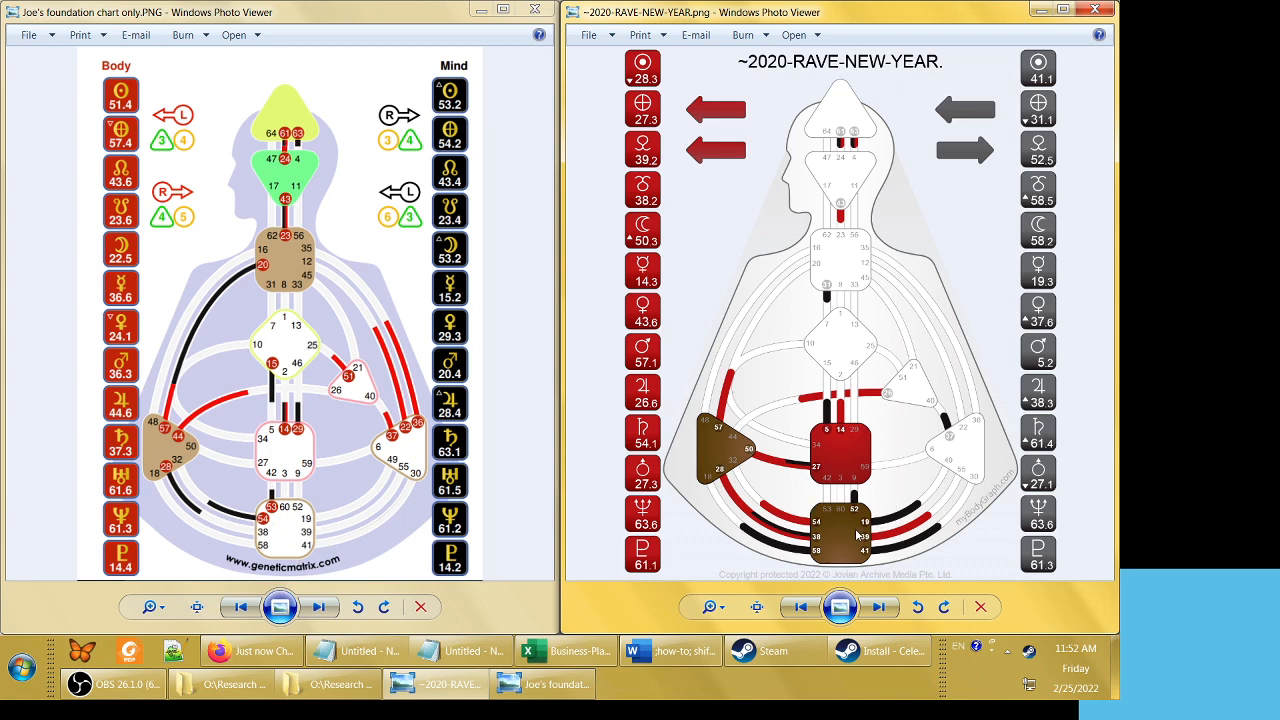
pyautogui.moveTo(858, 536)
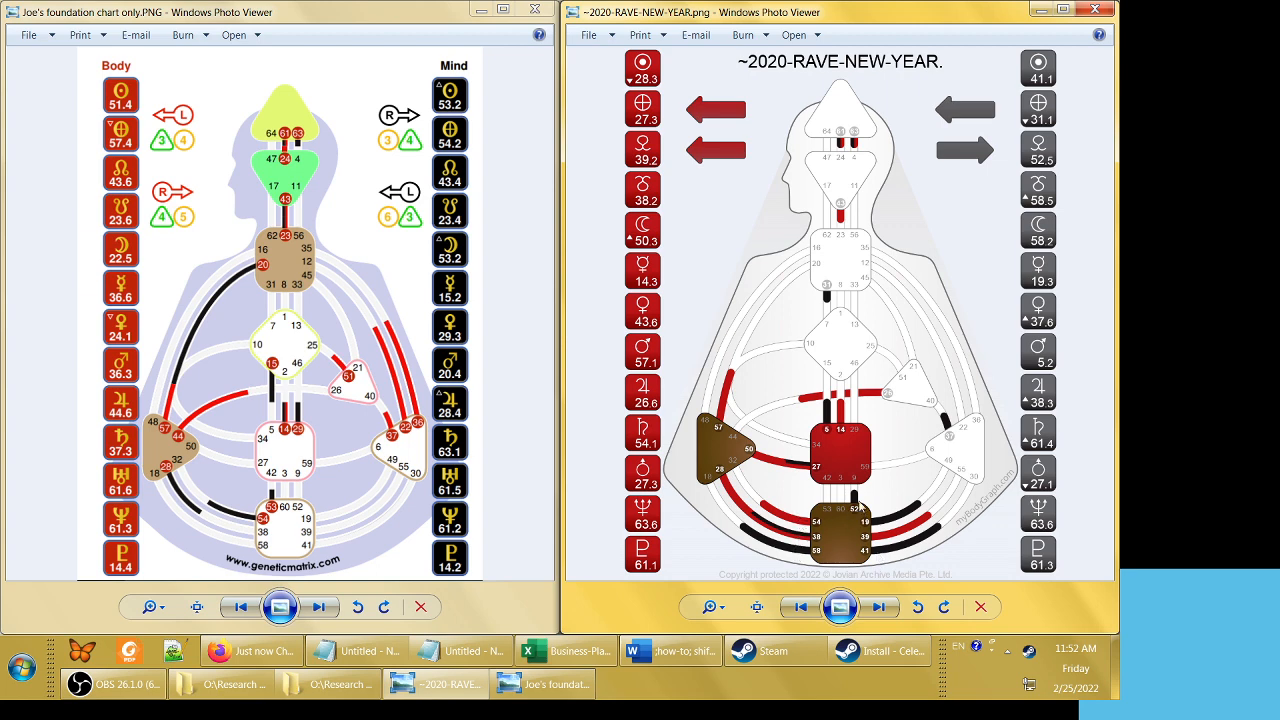
pyautogui.moveTo(904, 564)
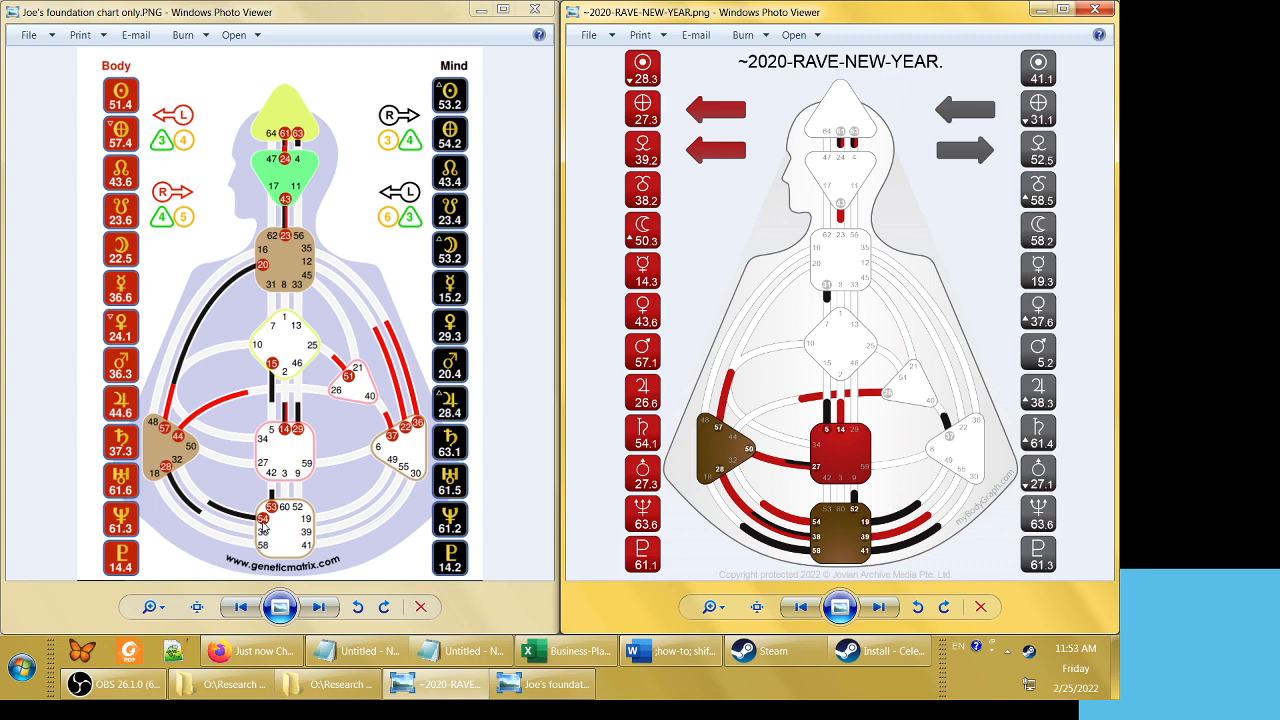
pyautogui.moveTo(264, 518)
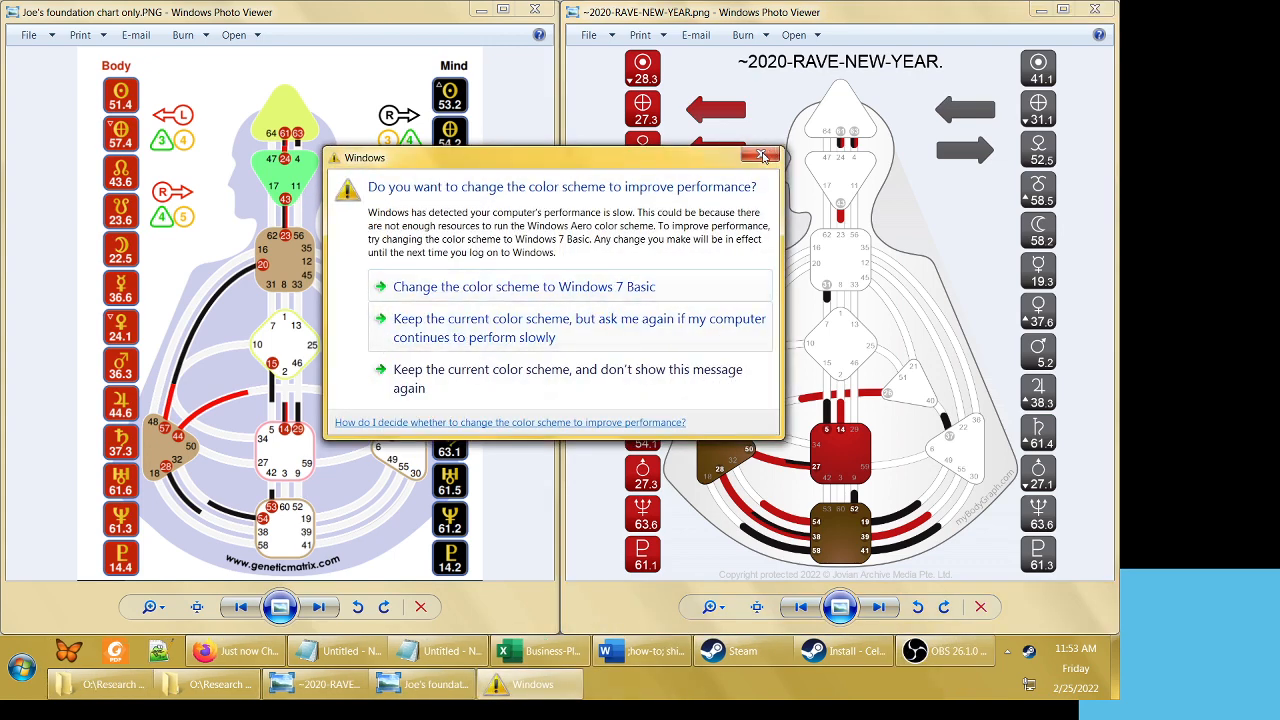
pyautogui.click(762, 156)
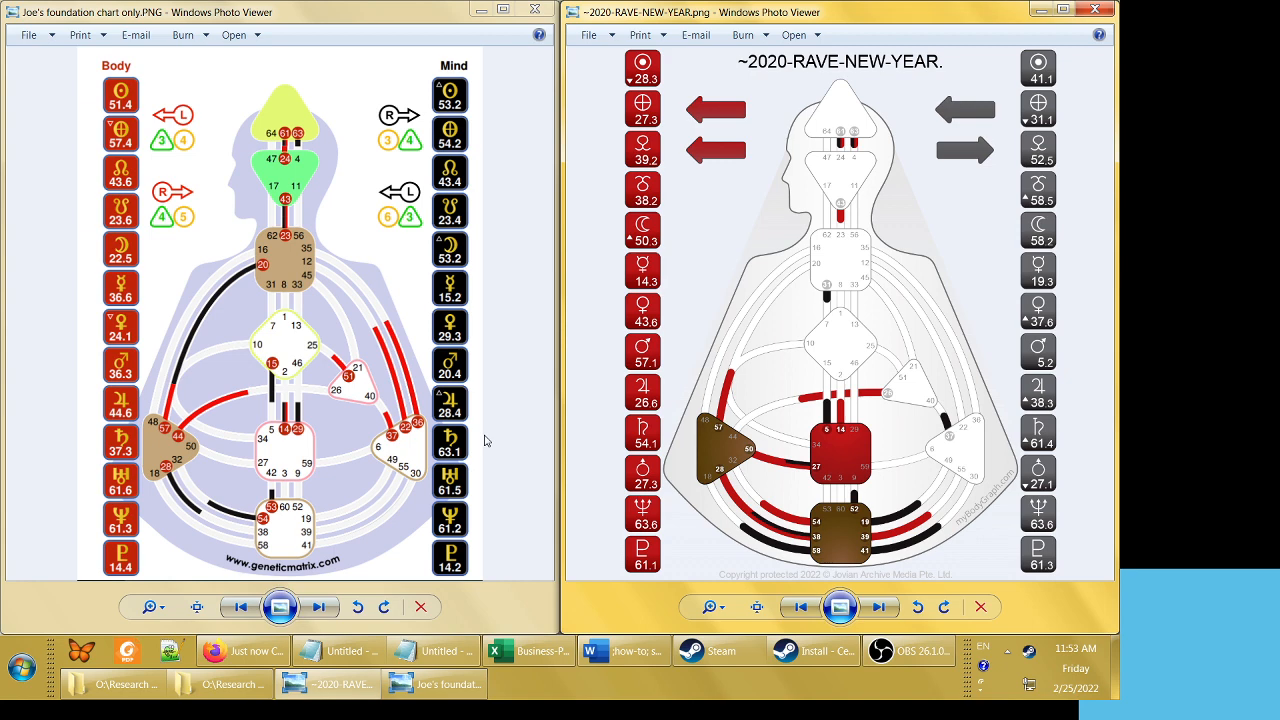
pyautogui.moveTo(470, 418)
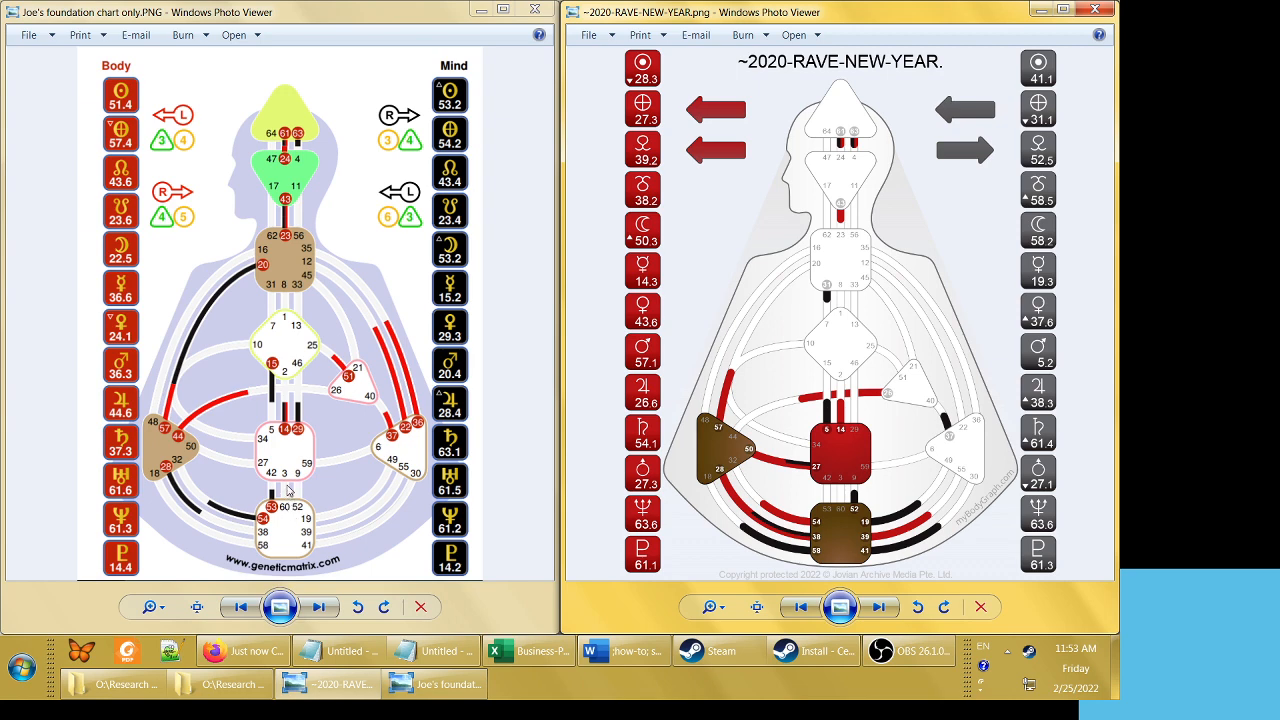
pyautogui.moveTo(348, 504)
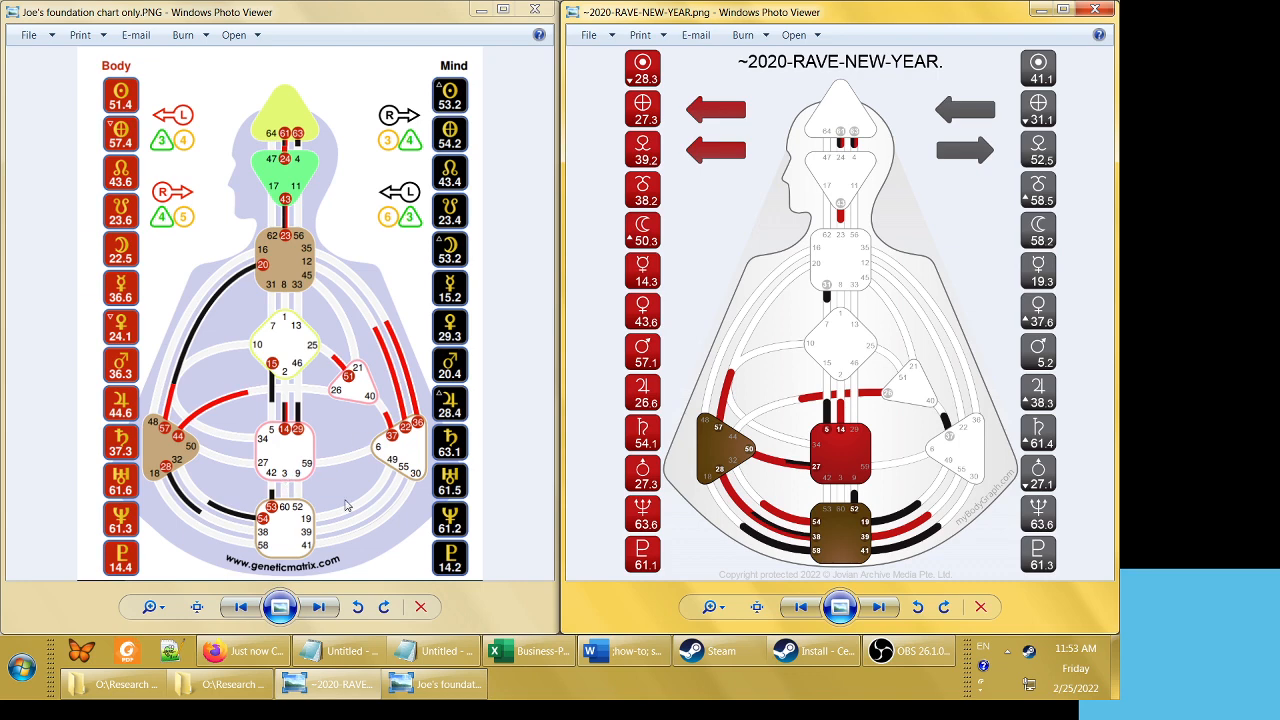
pyautogui.moveTo(292, 536)
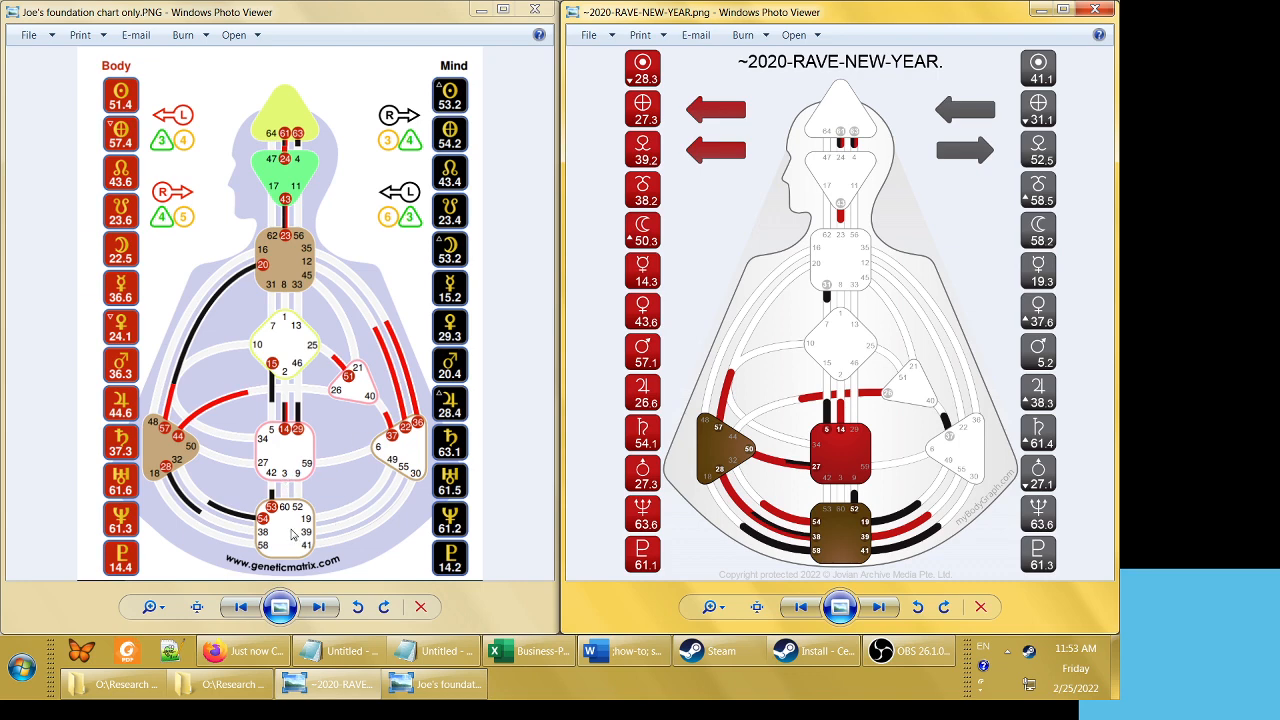
pyautogui.moveTo(288, 540)
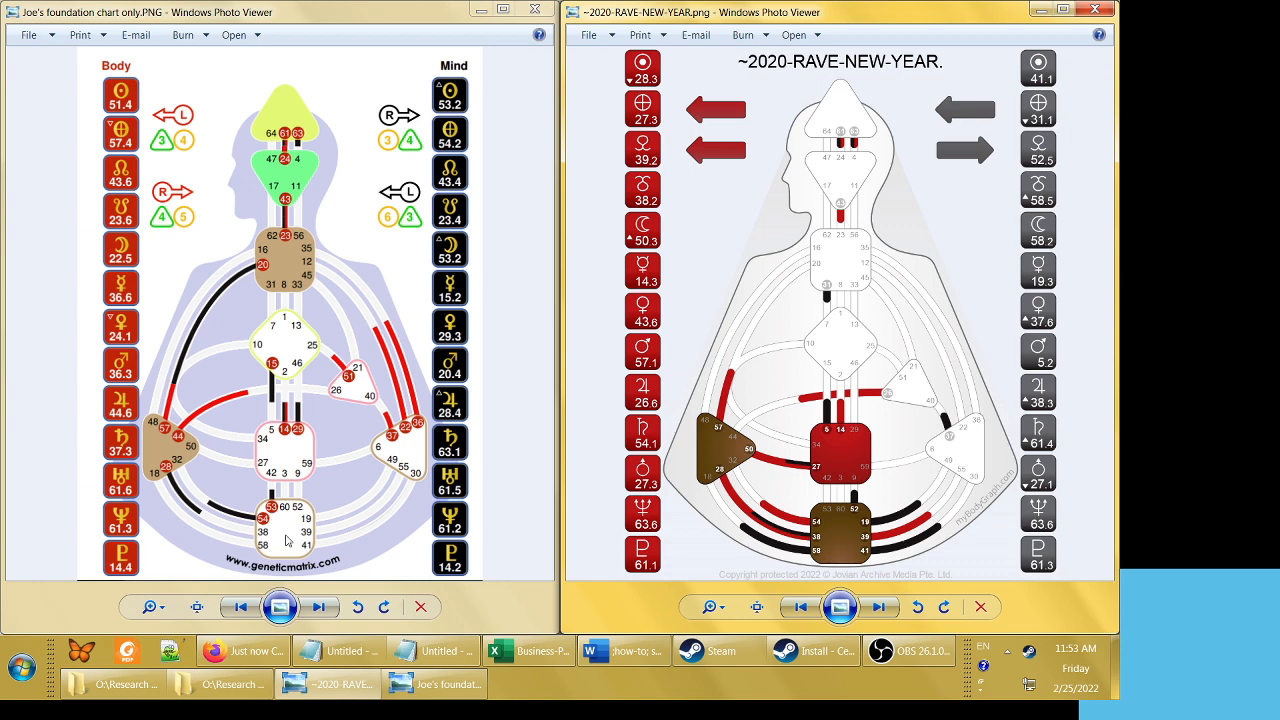
pyautogui.moveTo(384, 150)
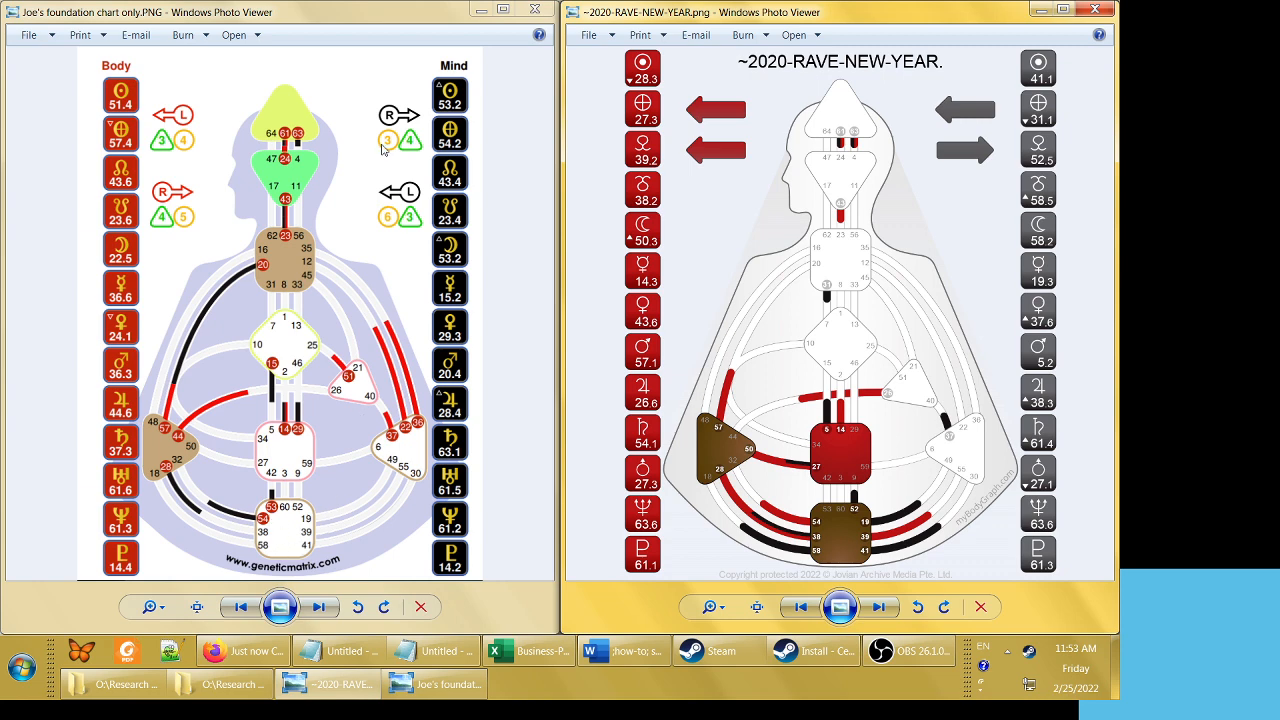
pyautogui.moveTo(284, 114)
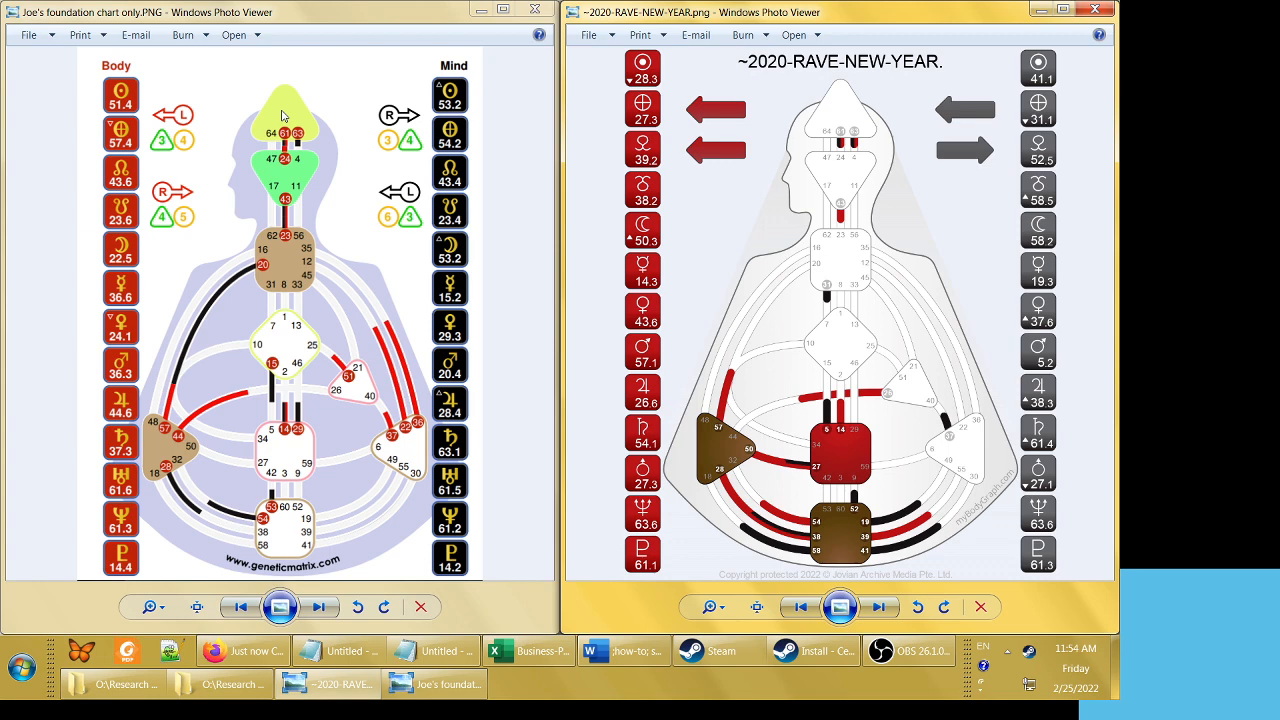
pyautogui.moveTo(276, 544)
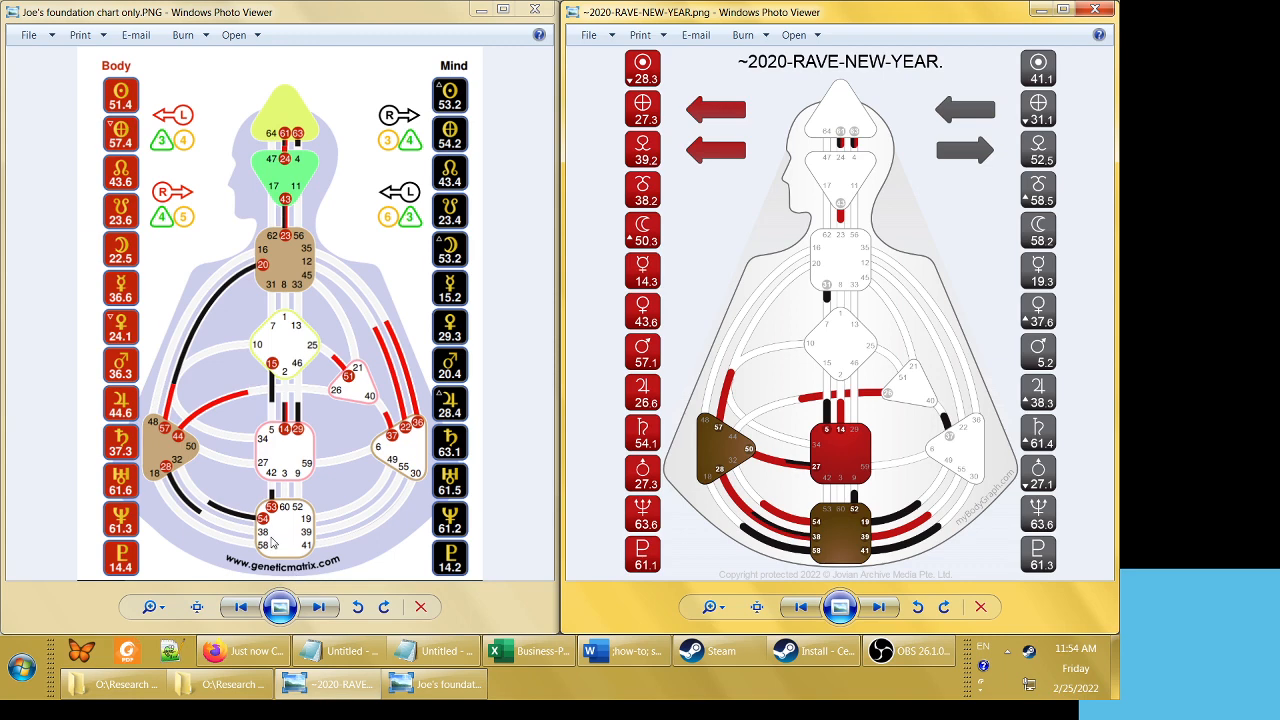
pyautogui.moveTo(278, 544)
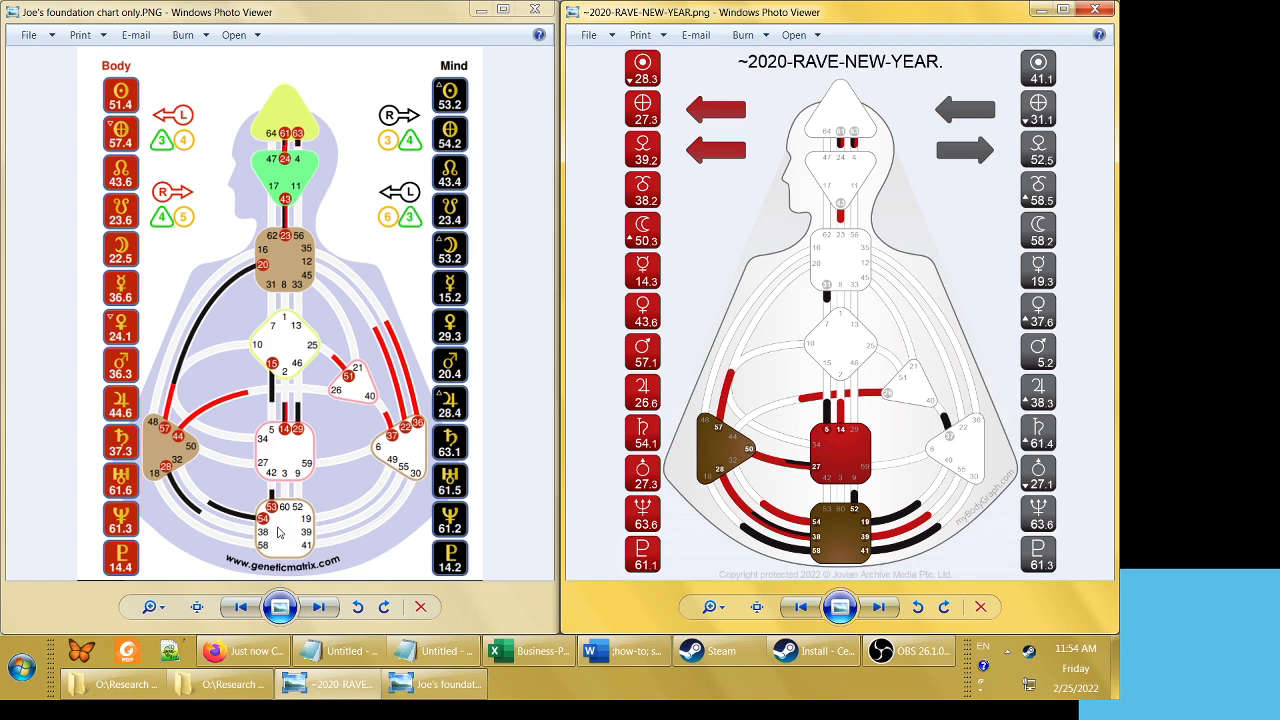
pyautogui.moveTo(350, 164)
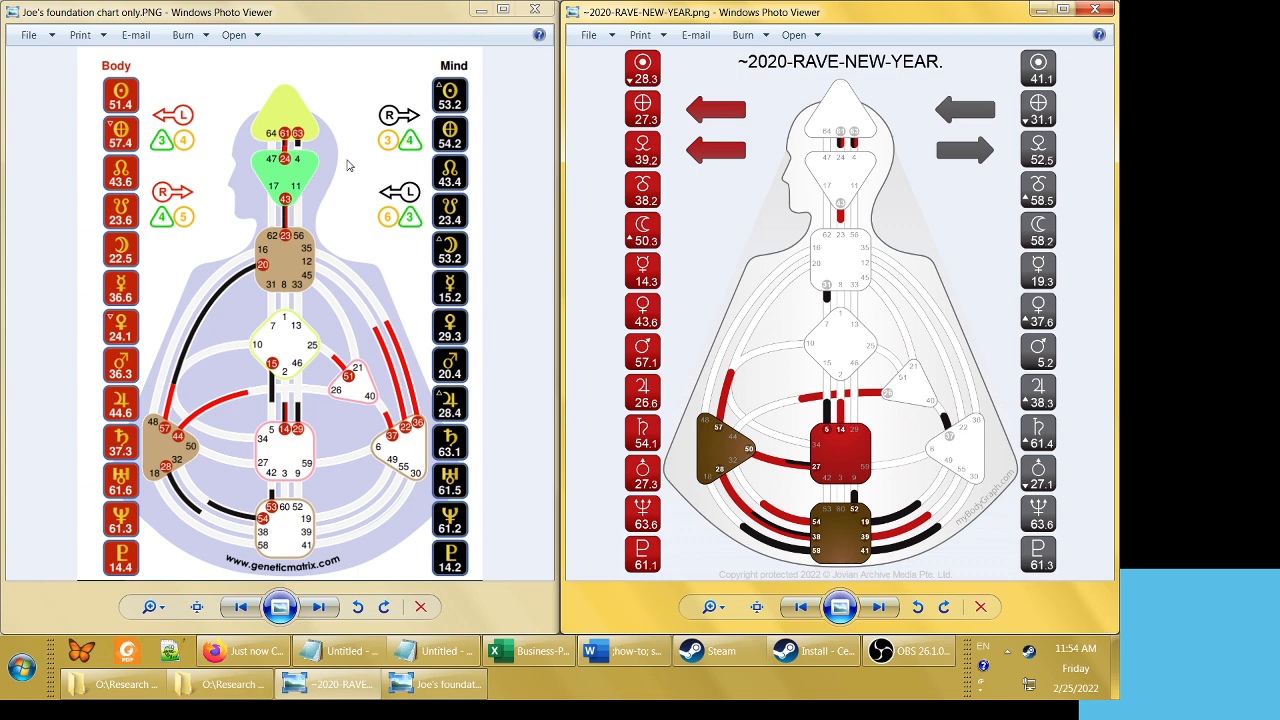
pyautogui.moveTo(352, 192)
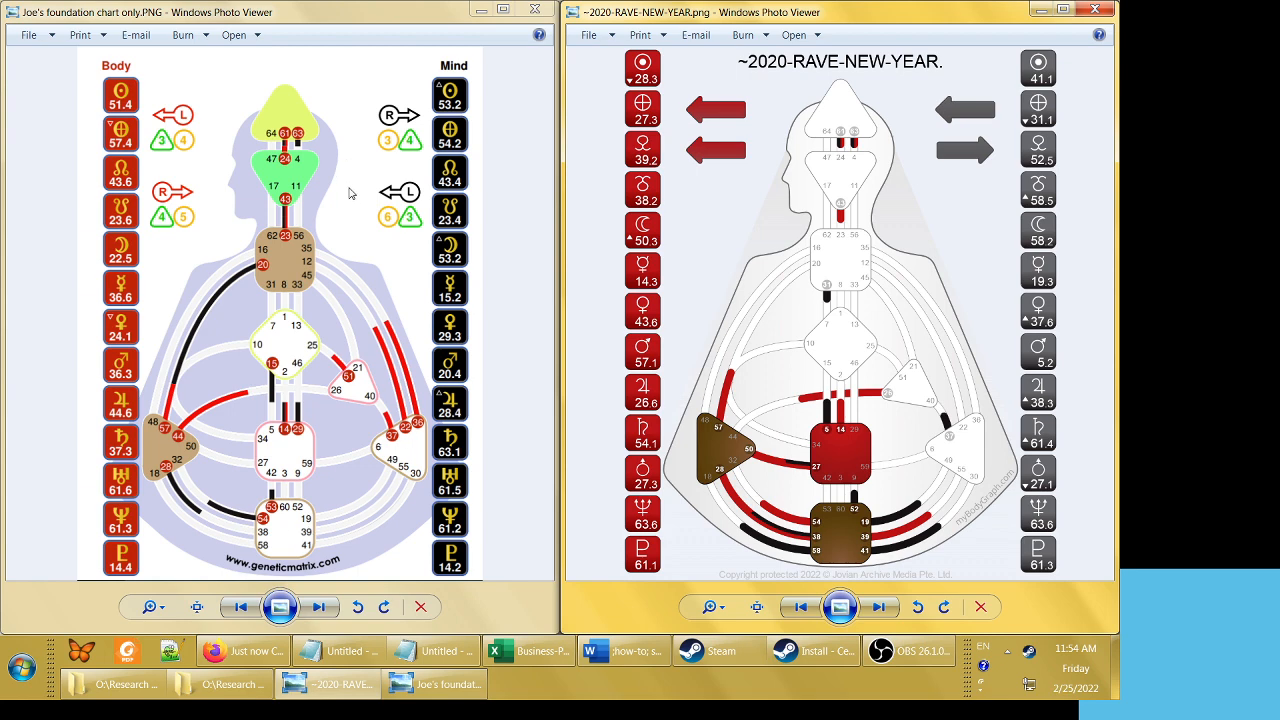
pyautogui.moveTo(360, 224)
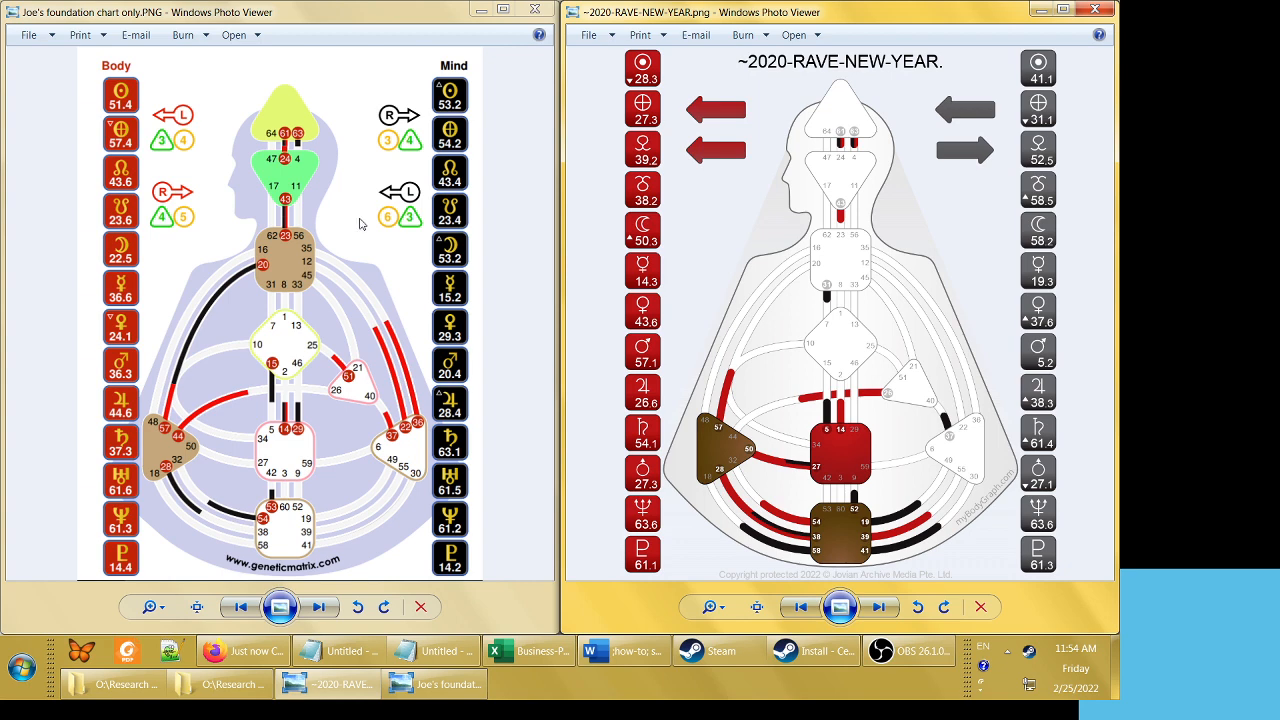
pyautogui.moveTo(280, 542)
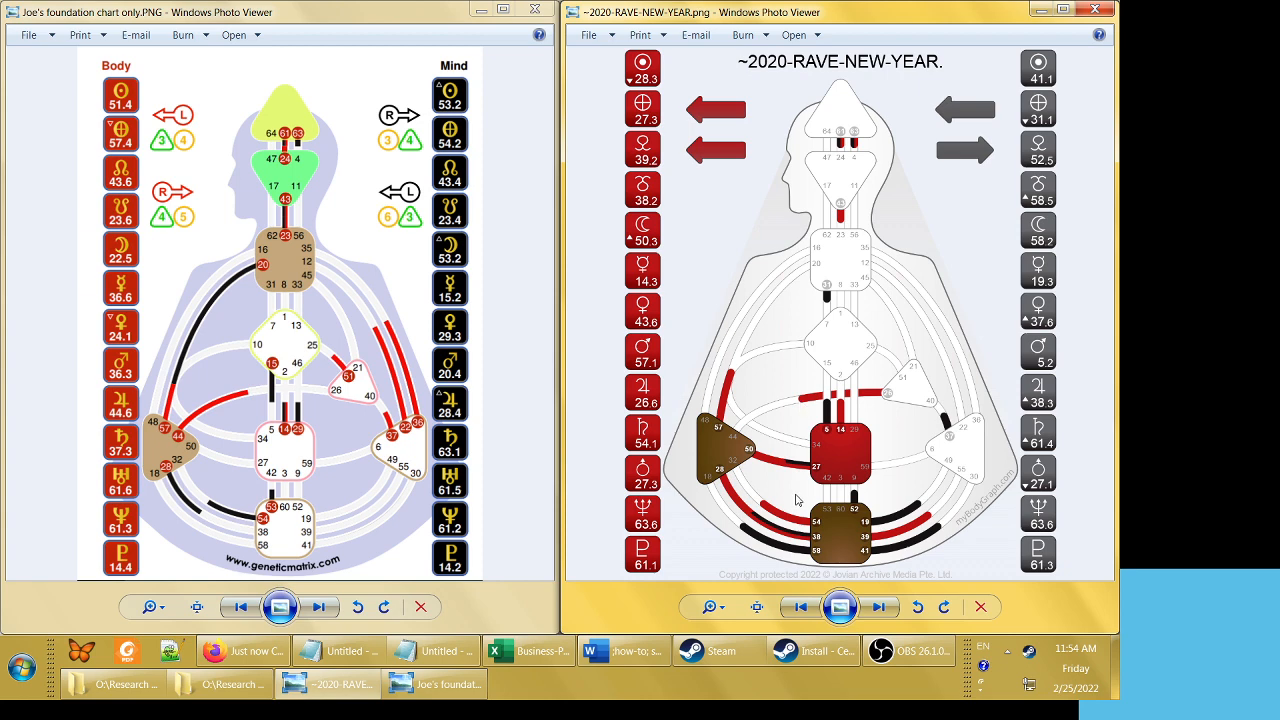
pyautogui.moveTo(722, 478)
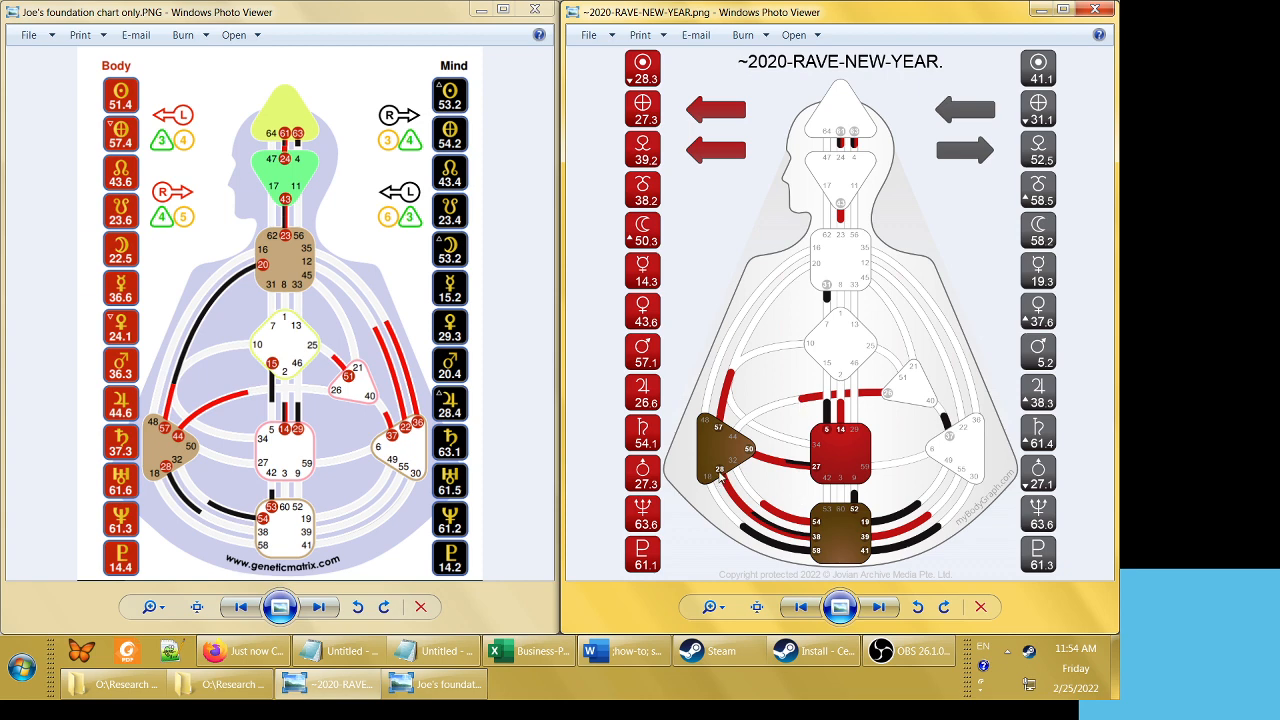
pyautogui.moveTo(698, 382)
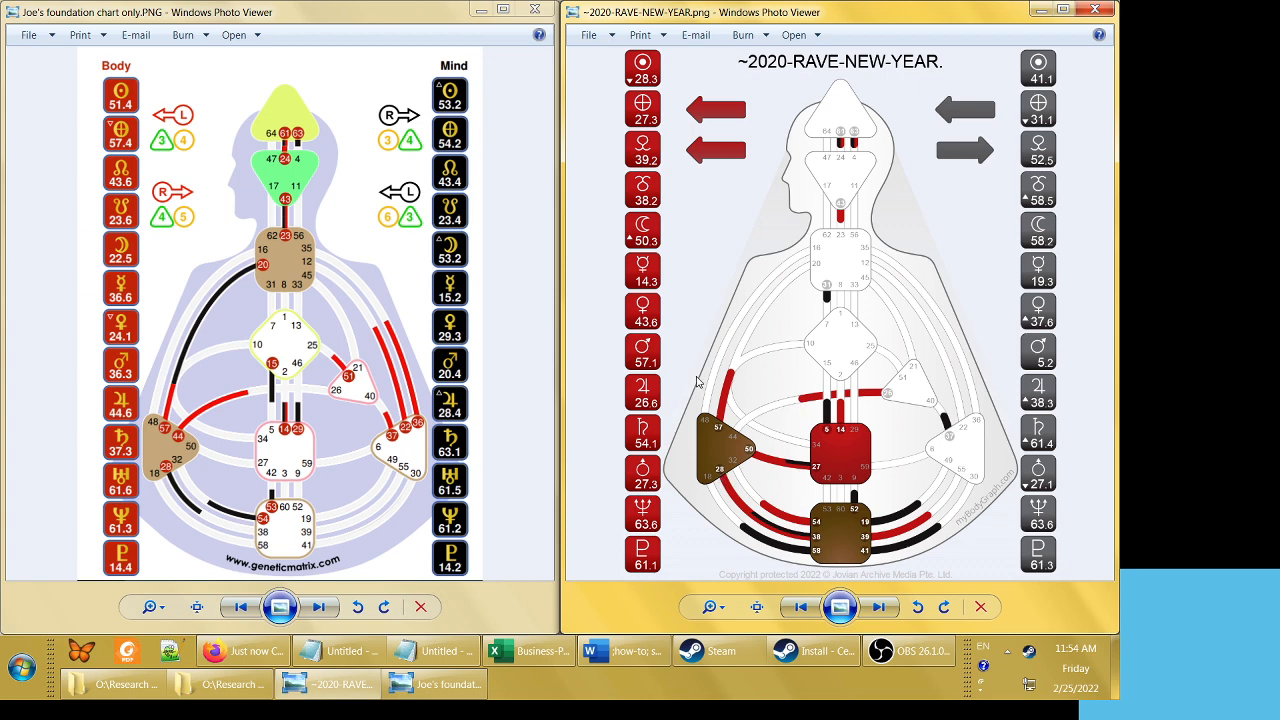
# Advance past 2021 to the 2022 Rave New Year chart and dismiss the colour scheme prompt
pyautogui.click(880, 608)
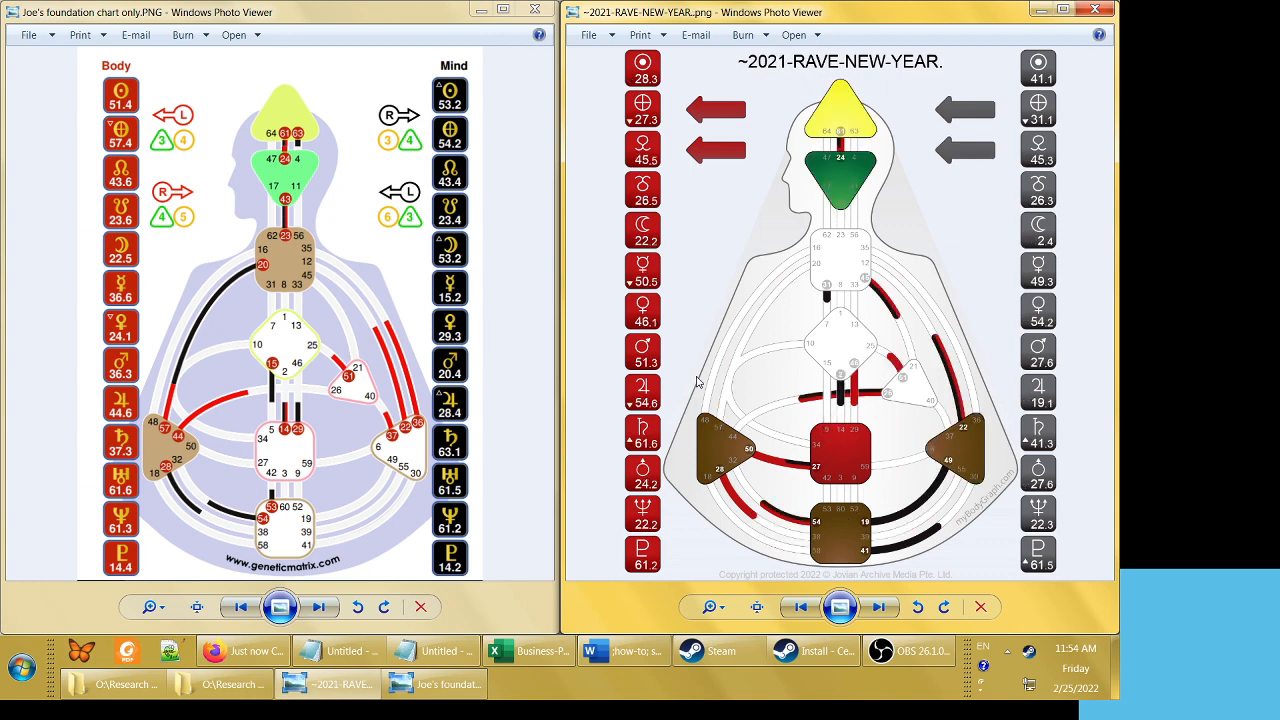
pyautogui.click(878, 608)
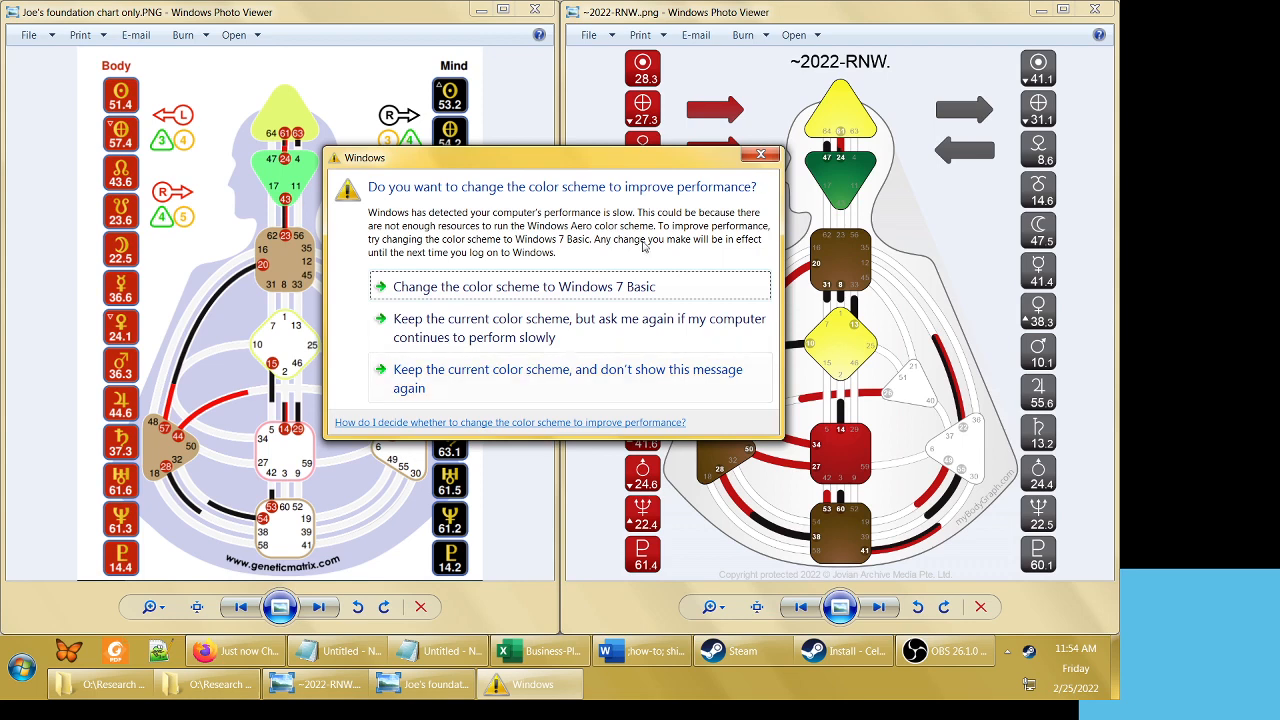
pyautogui.click(568, 378)
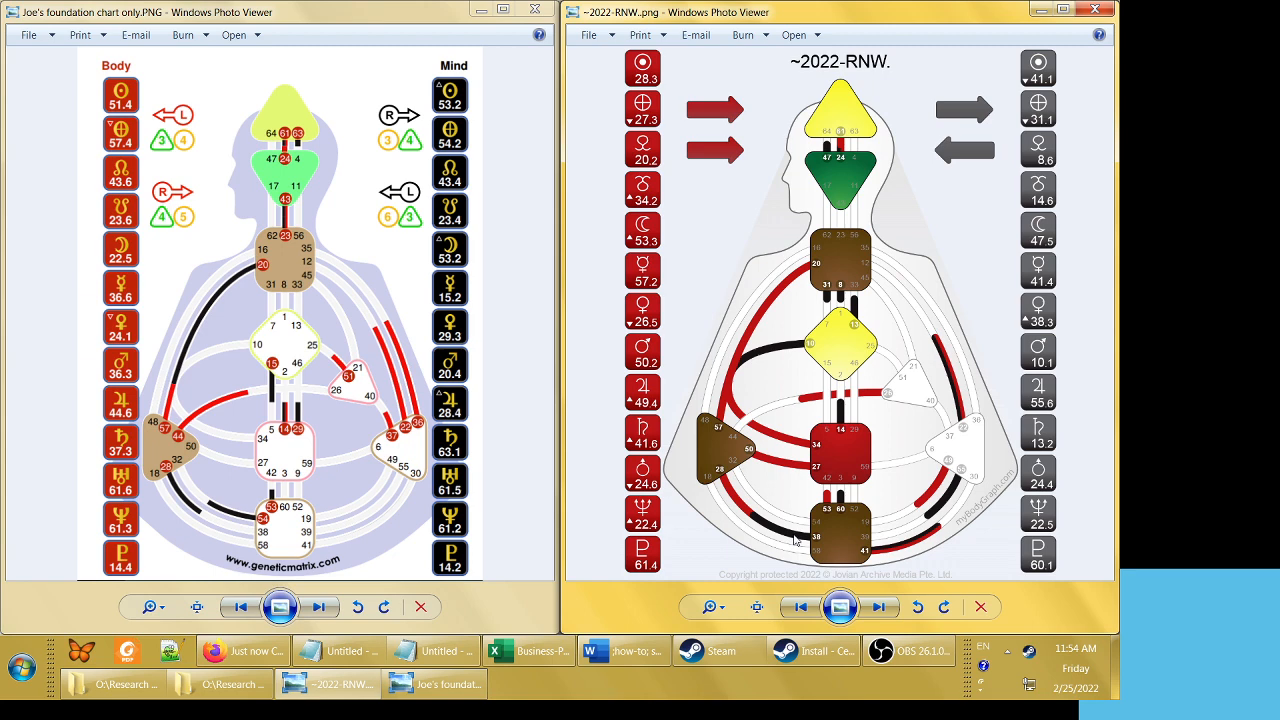
pyautogui.moveTo(790, 584)
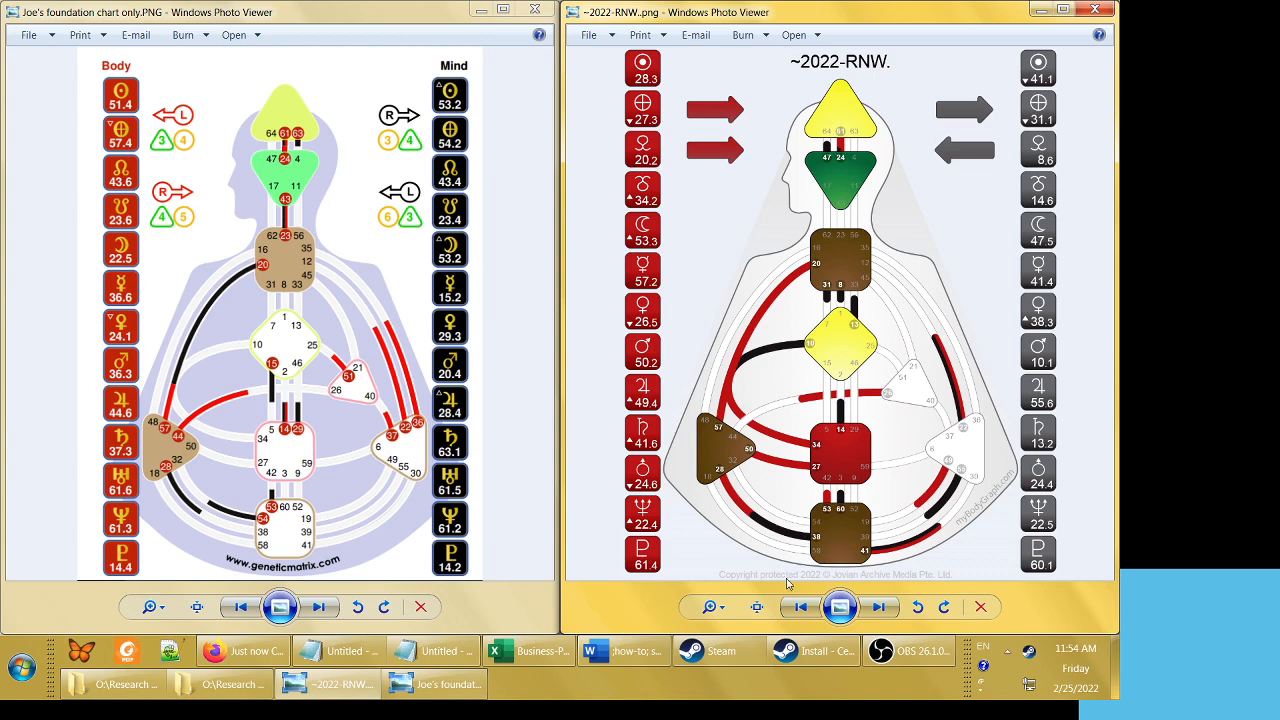
pyautogui.moveTo(888, 542)
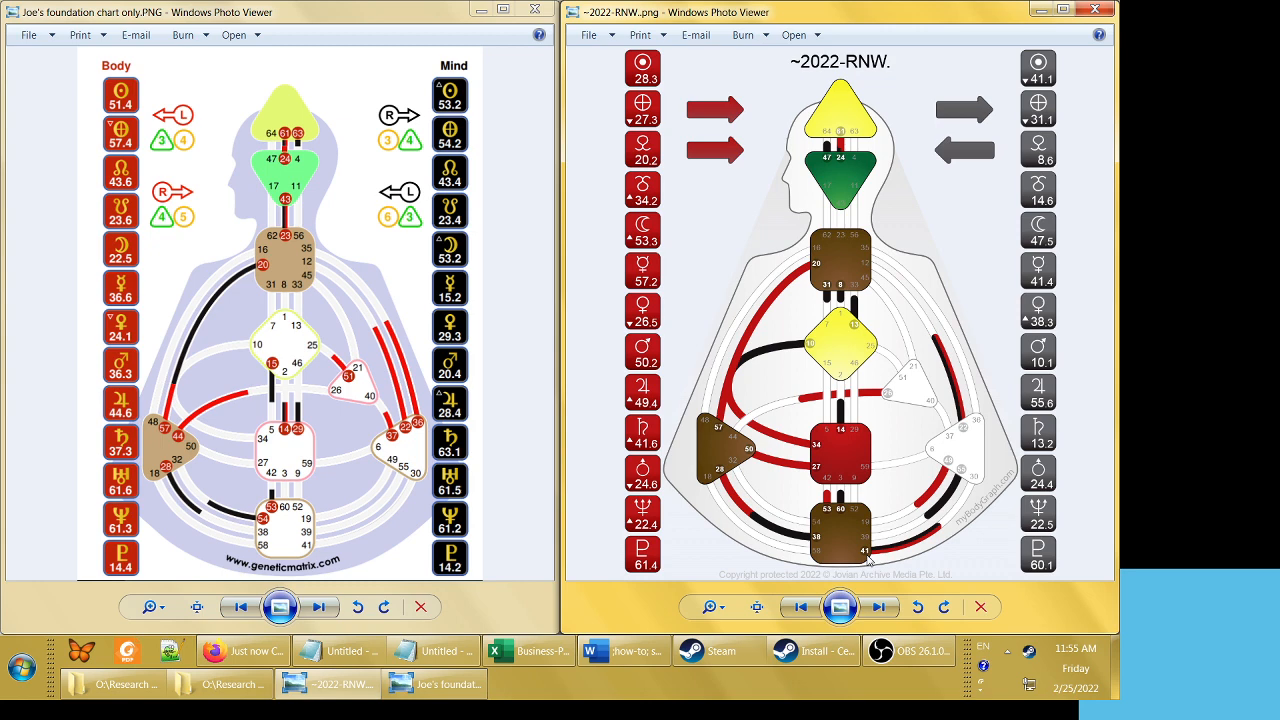
pyautogui.moveTo(950, 302)
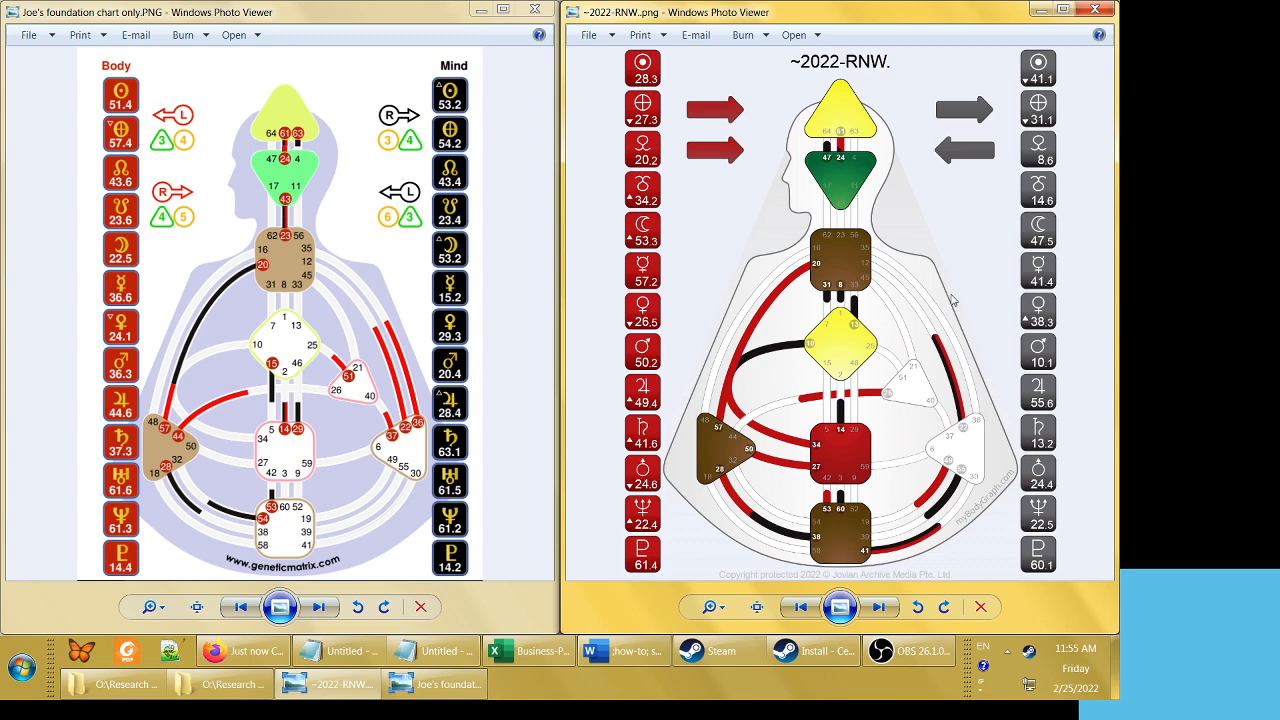
pyautogui.moveTo(936, 340)
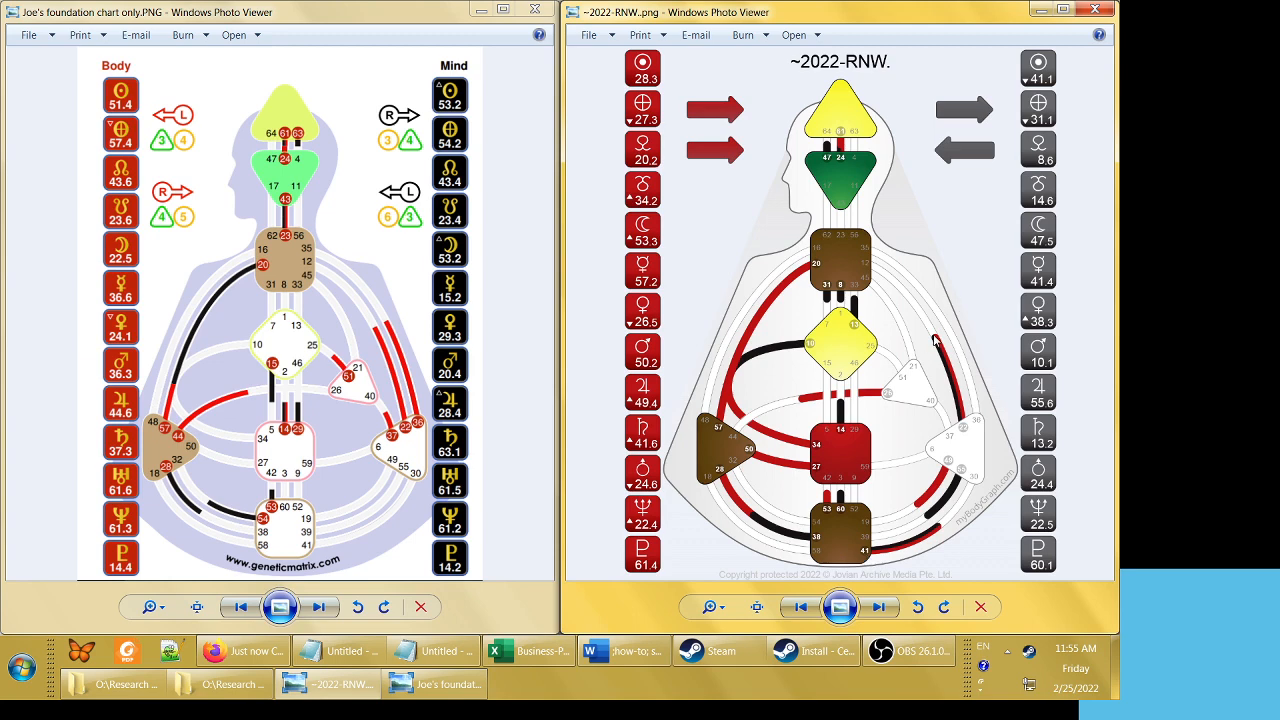
pyautogui.moveTo(920, 452)
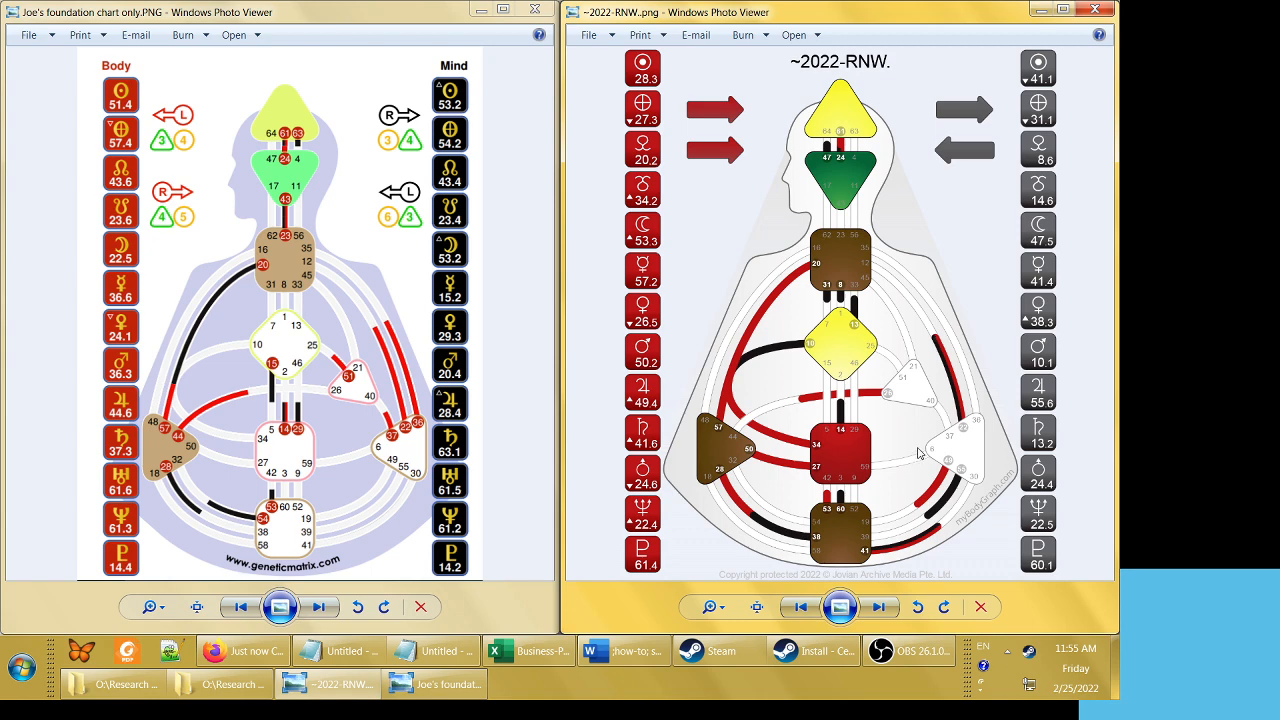
# Cycle through the 2020, 2022 and 2023 Rave New Year charts, ending on 2020
pyautogui.click(800, 608)
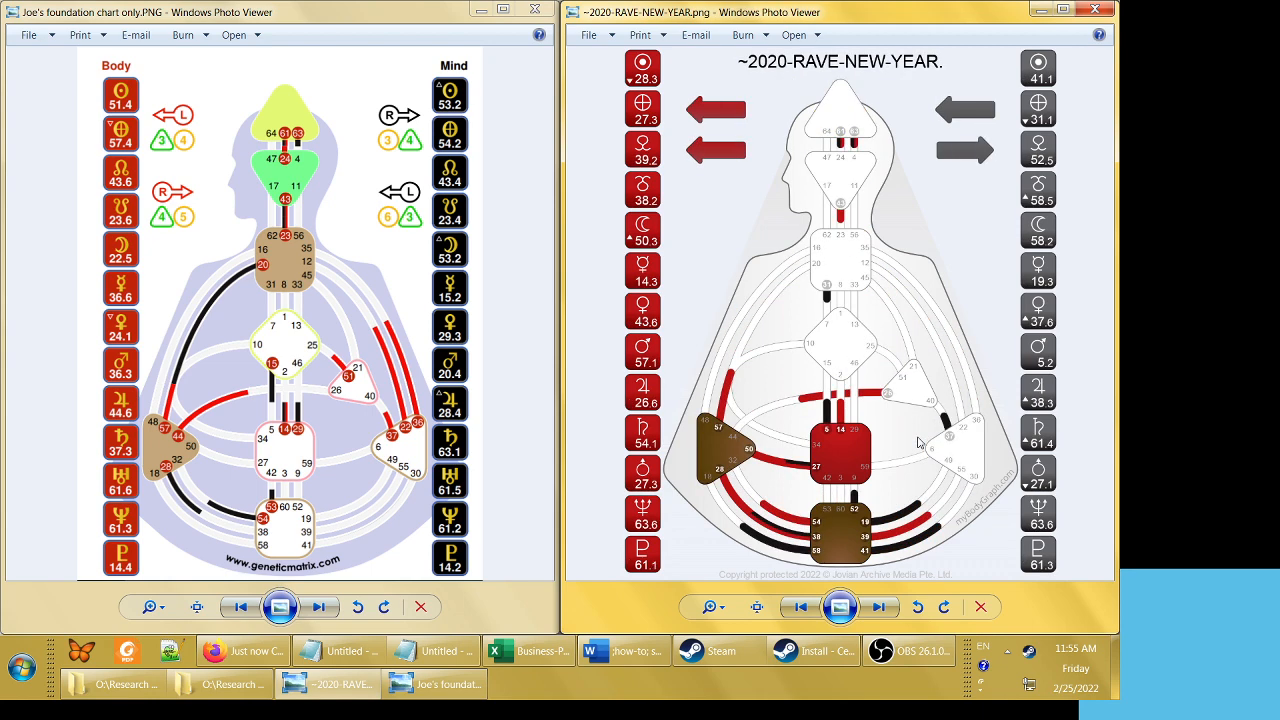
pyautogui.click(880, 608)
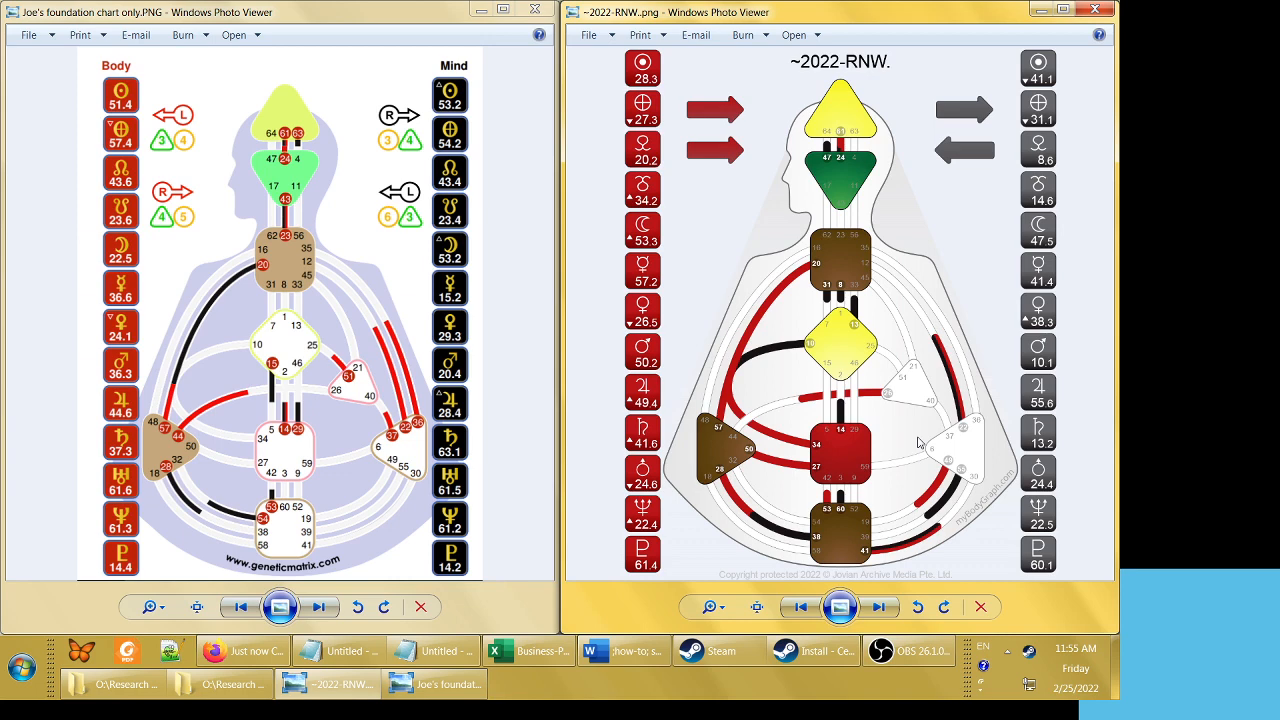
pyautogui.moveTo(876, 496)
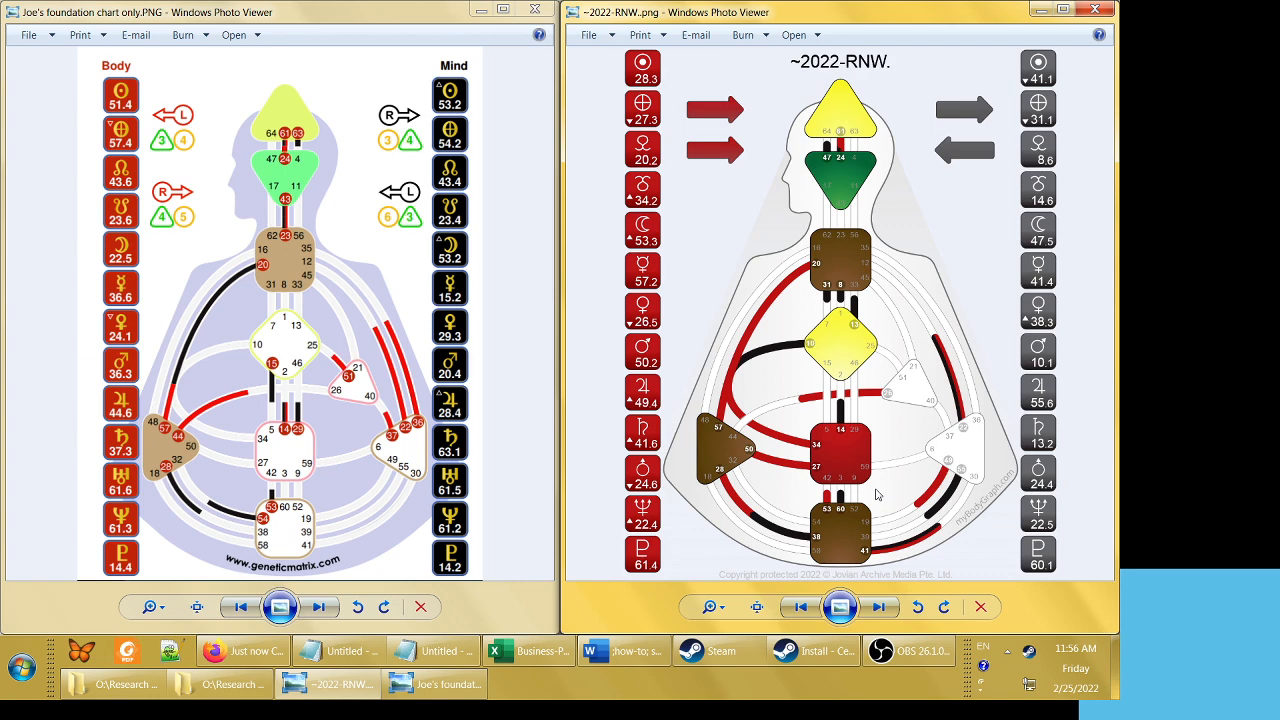
pyautogui.click(880, 608)
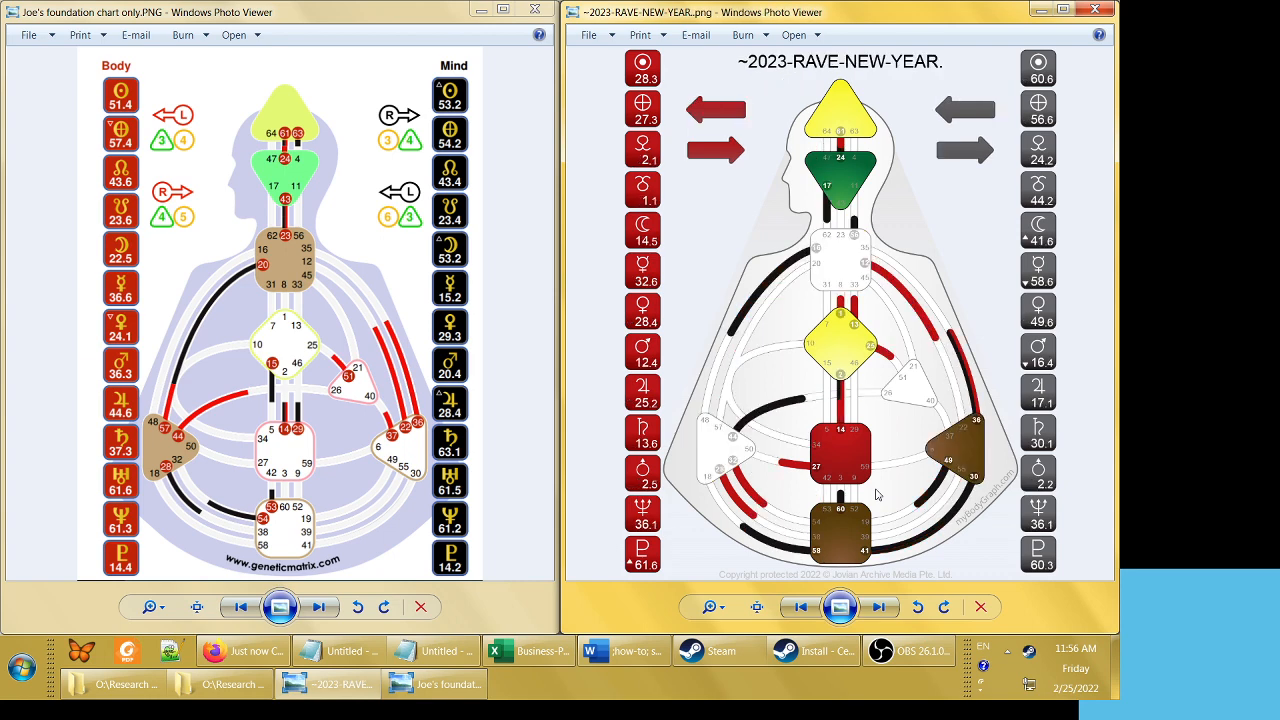
pyautogui.click(800, 606)
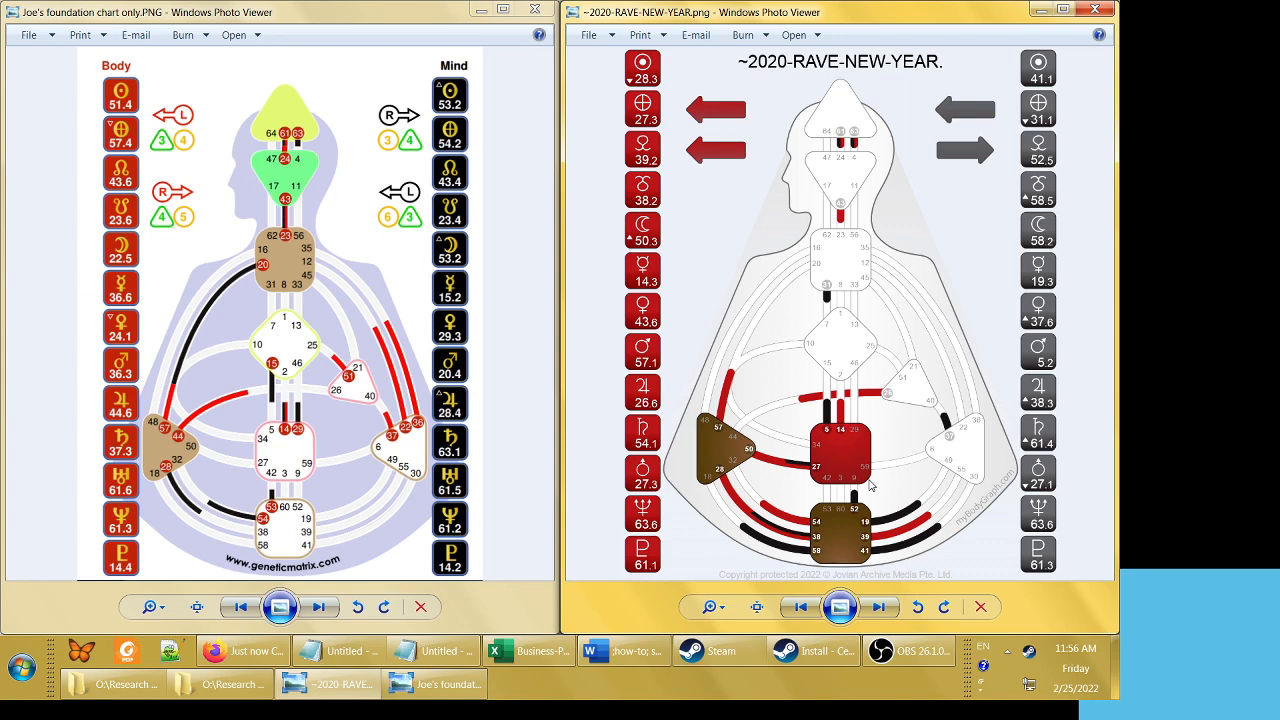
pyautogui.moveTo(840, 510)
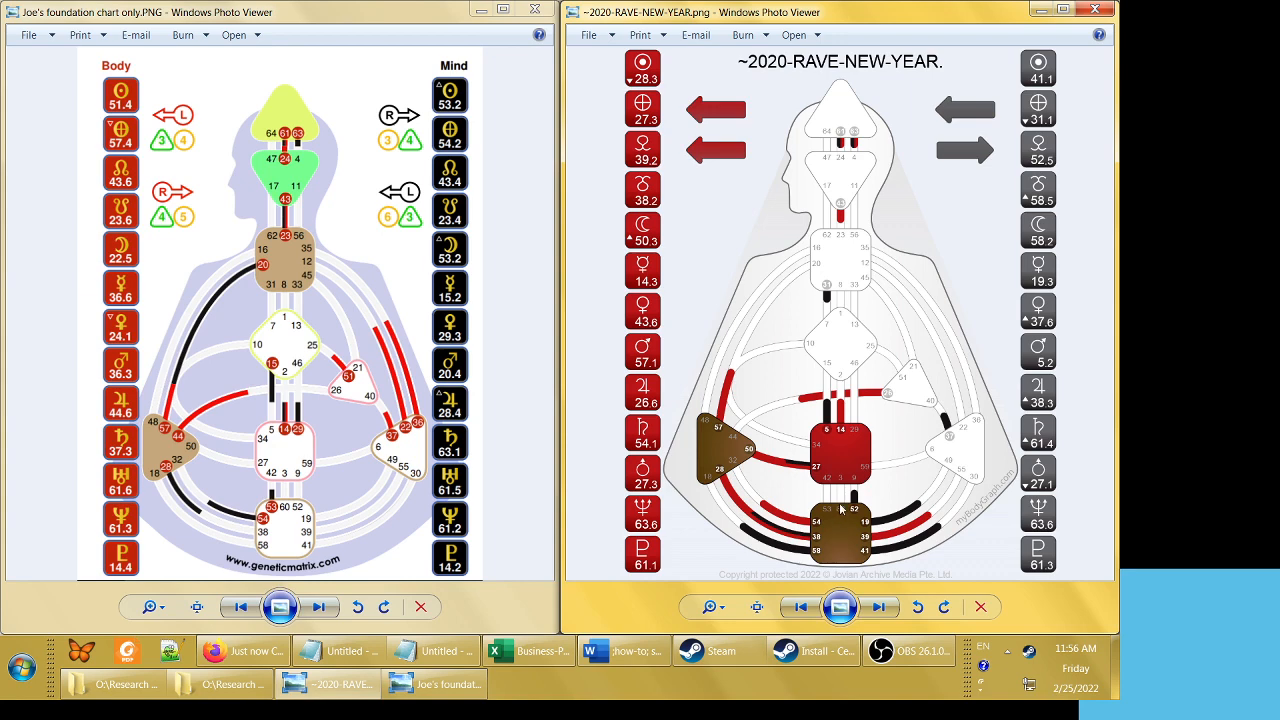
pyautogui.moveTo(844, 492)
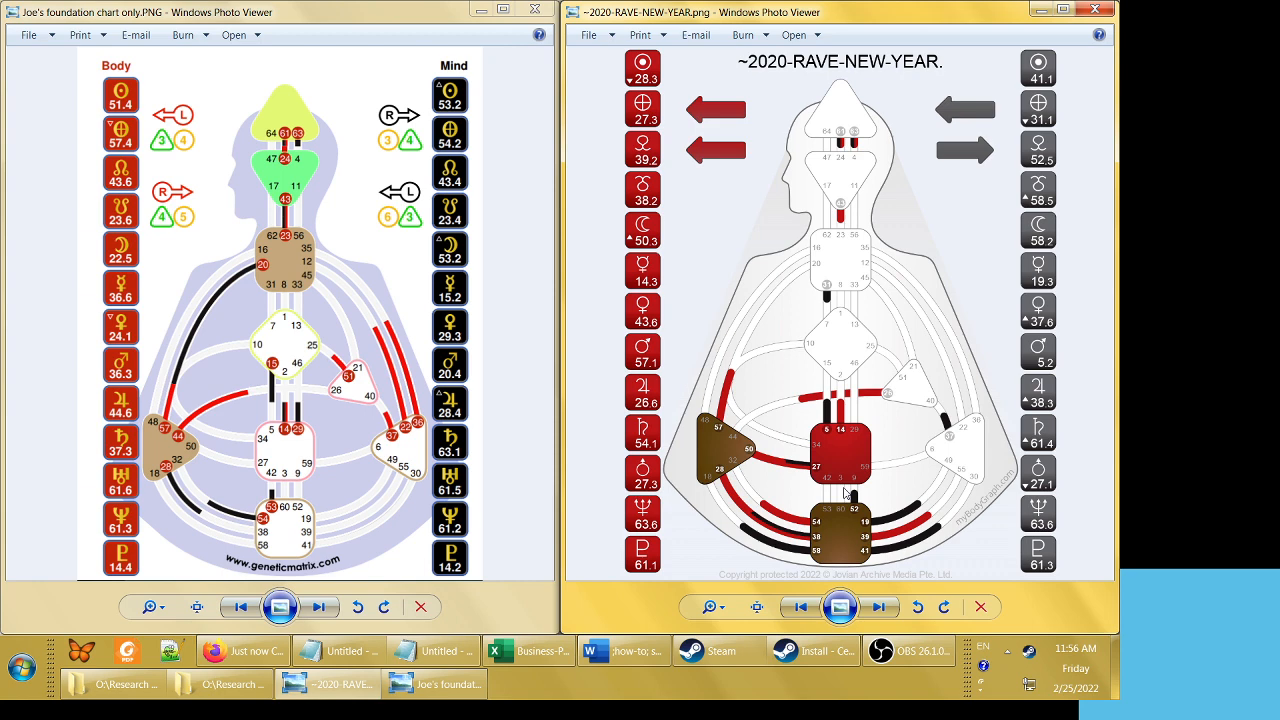
pyautogui.moveTo(848, 512)
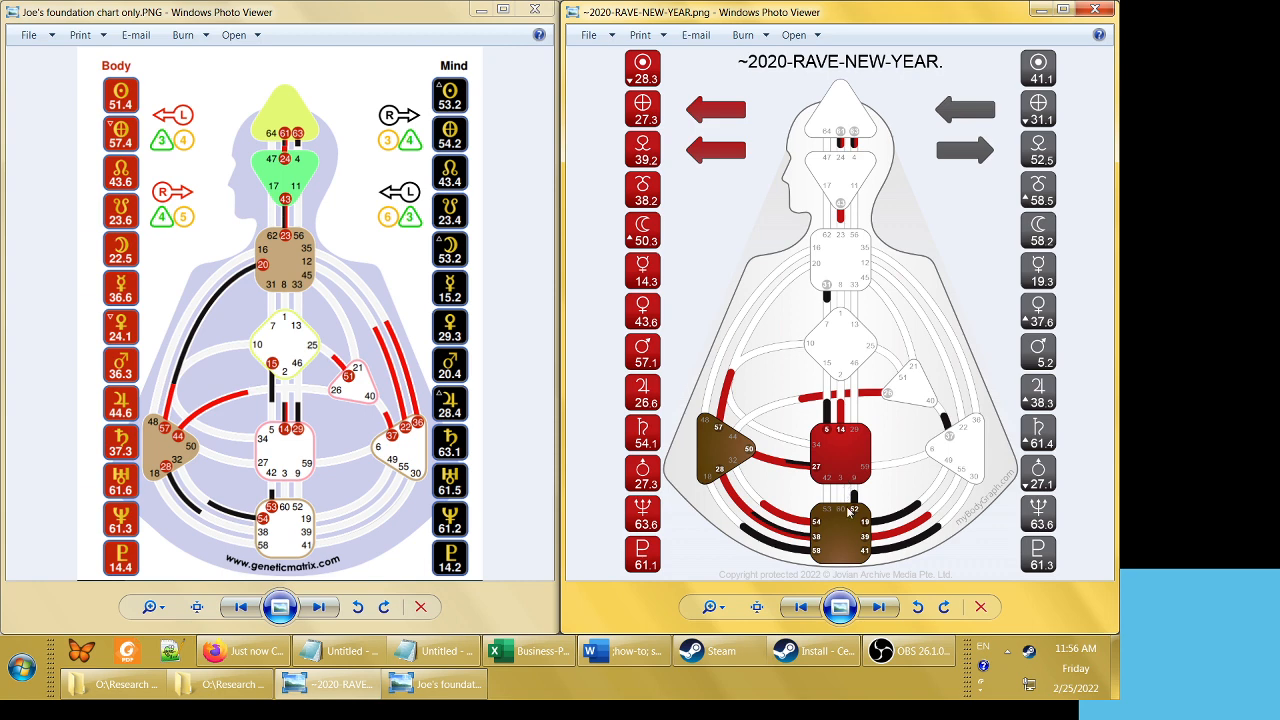
pyautogui.moveTo(848, 502)
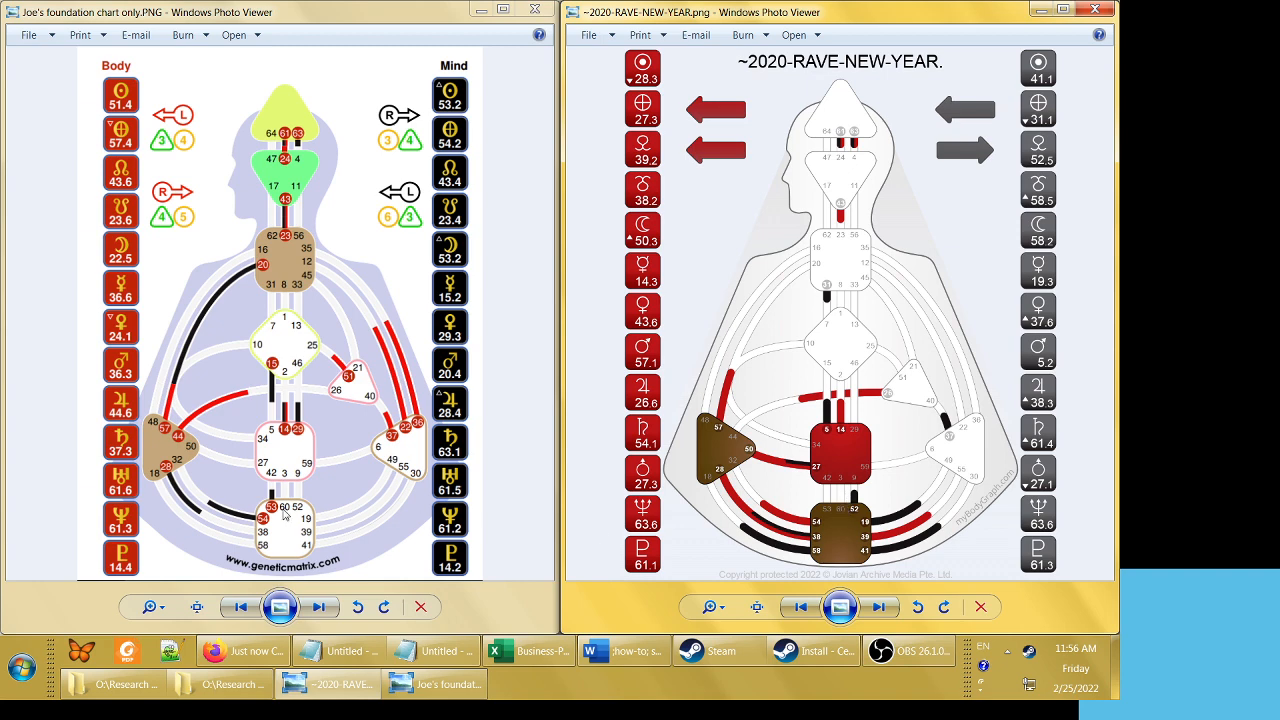
pyautogui.moveTo(286, 496)
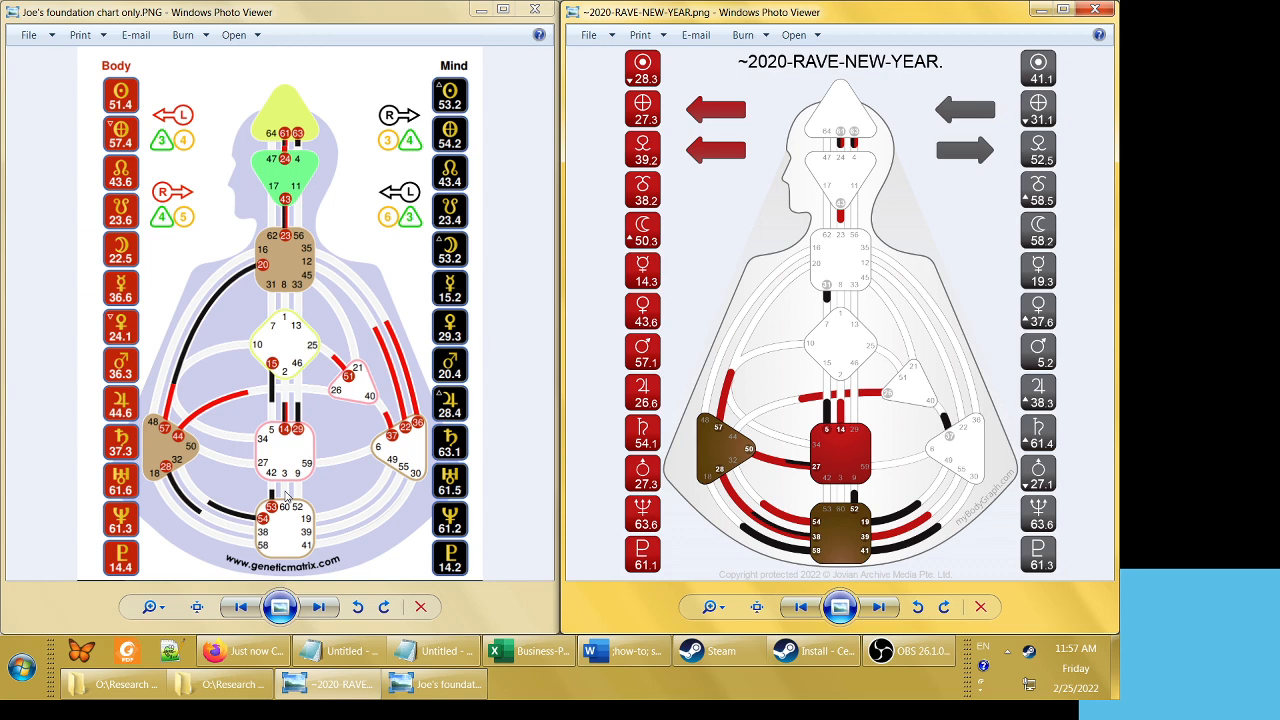
pyautogui.moveTo(852, 524)
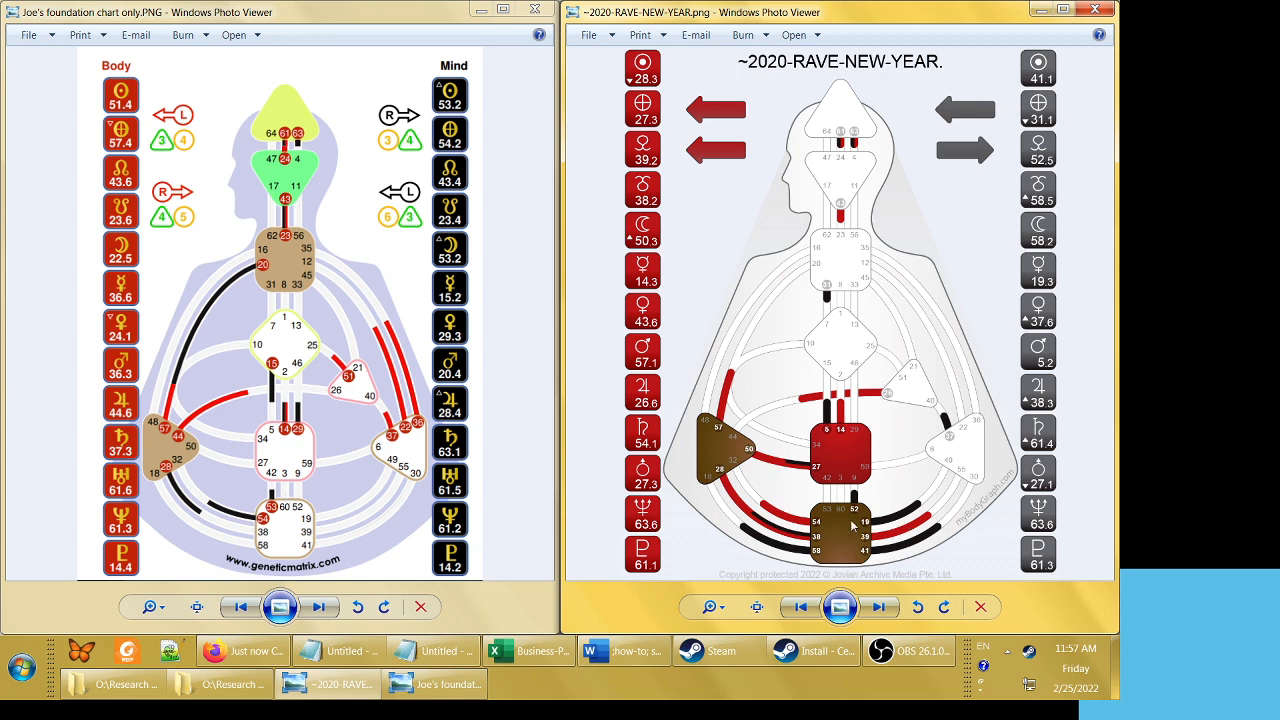
pyautogui.moveTo(864, 374)
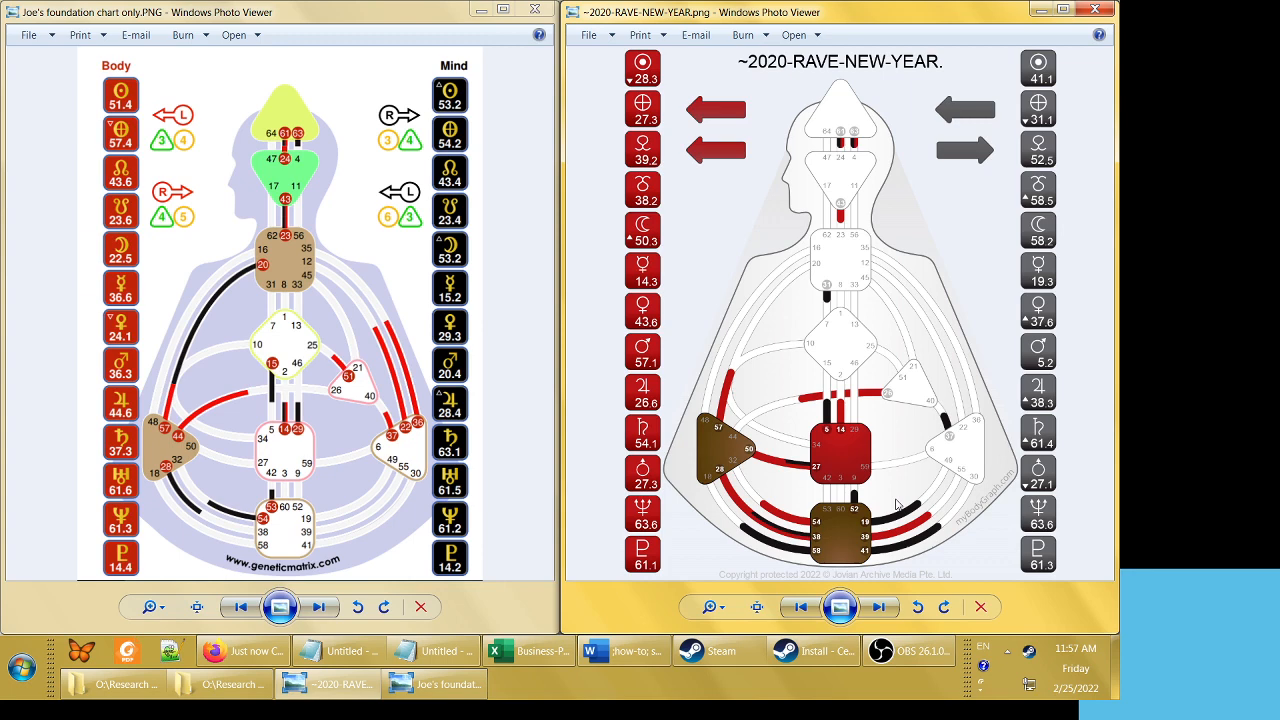
pyautogui.moveTo(860, 552)
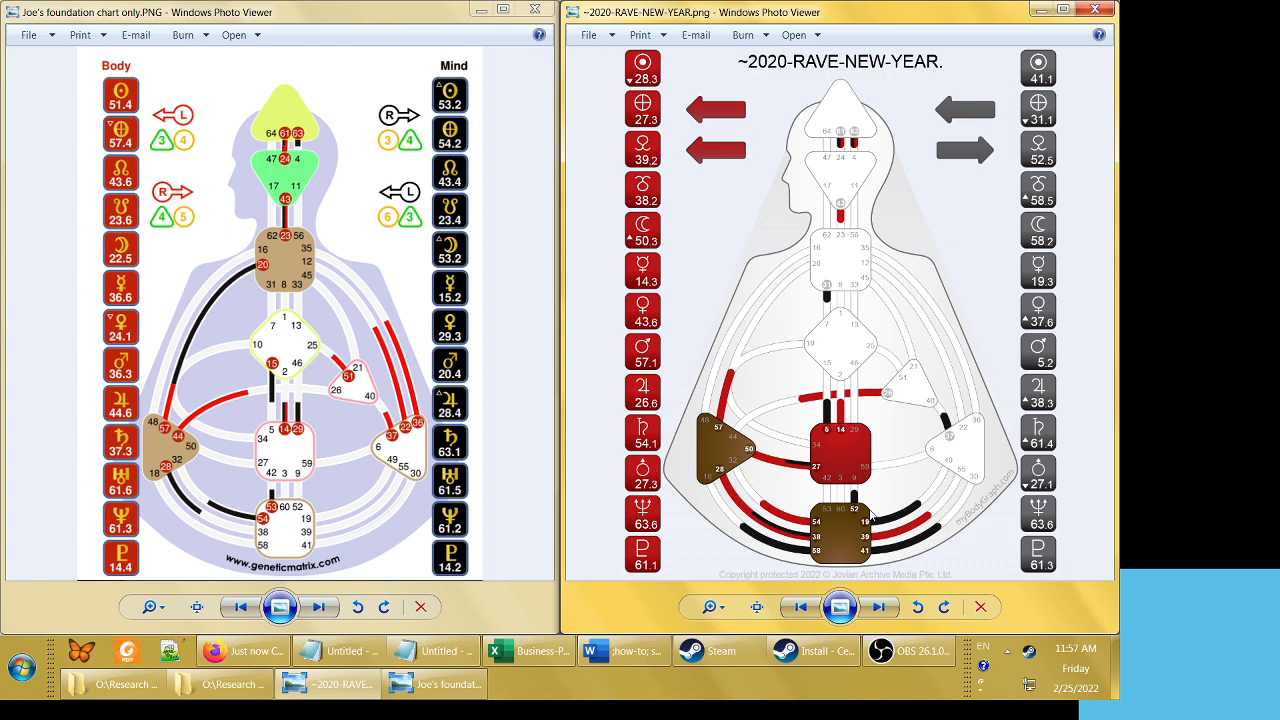
pyautogui.moveTo(884, 498)
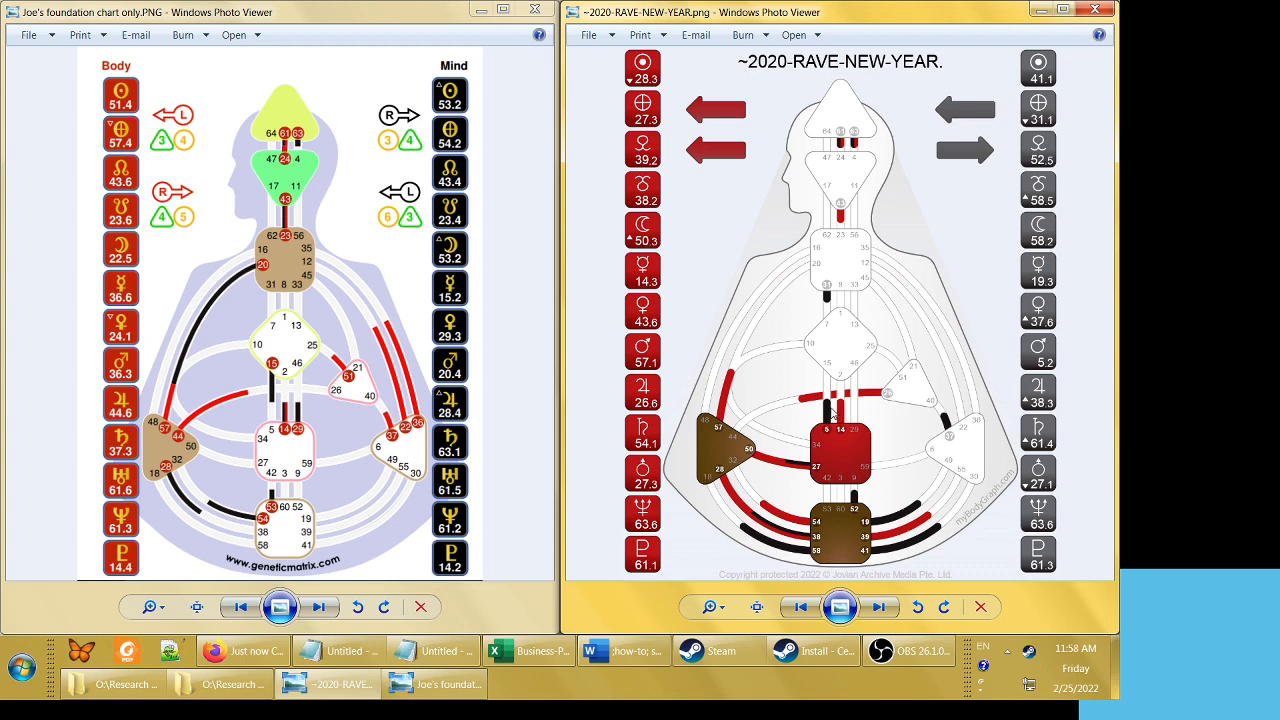
pyautogui.moveTo(828, 428)
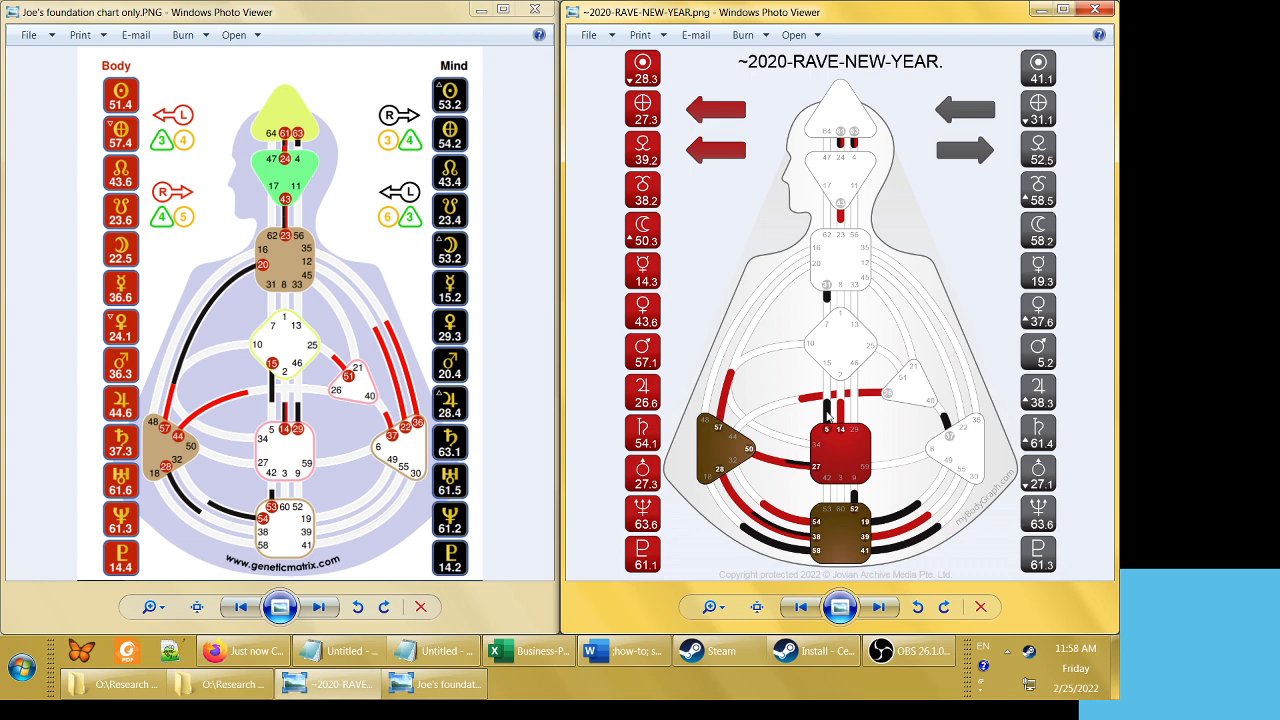
pyautogui.moveTo(836, 460)
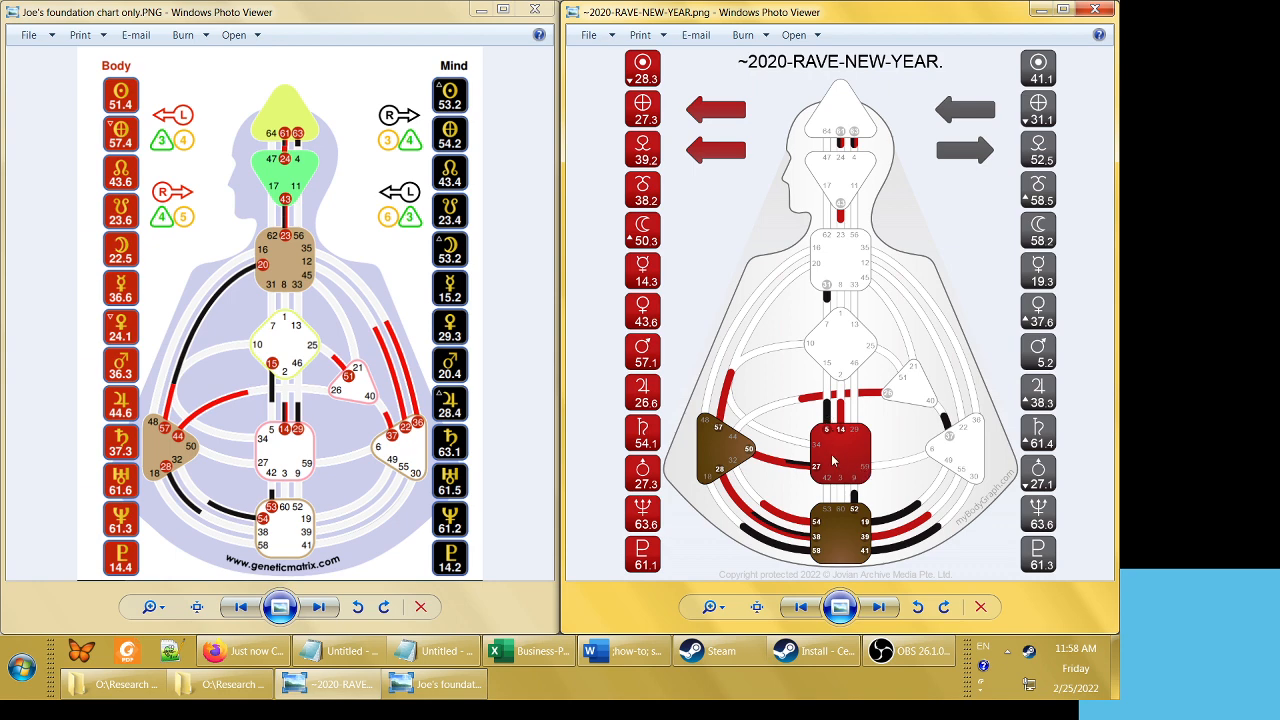
pyautogui.moveTo(990, 324)
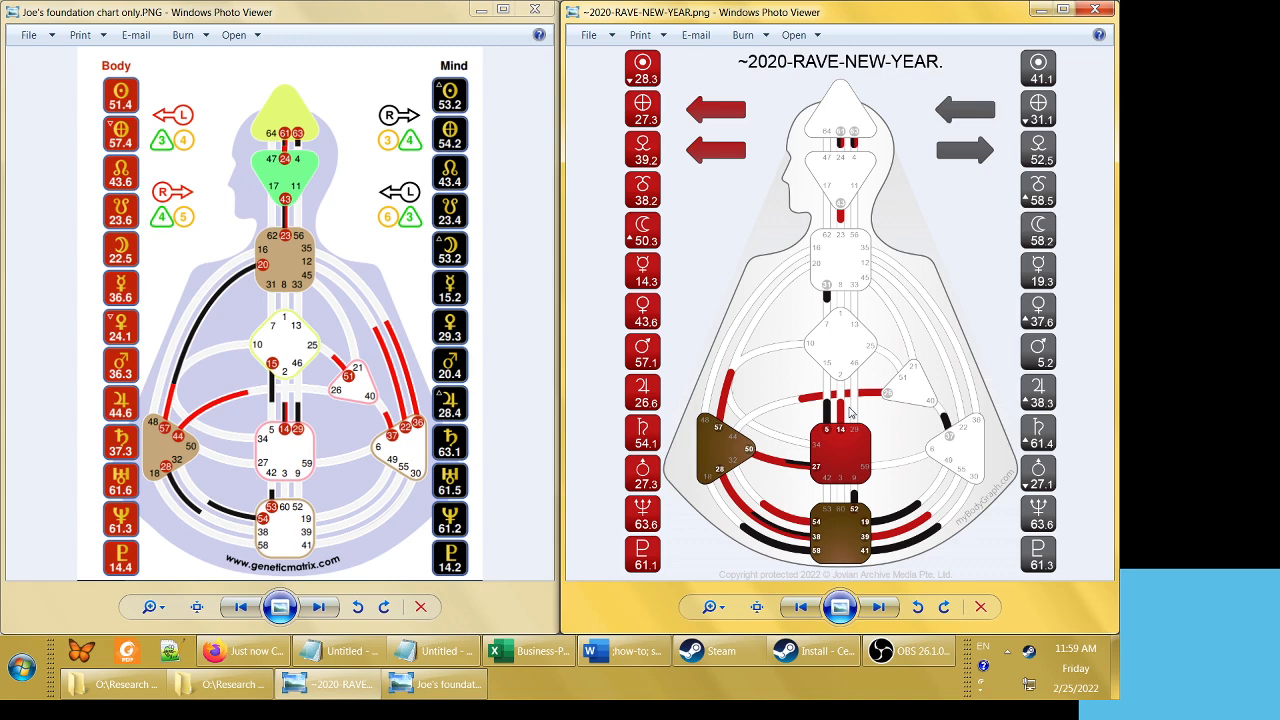
pyautogui.moveTo(760, 352)
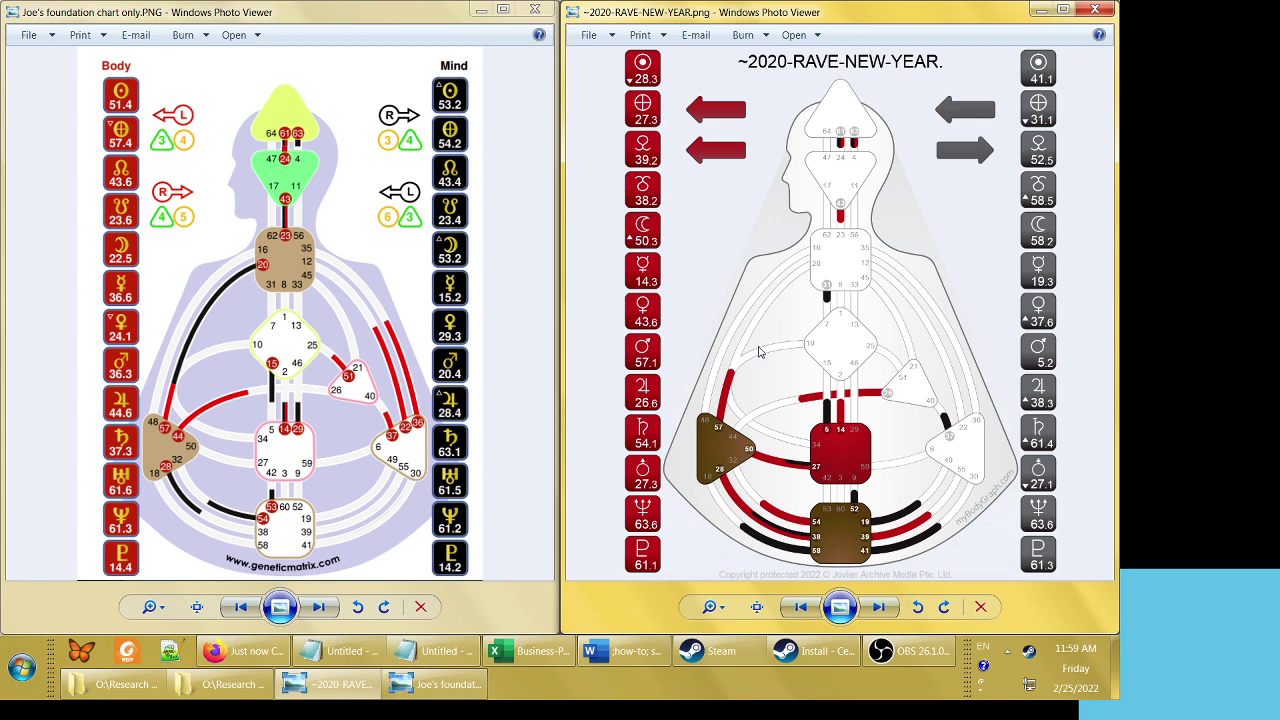
pyautogui.moveTo(1018, 128)
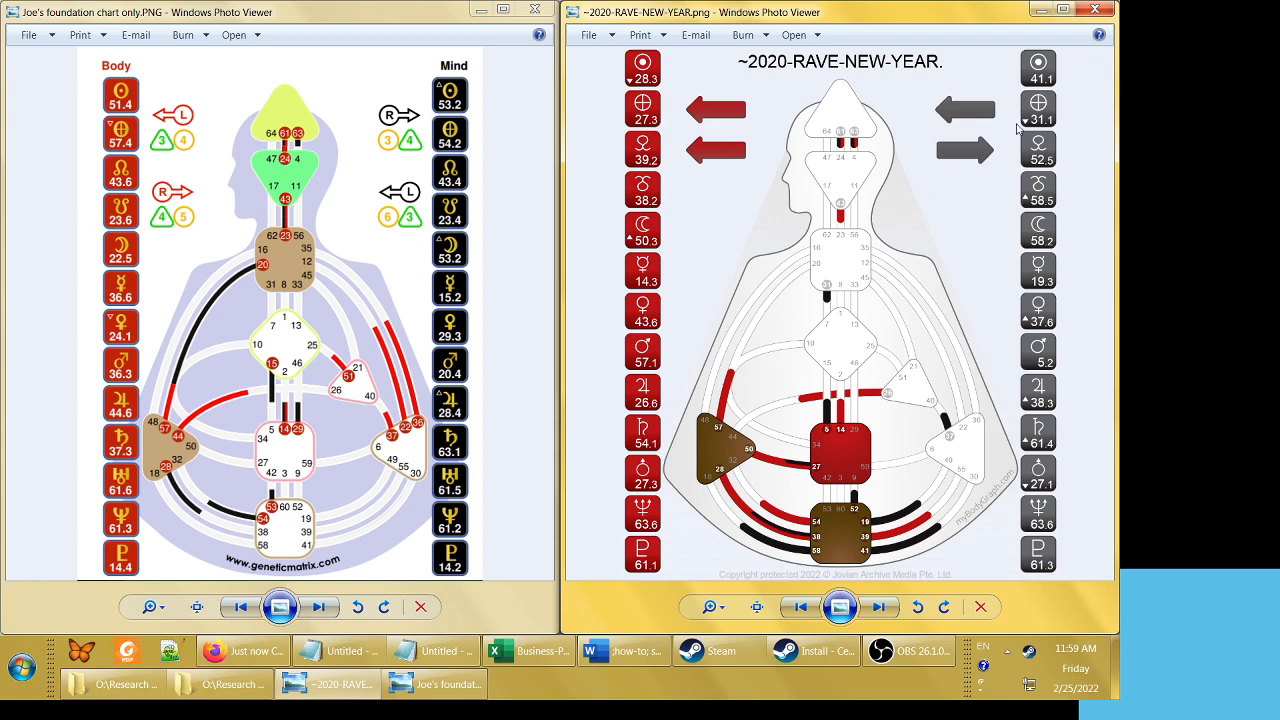
pyautogui.moveTo(1076, 36)
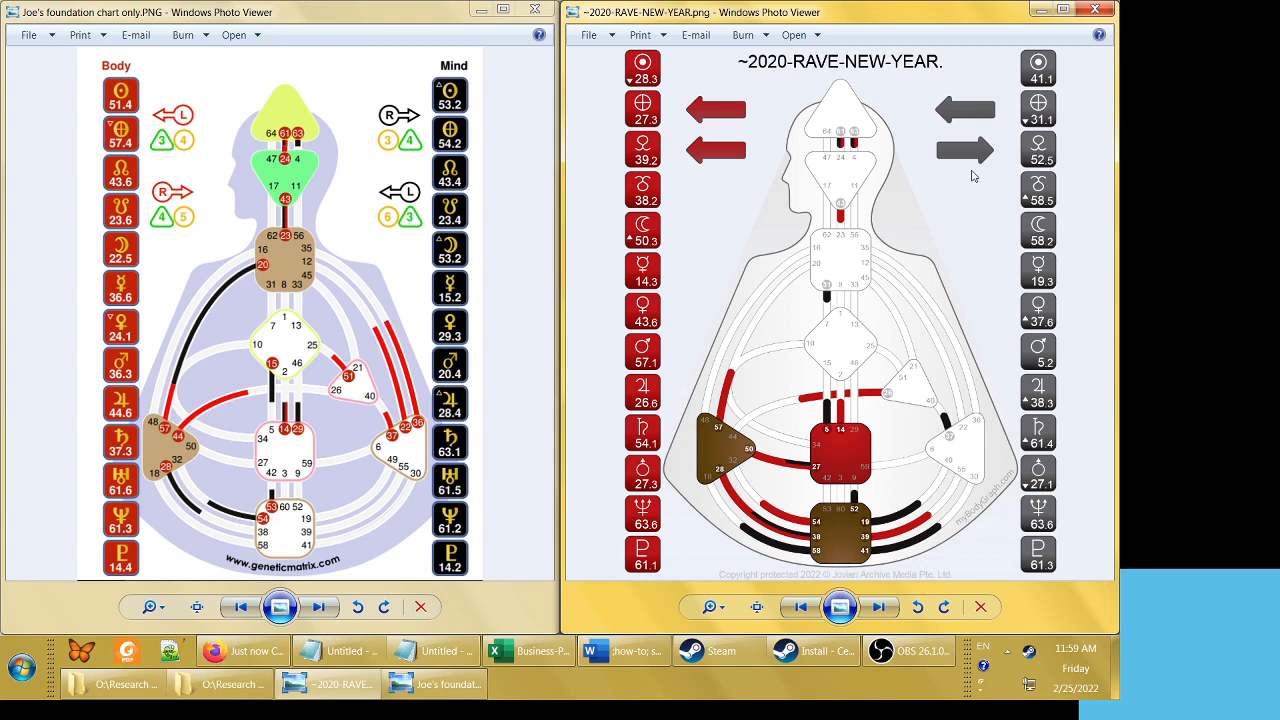
pyautogui.moveTo(976, 128)
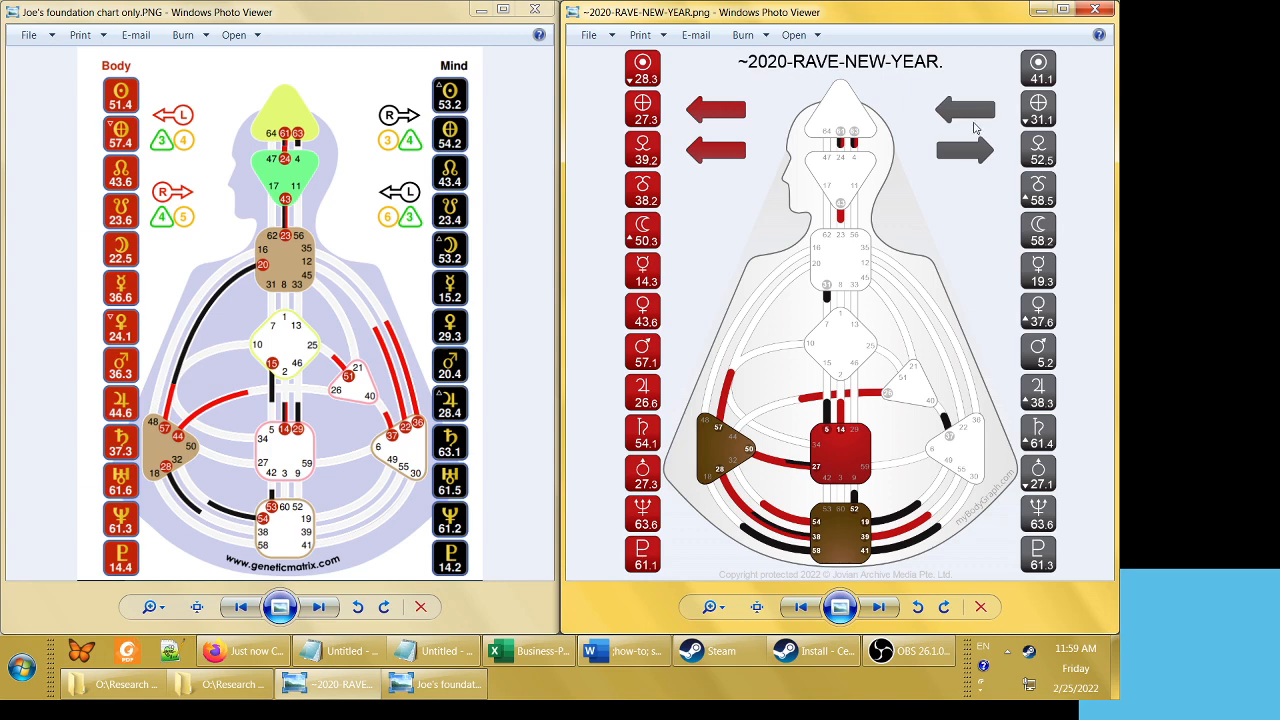
pyautogui.moveTo(770, 136)
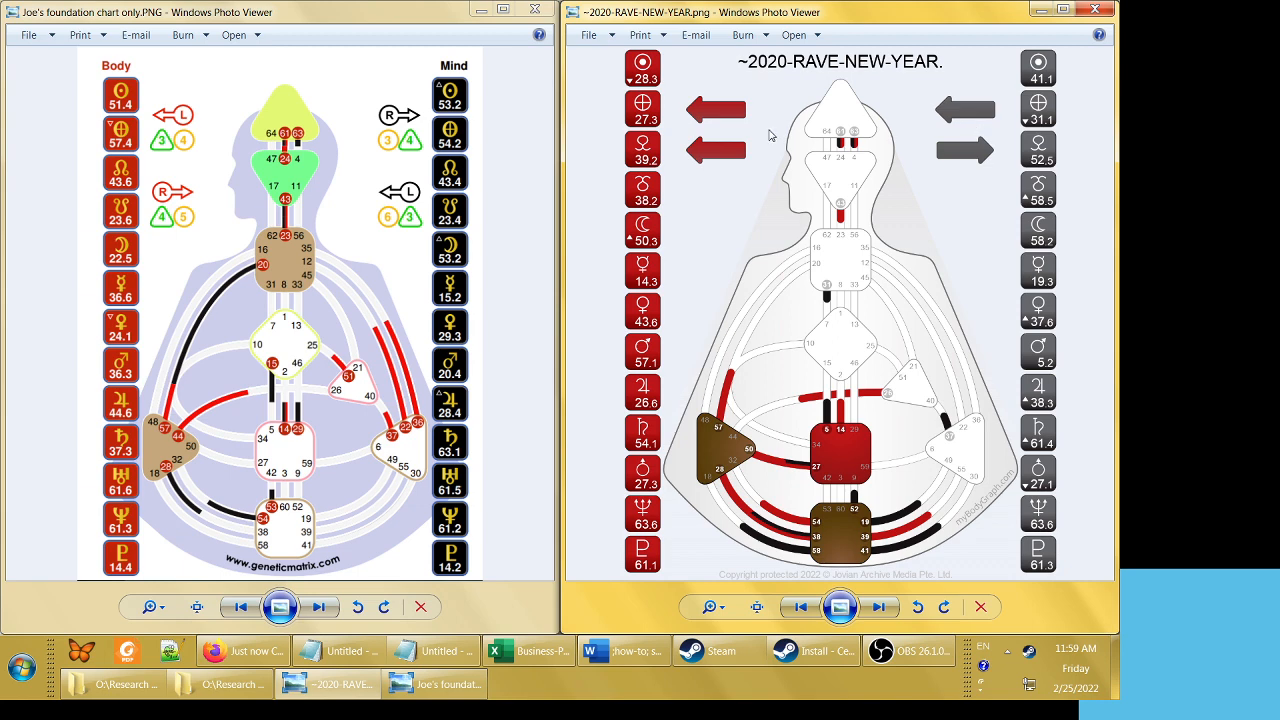
pyautogui.moveTo(772, 132)
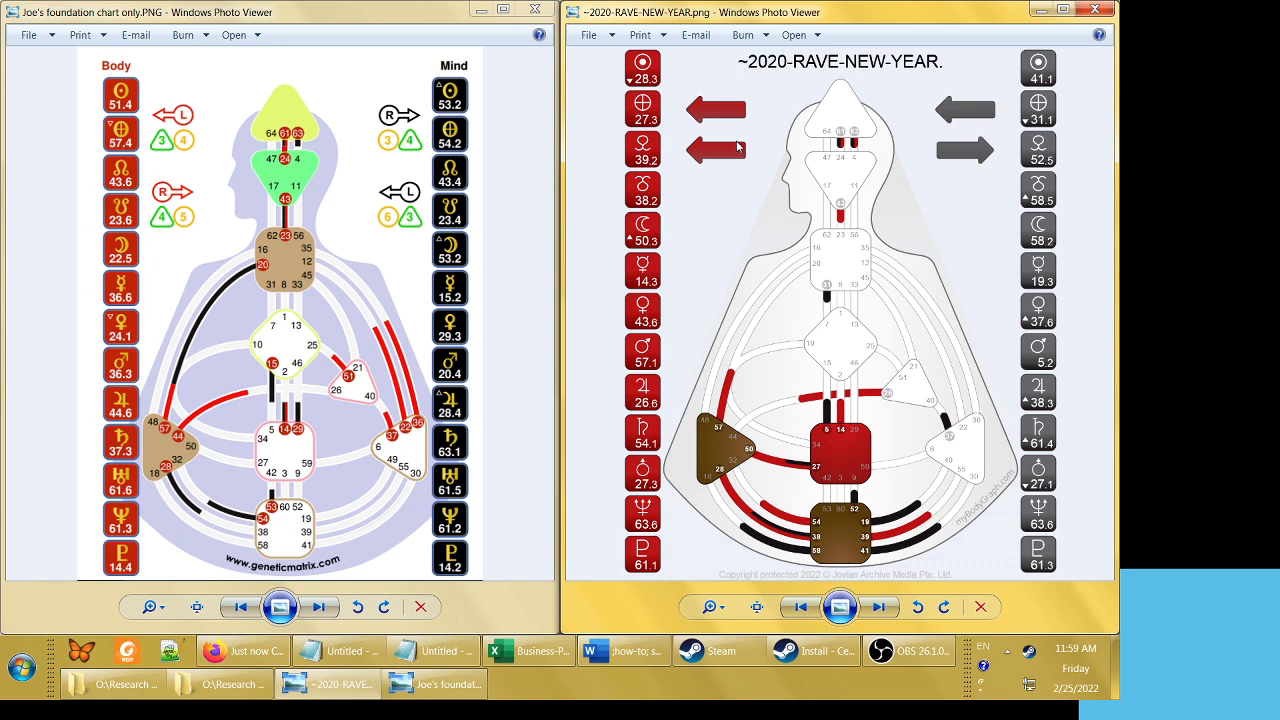
pyautogui.moveTo(988, 188)
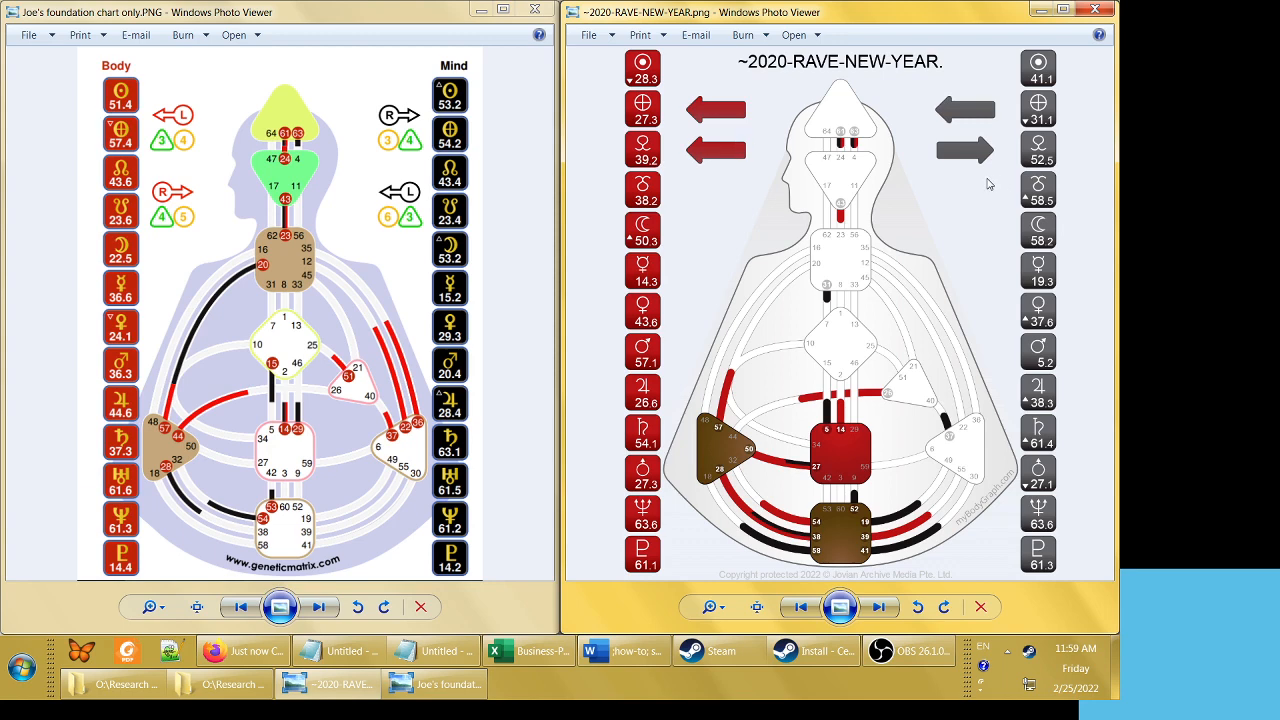
pyautogui.moveTo(972, 160)
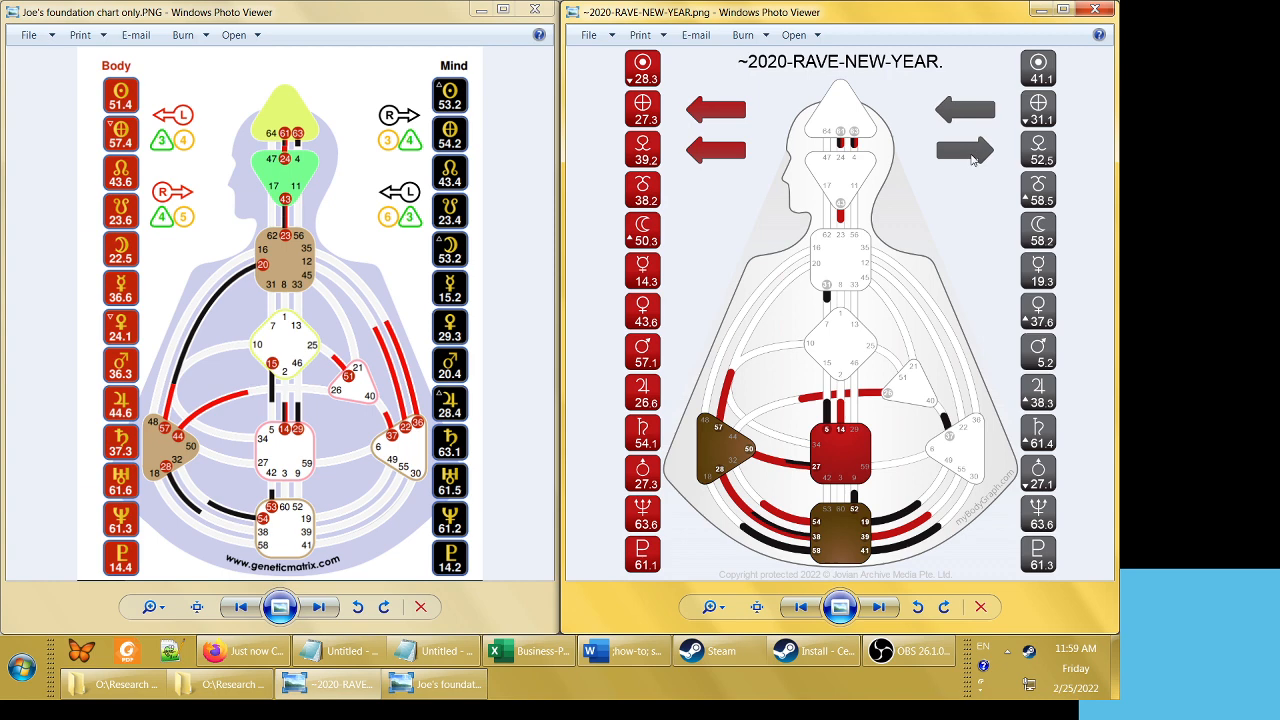
pyautogui.moveTo(996, 176)
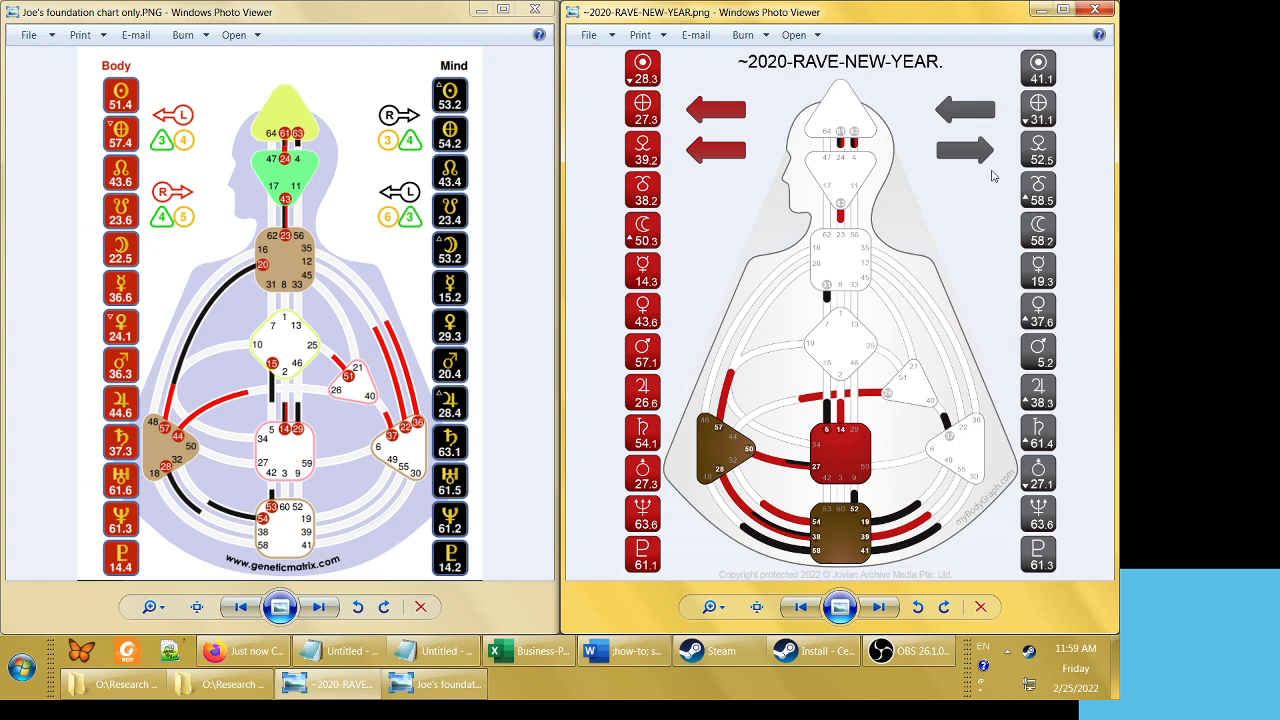
pyautogui.moveTo(988, 170)
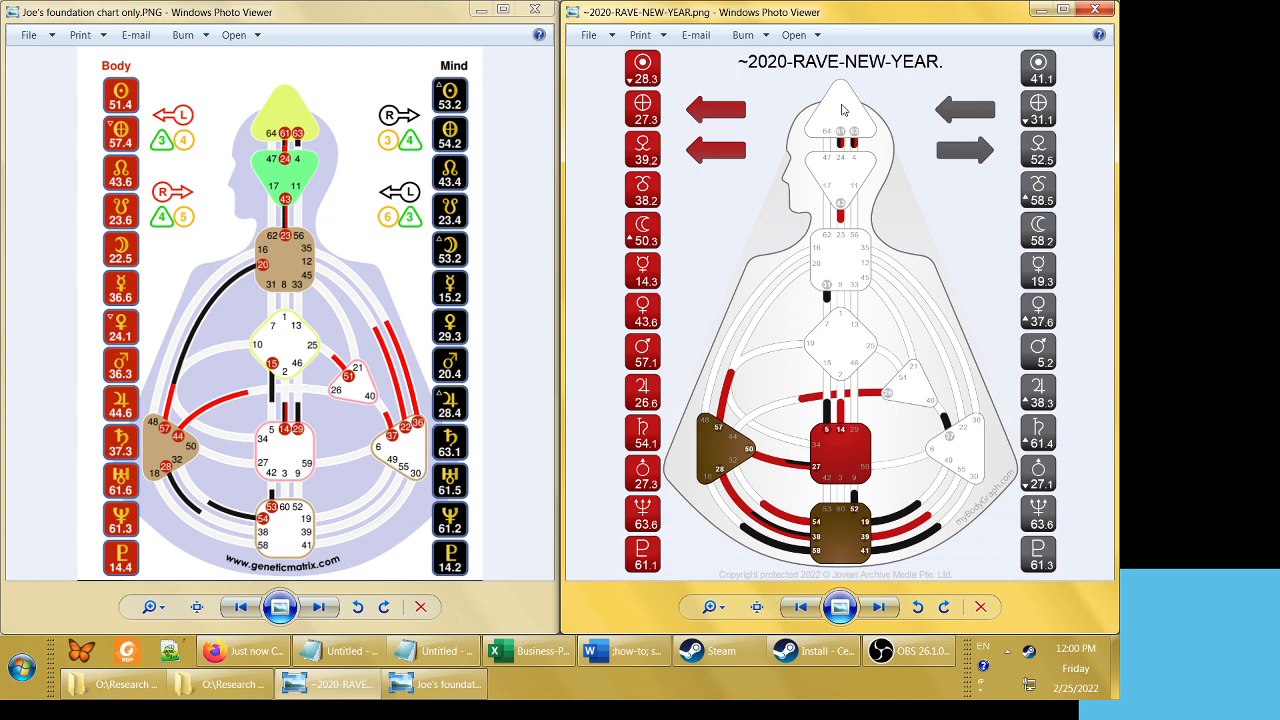
pyautogui.moveTo(844, 148)
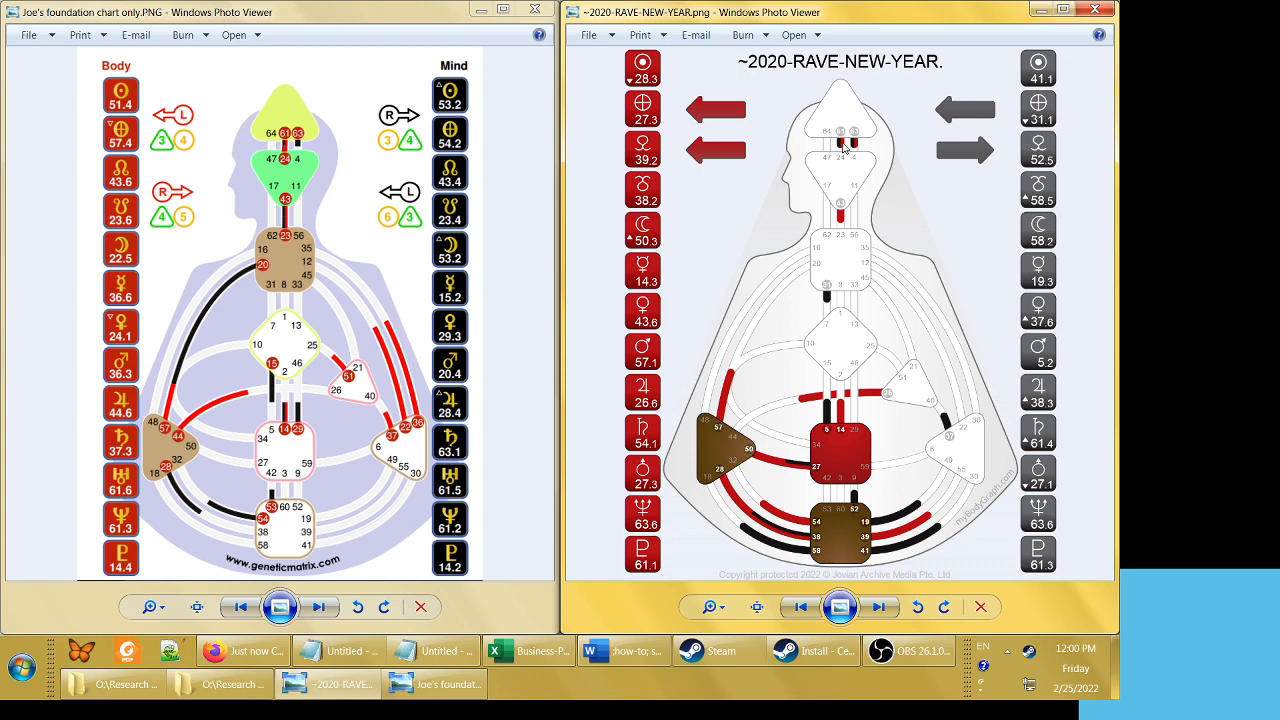
pyautogui.moveTo(850, 148)
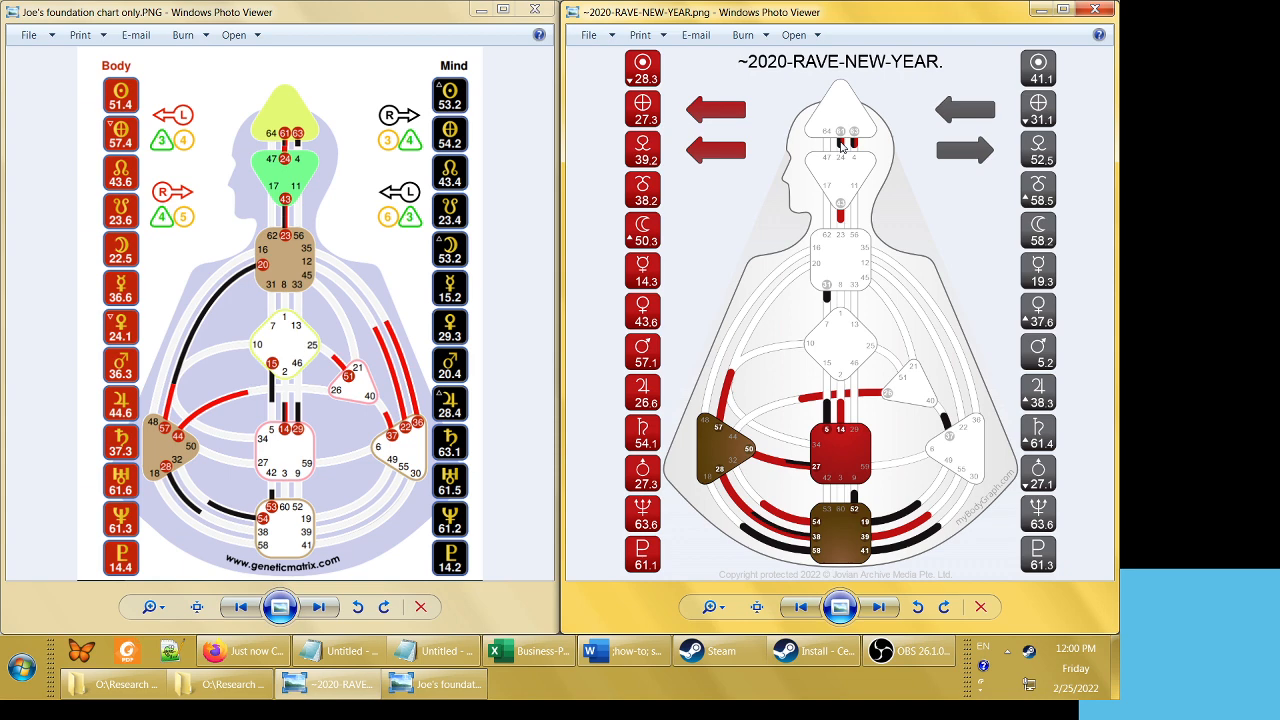
pyautogui.moveTo(840, 220)
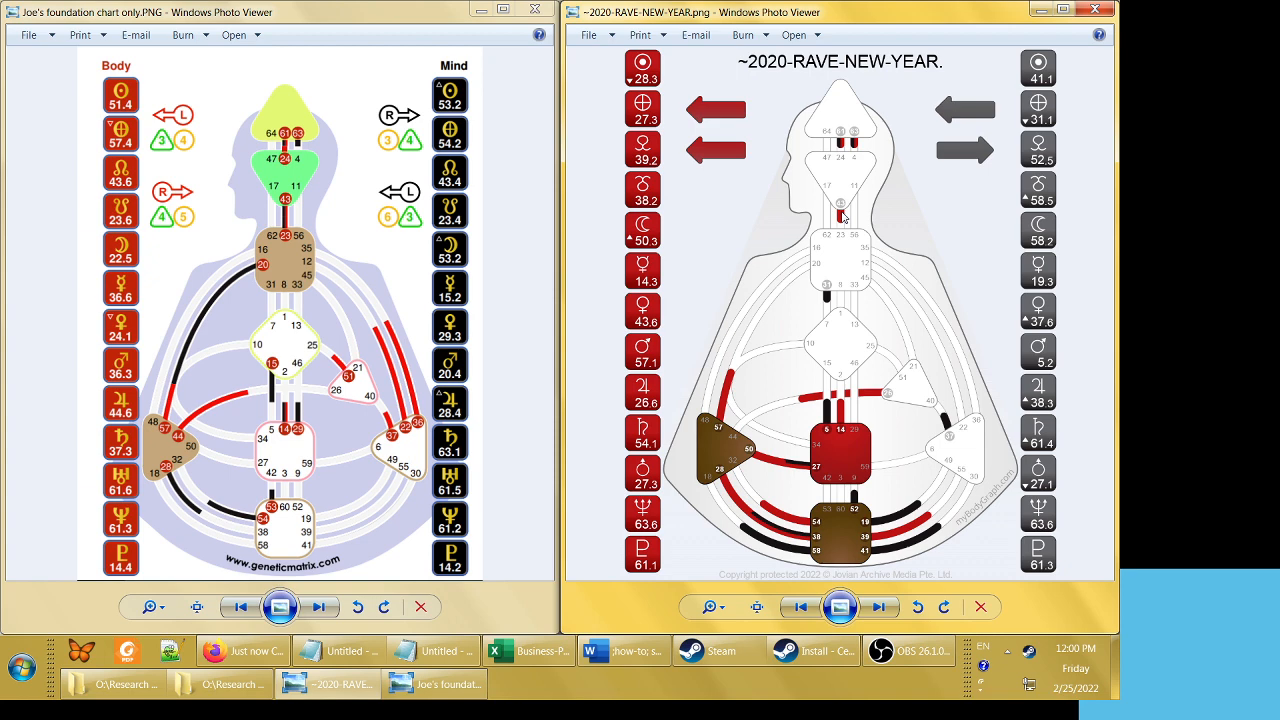
pyautogui.moveTo(840, 242)
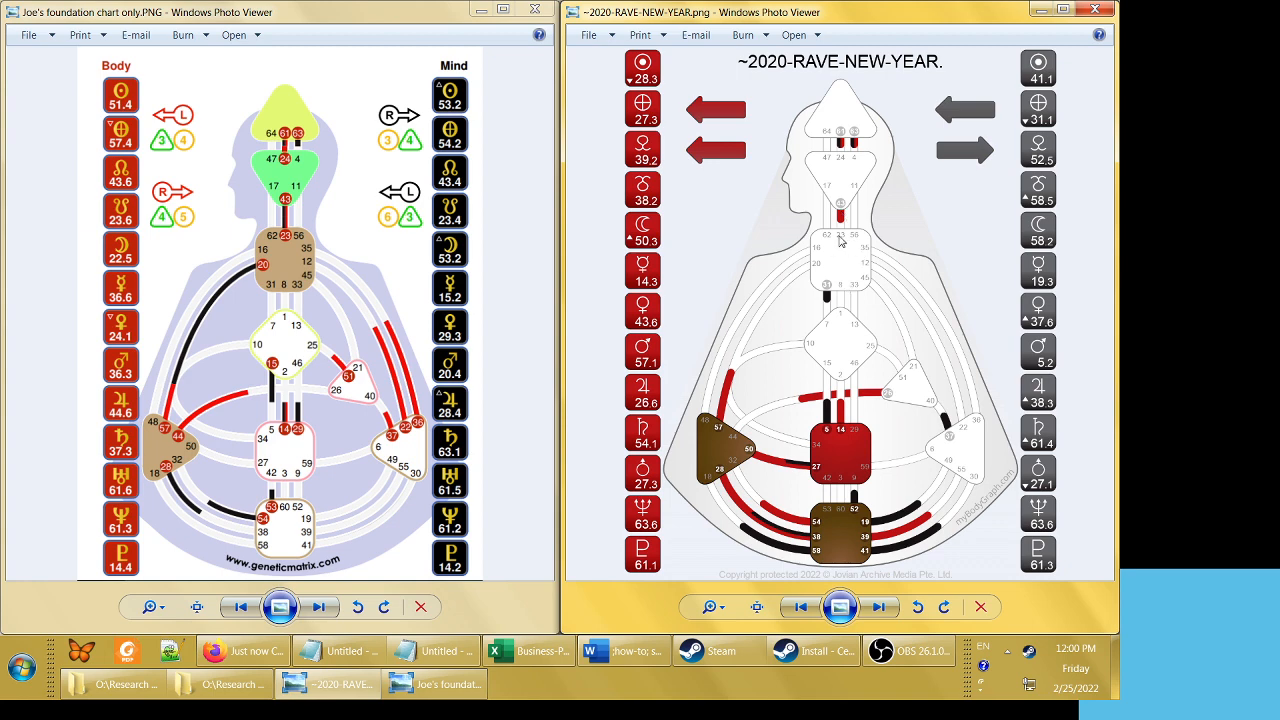
pyautogui.moveTo(738, 244)
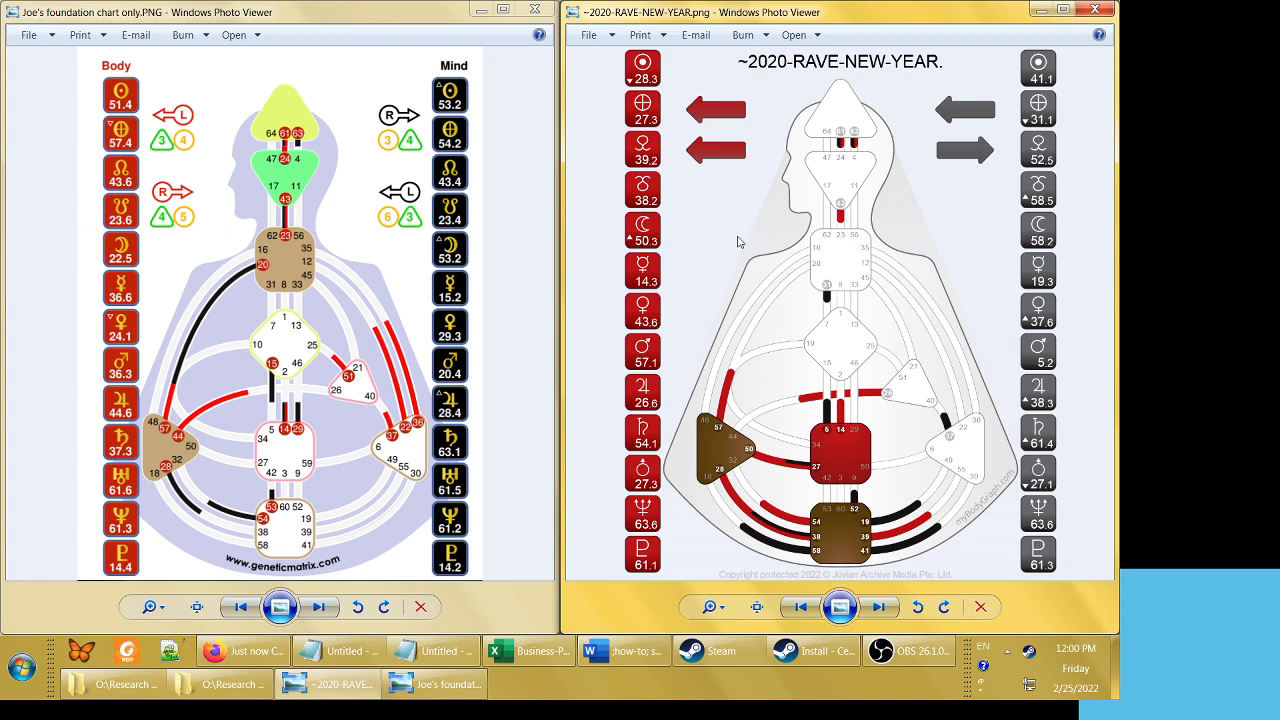
pyautogui.moveTo(650, 332)
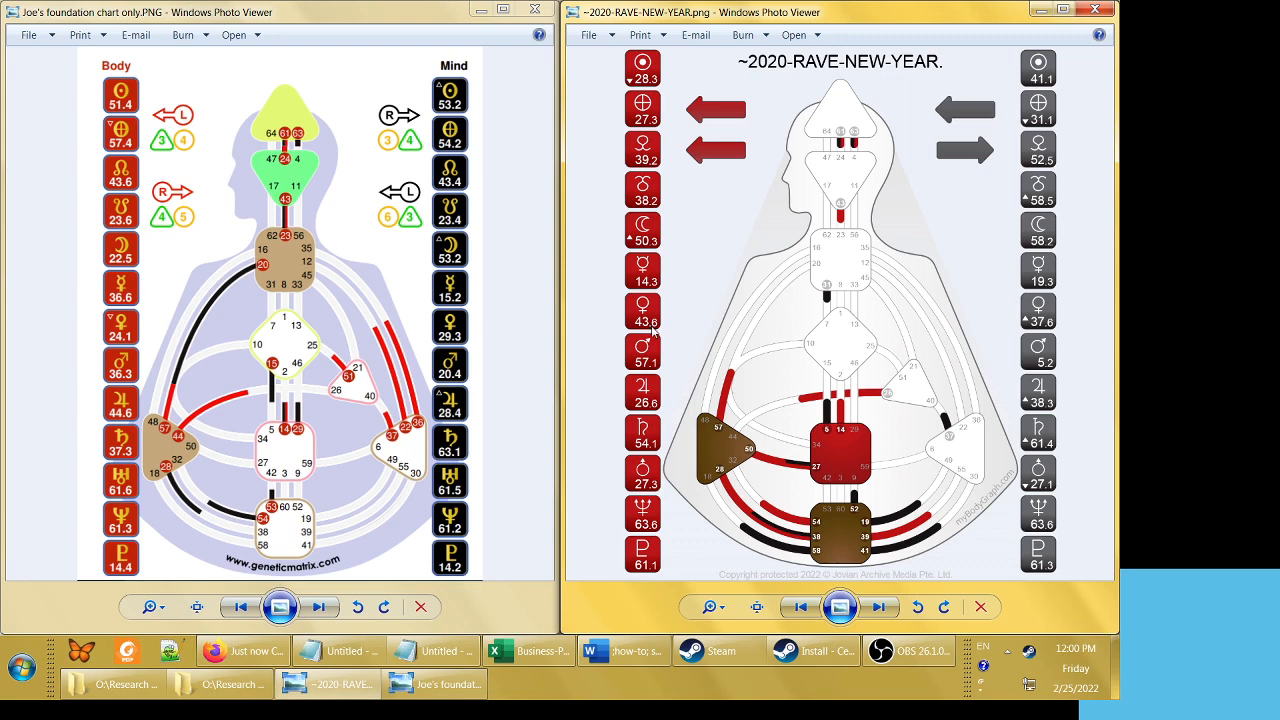
pyautogui.moveTo(652, 330)
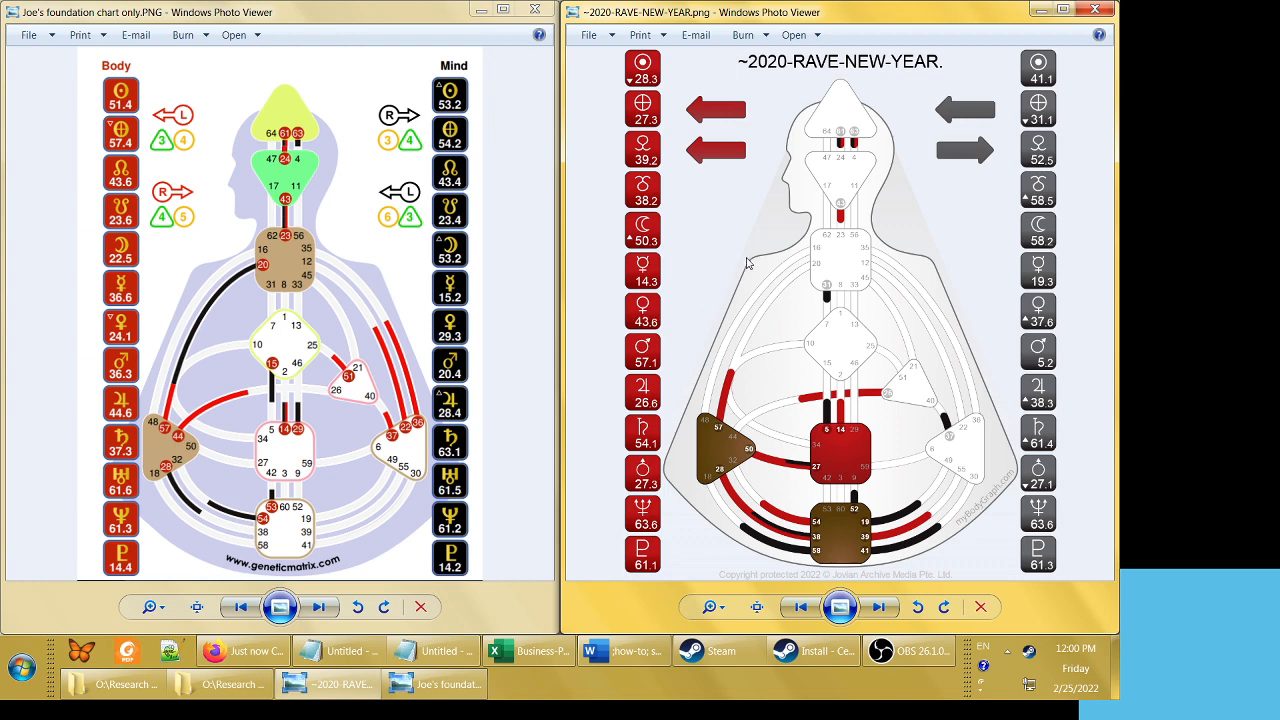
pyautogui.moveTo(984, 340)
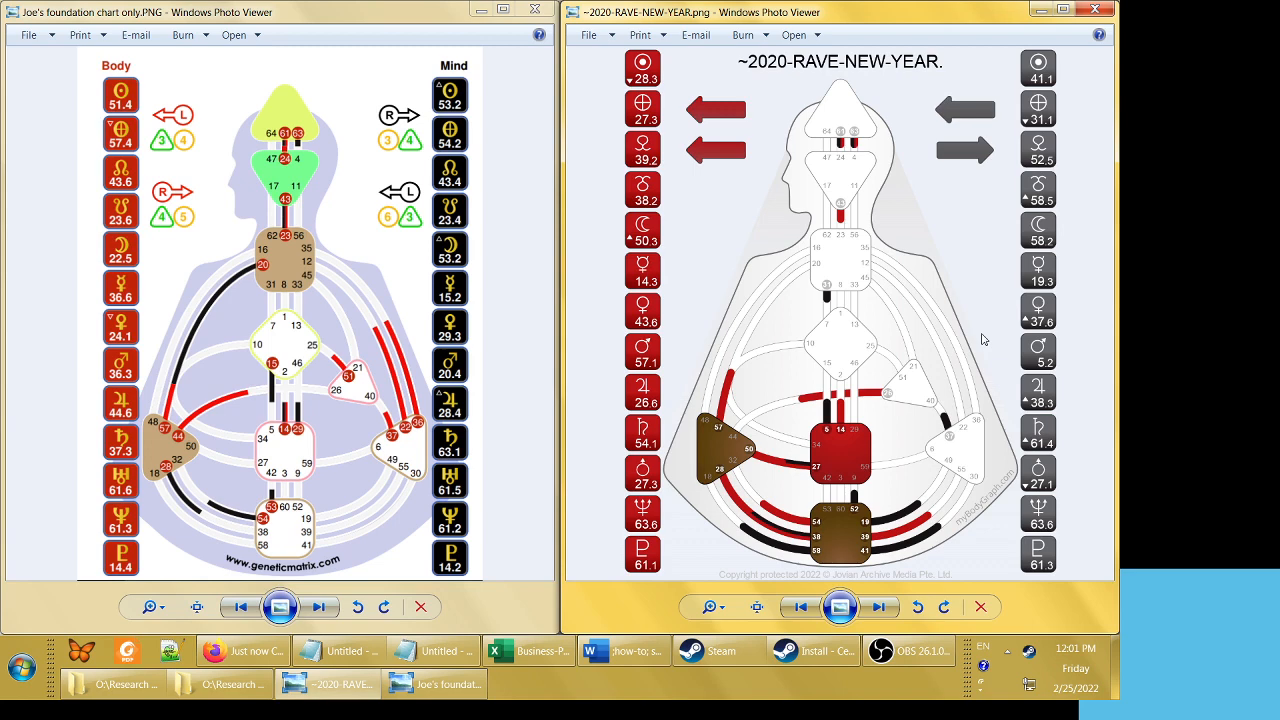
pyautogui.moveTo(980, 340)
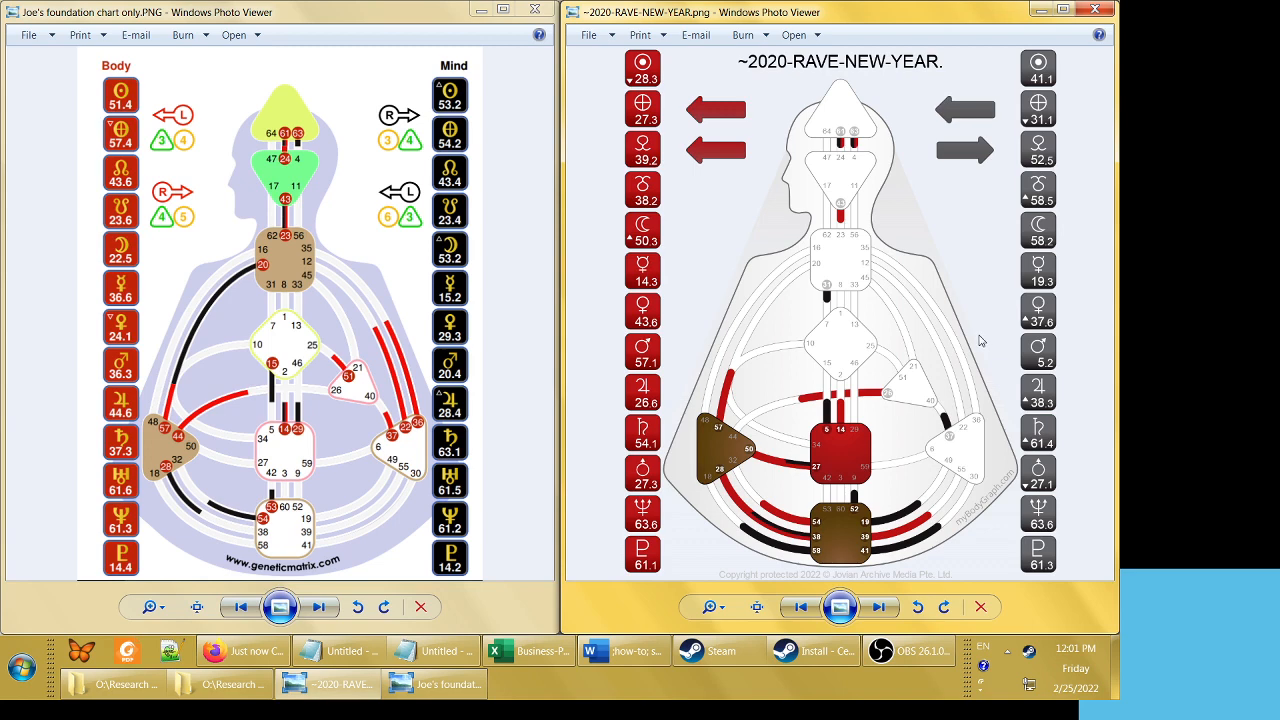
pyautogui.moveTo(1052, 404)
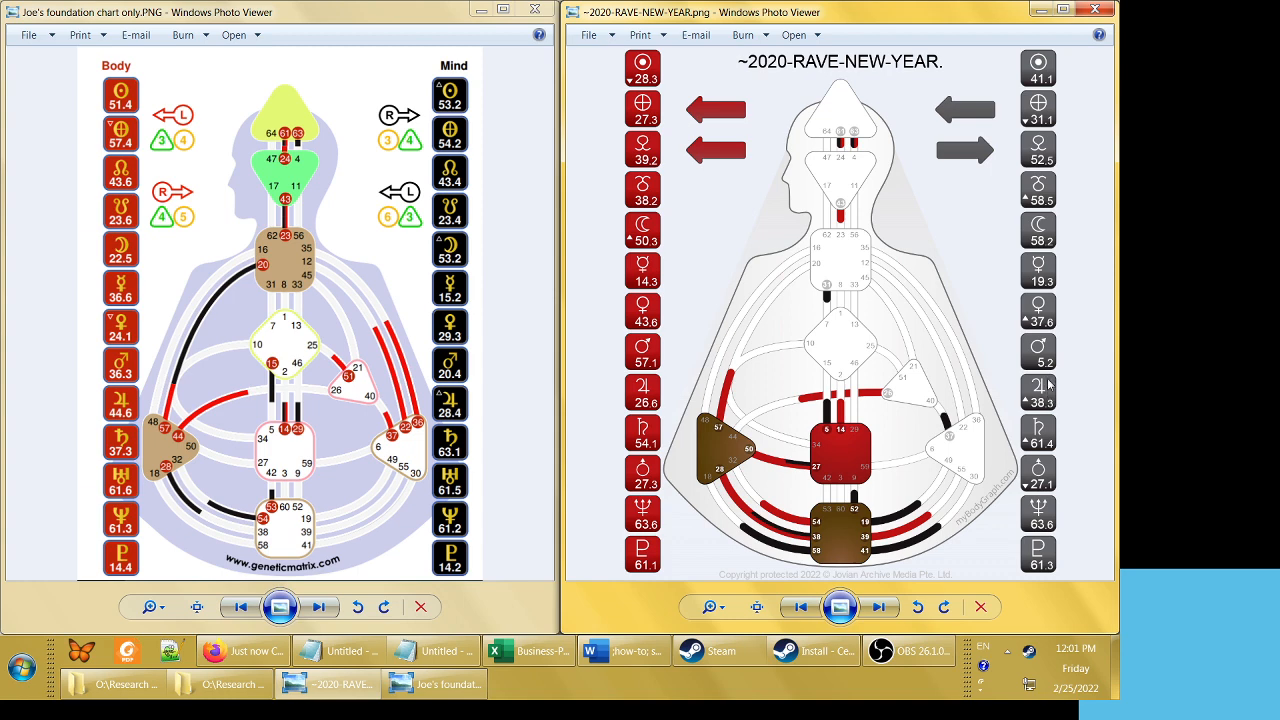
pyautogui.moveTo(652, 408)
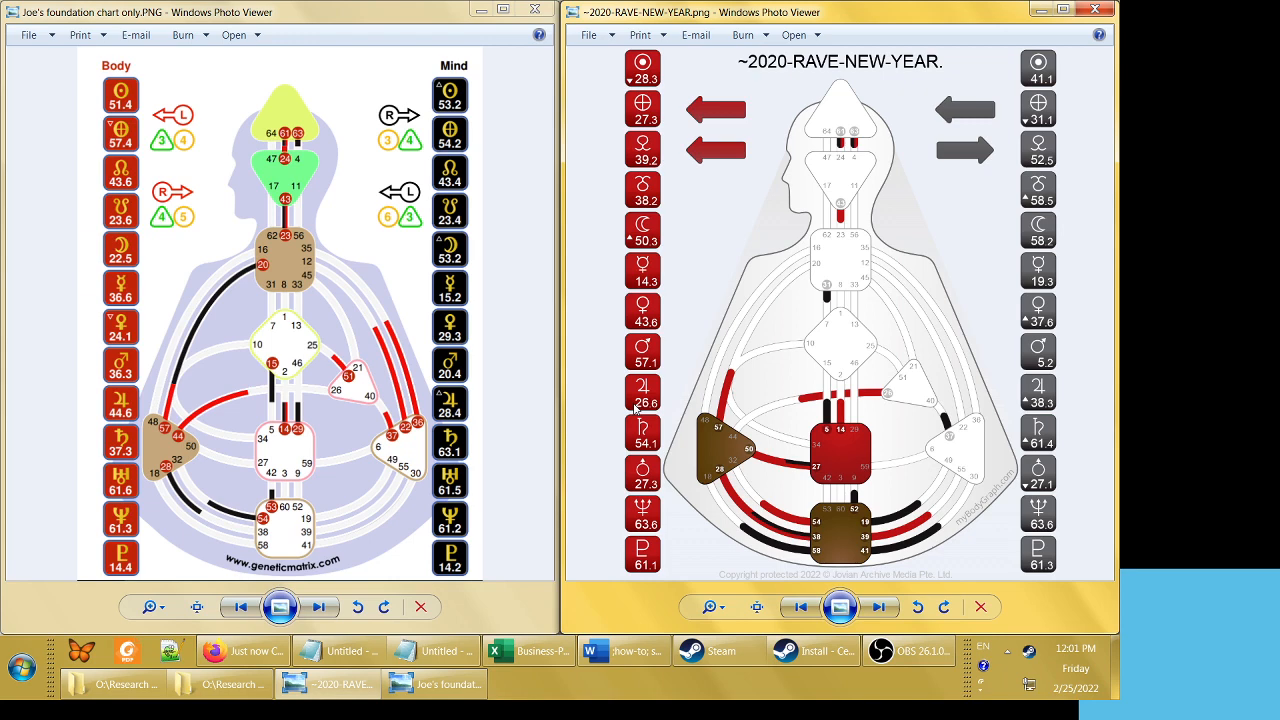
pyautogui.moveTo(936, 396)
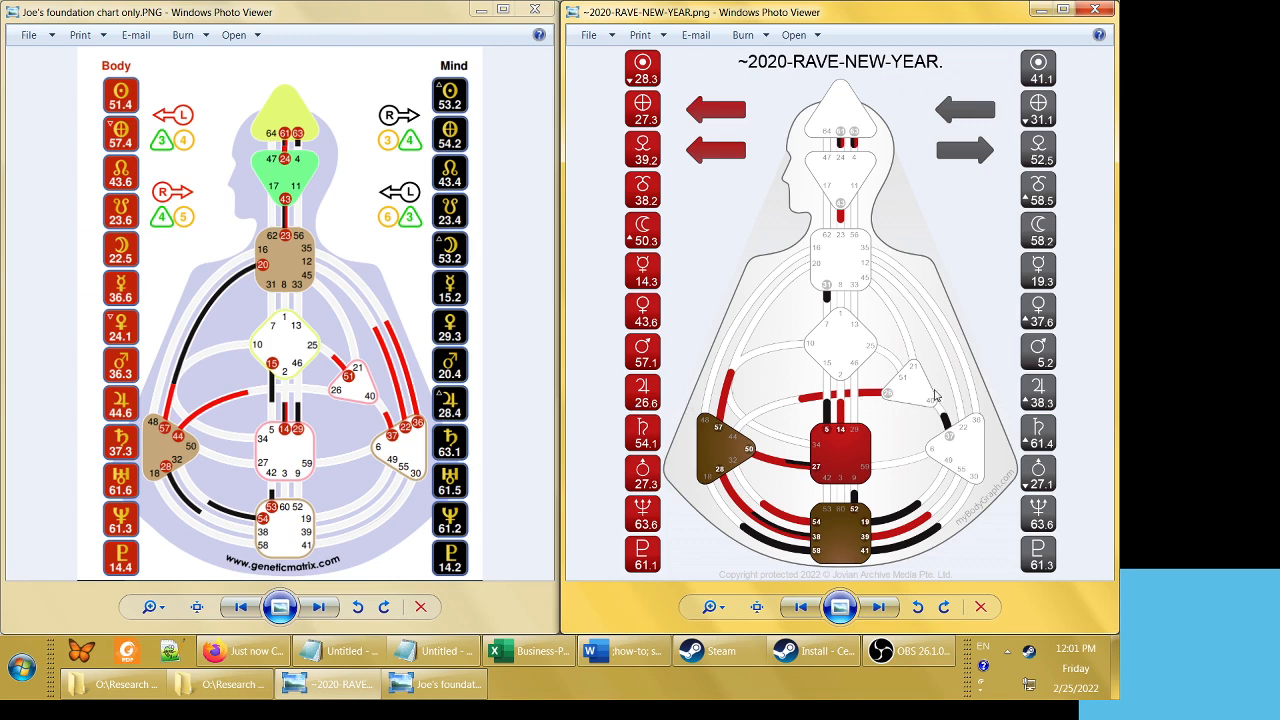
pyautogui.moveTo(670, 398)
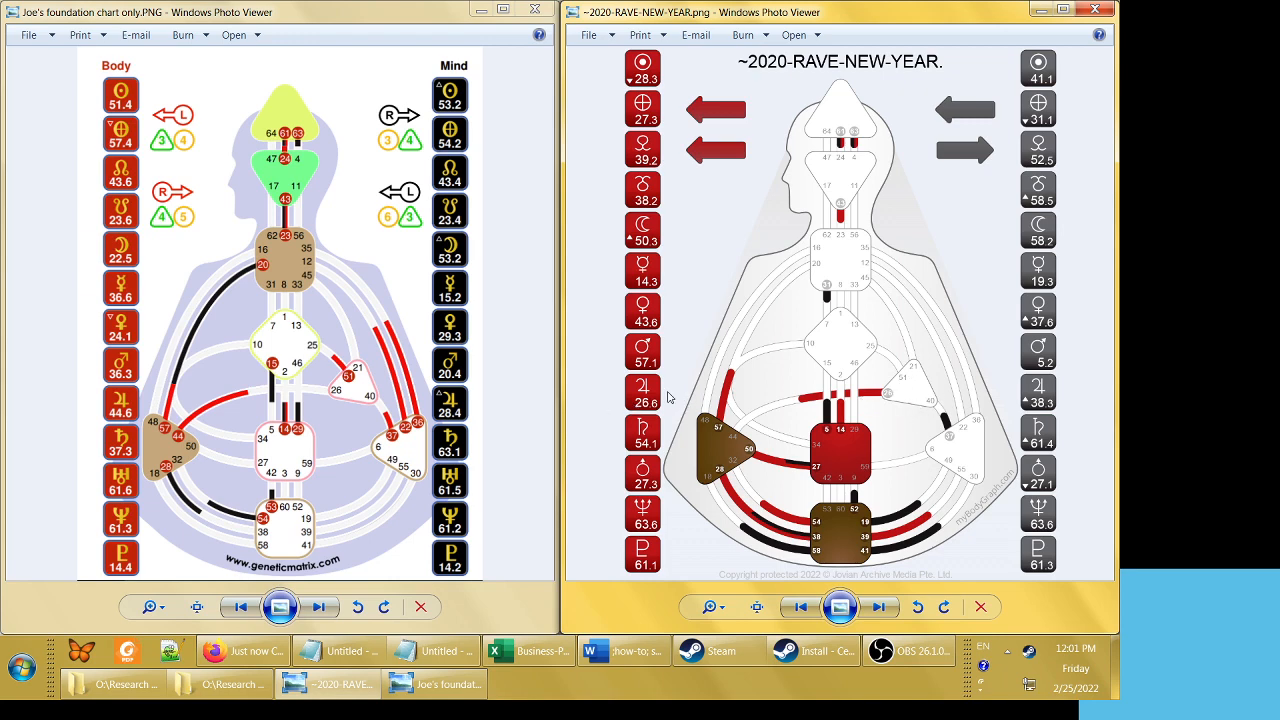
pyautogui.moveTo(648, 404)
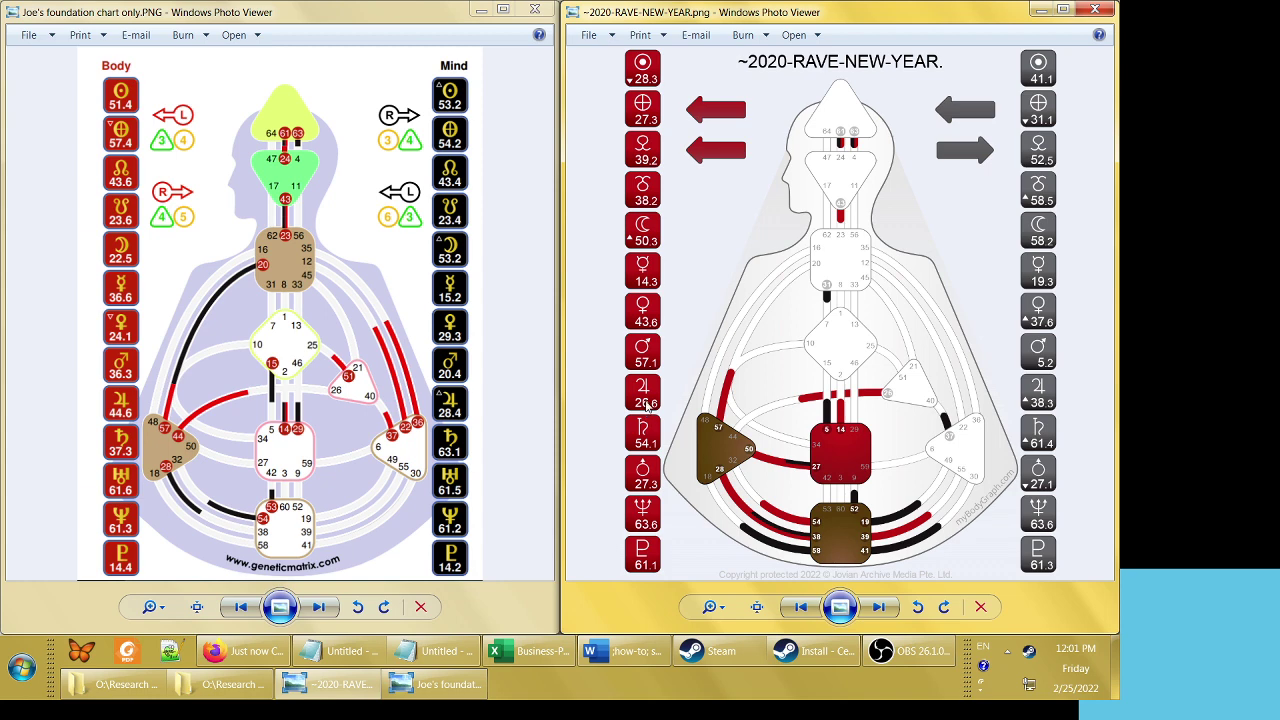
pyautogui.moveTo(1032, 408)
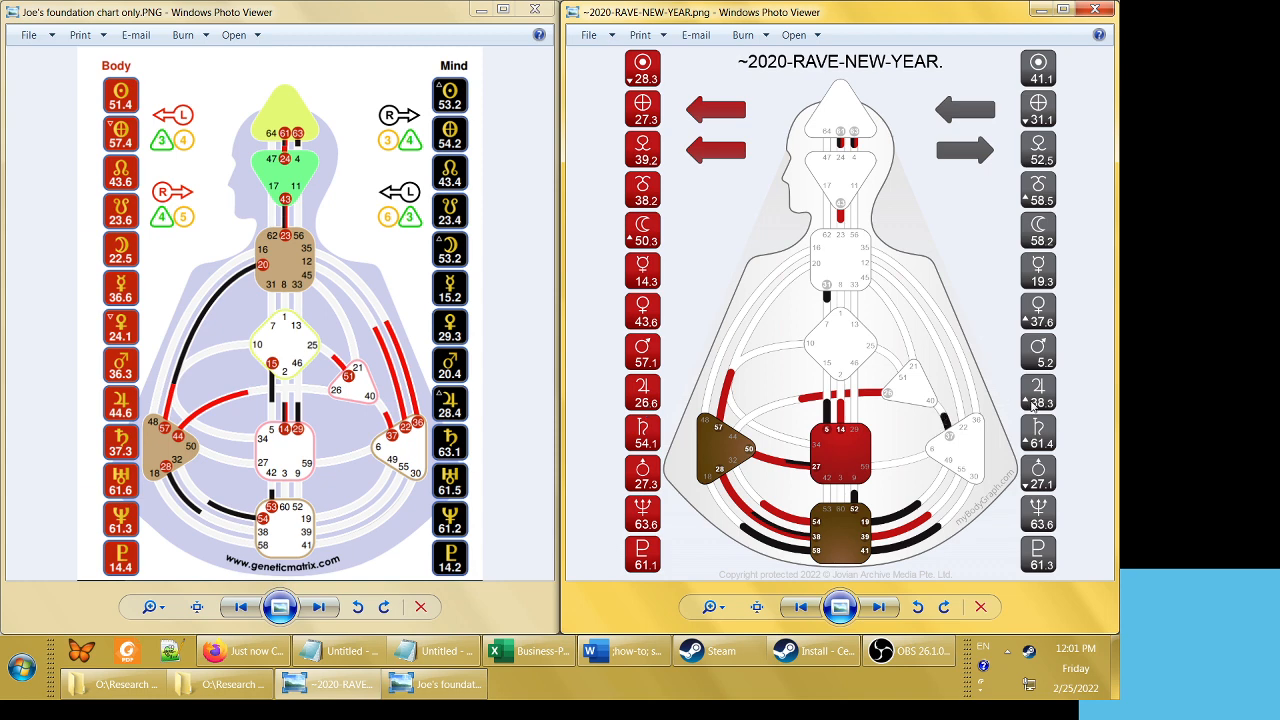
pyautogui.moveTo(1050, 414)
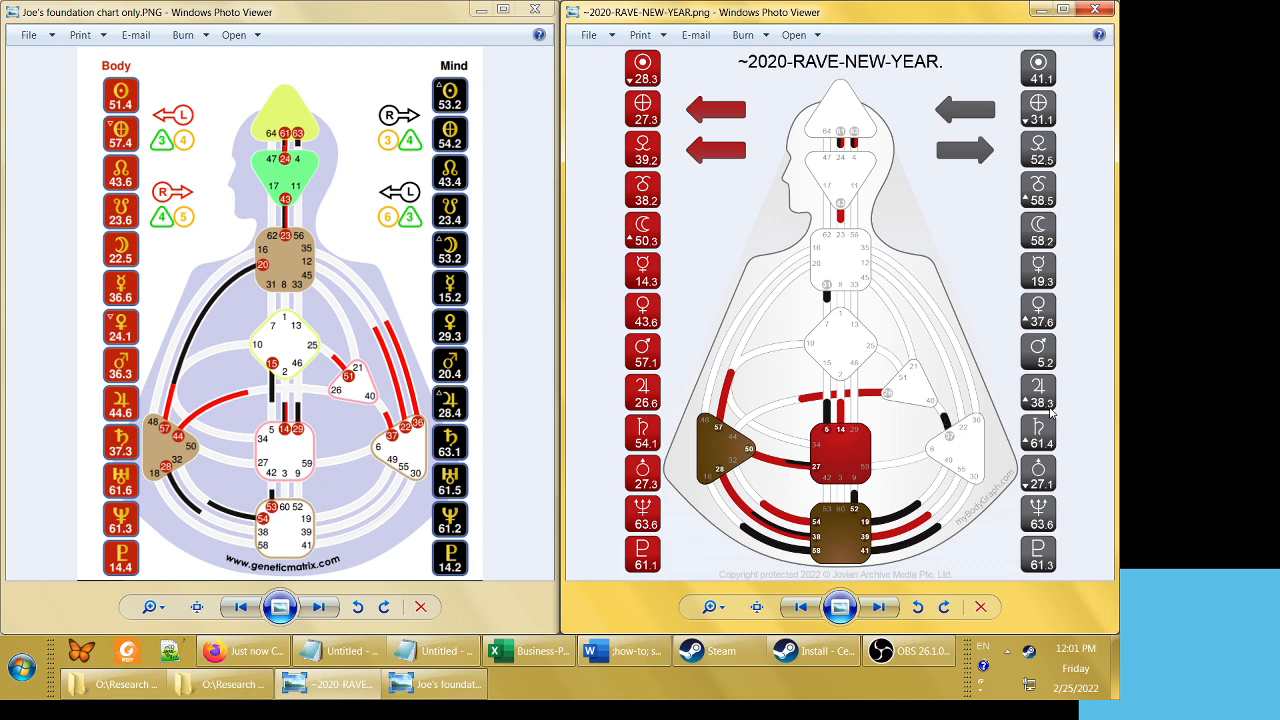
pyautogui.moveTo(892, 400)
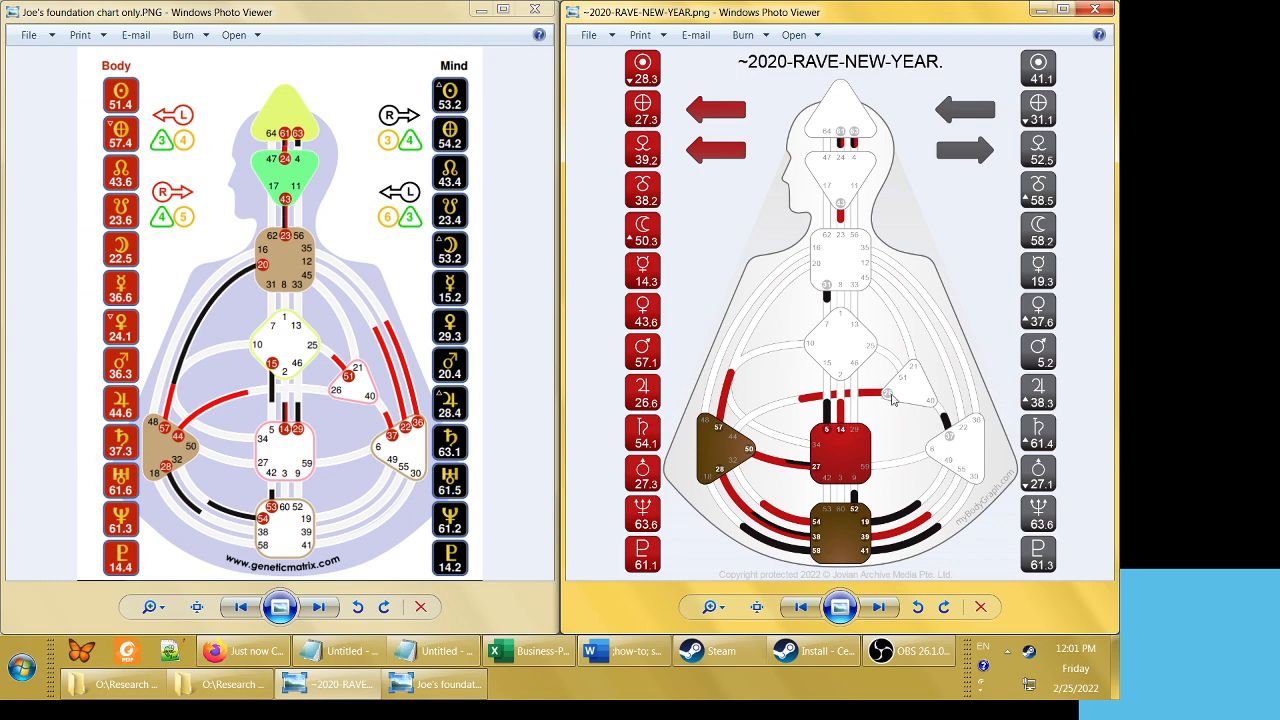
pyautogui.moveTo(912, 398)
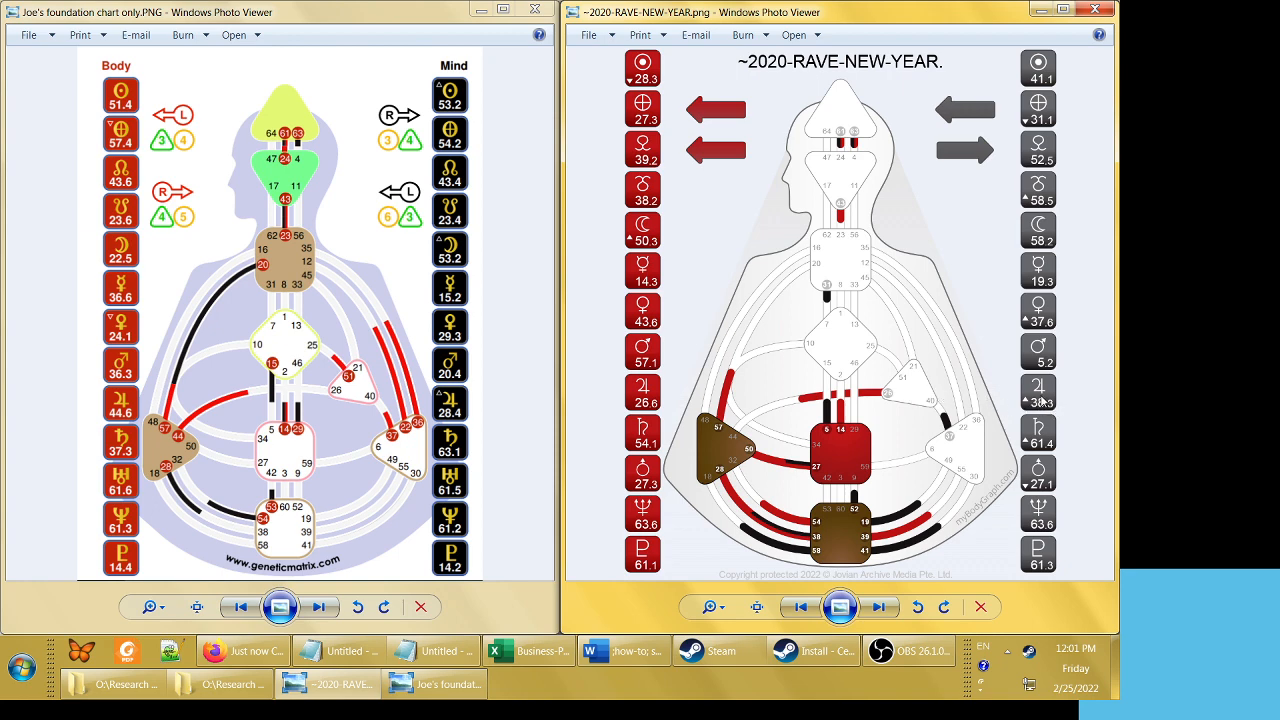
pyautogui.moveTo(1060, 388)
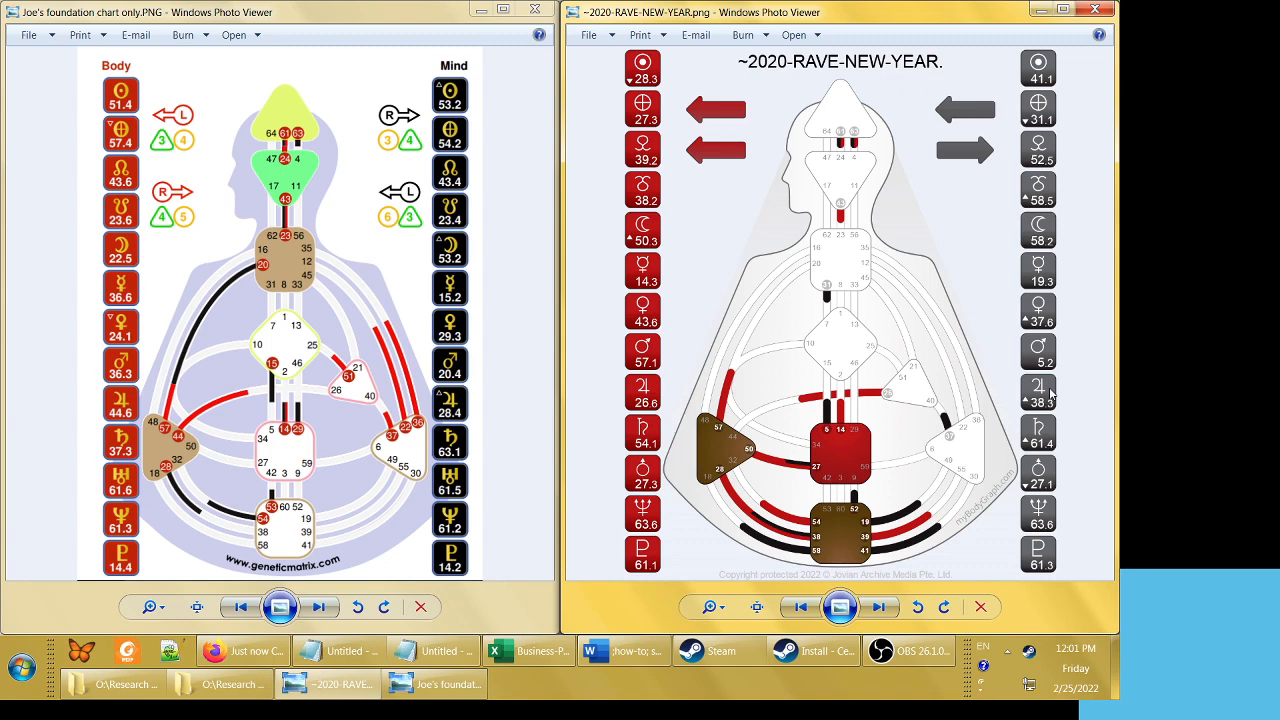
pyautogui.moveTo(1050, 438)
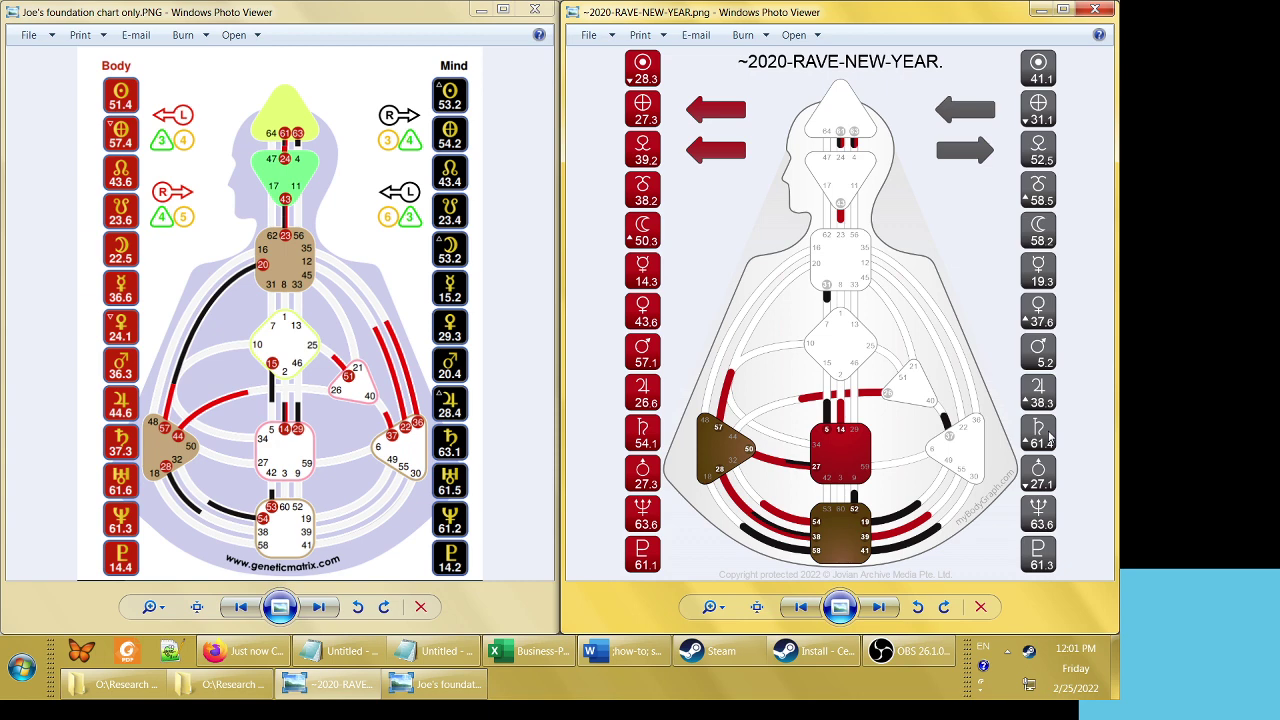
pyautogui.moveTo(1048, 438)
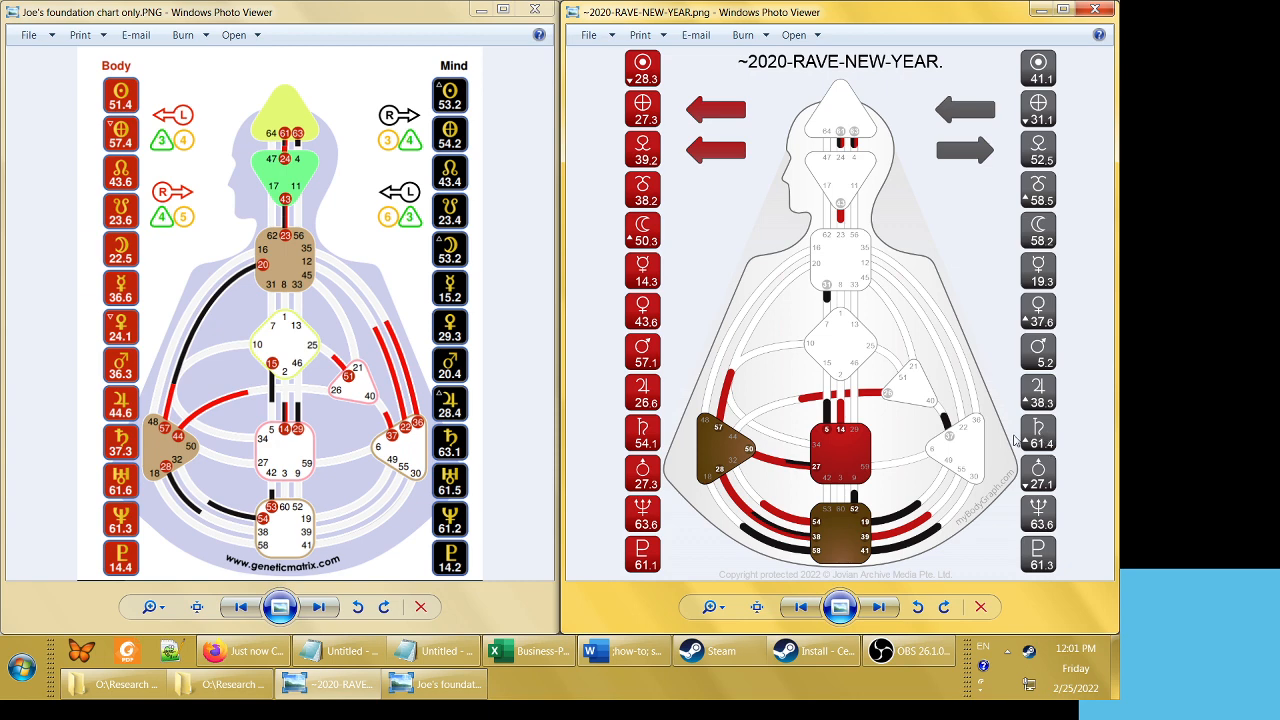
pyautogui.moveTo(1036, 414)
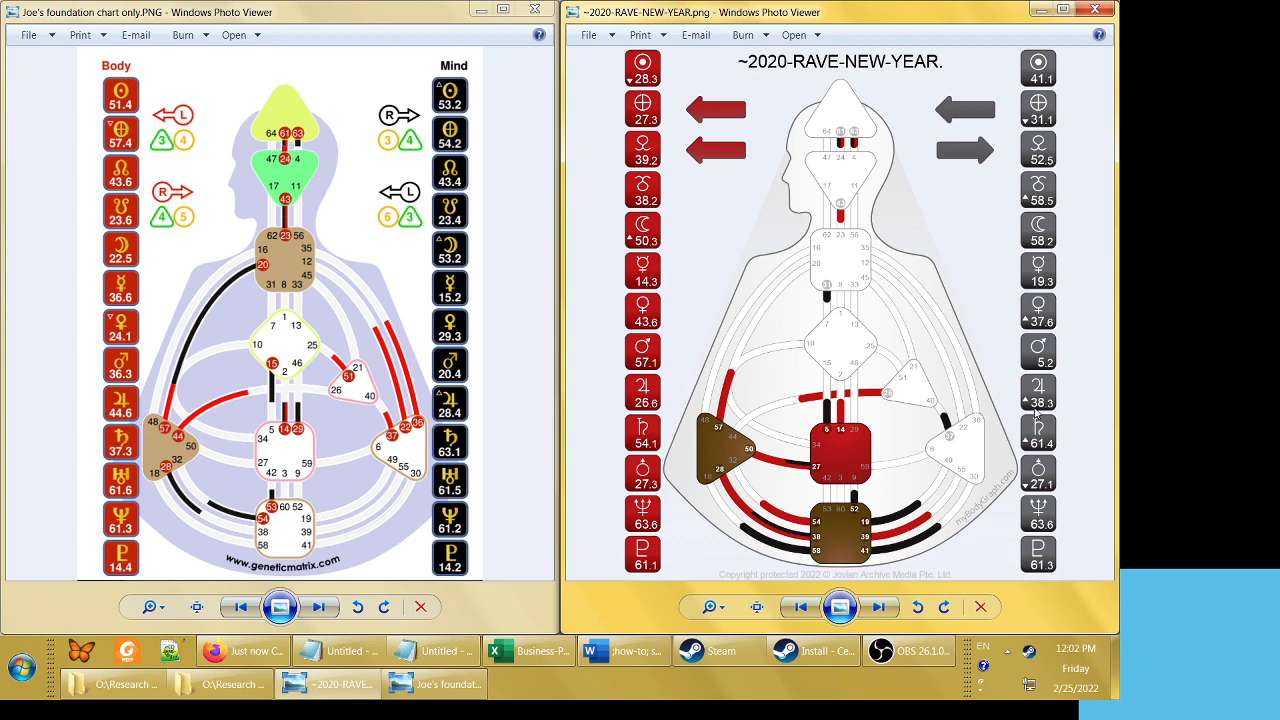
pyautogui.moveTo(804, 544)
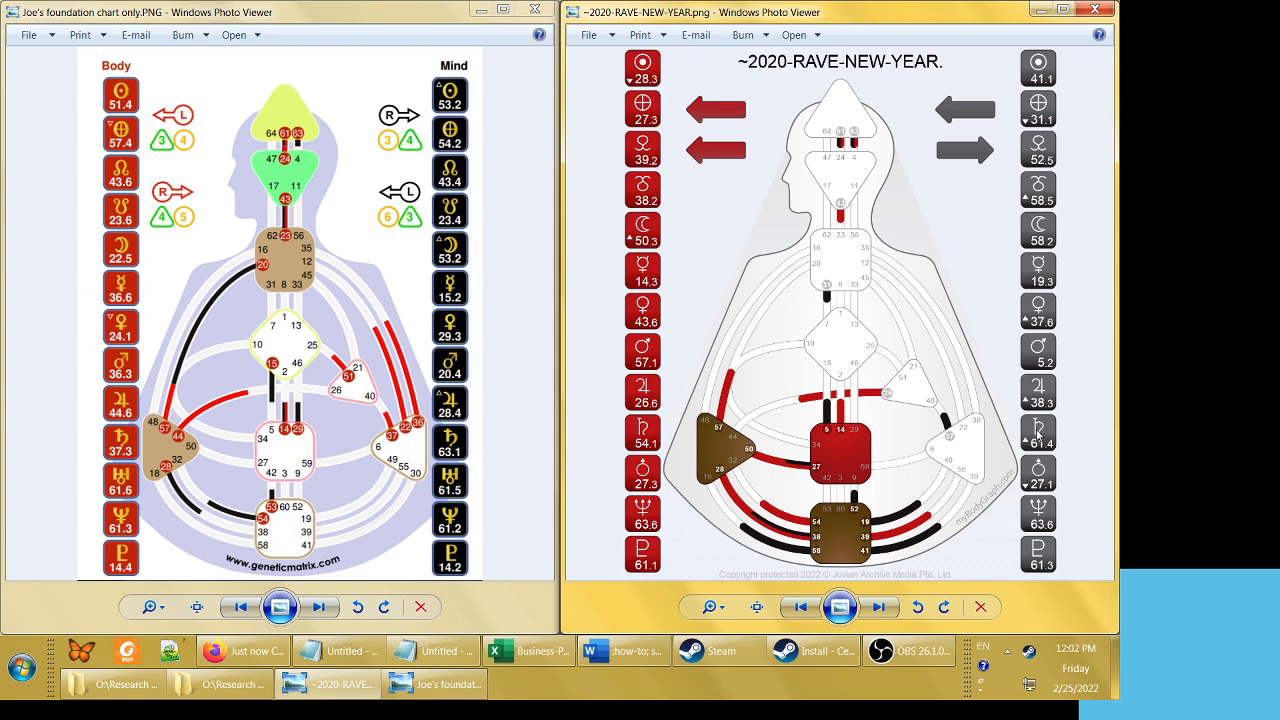
pyautogui.moveTo(1052, 452)
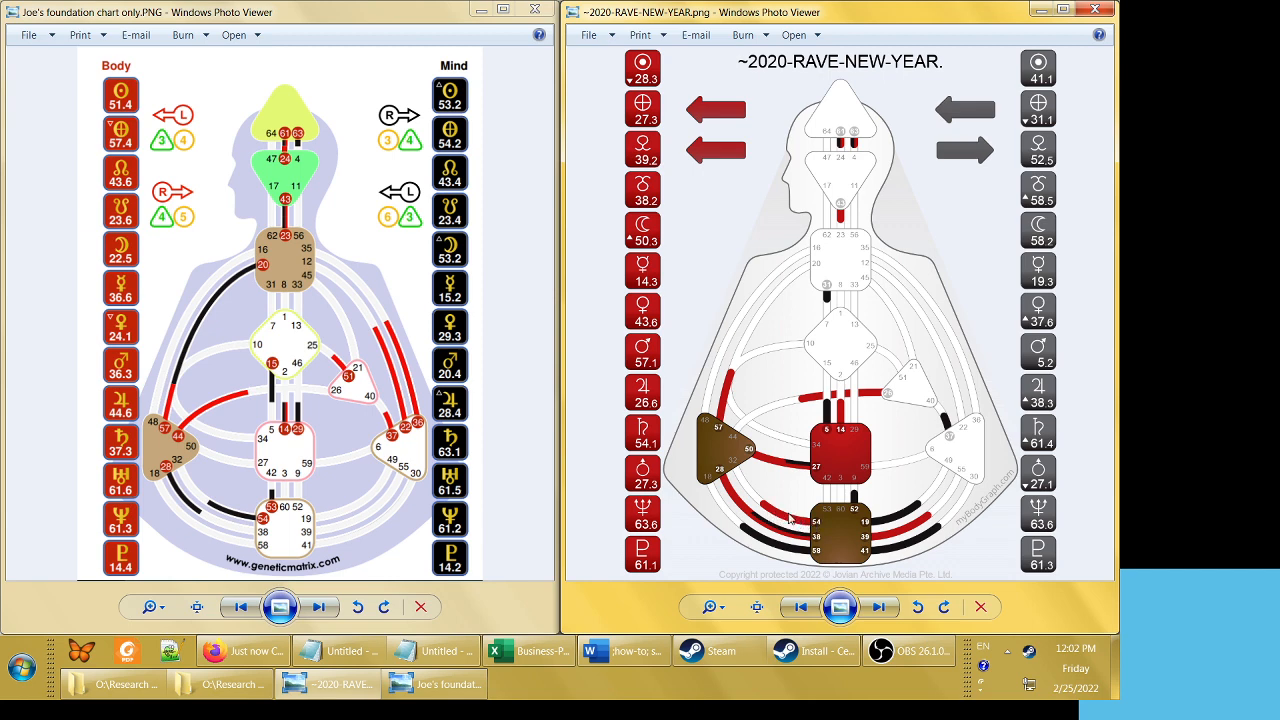
pyautogui.moveTo(818, 524)
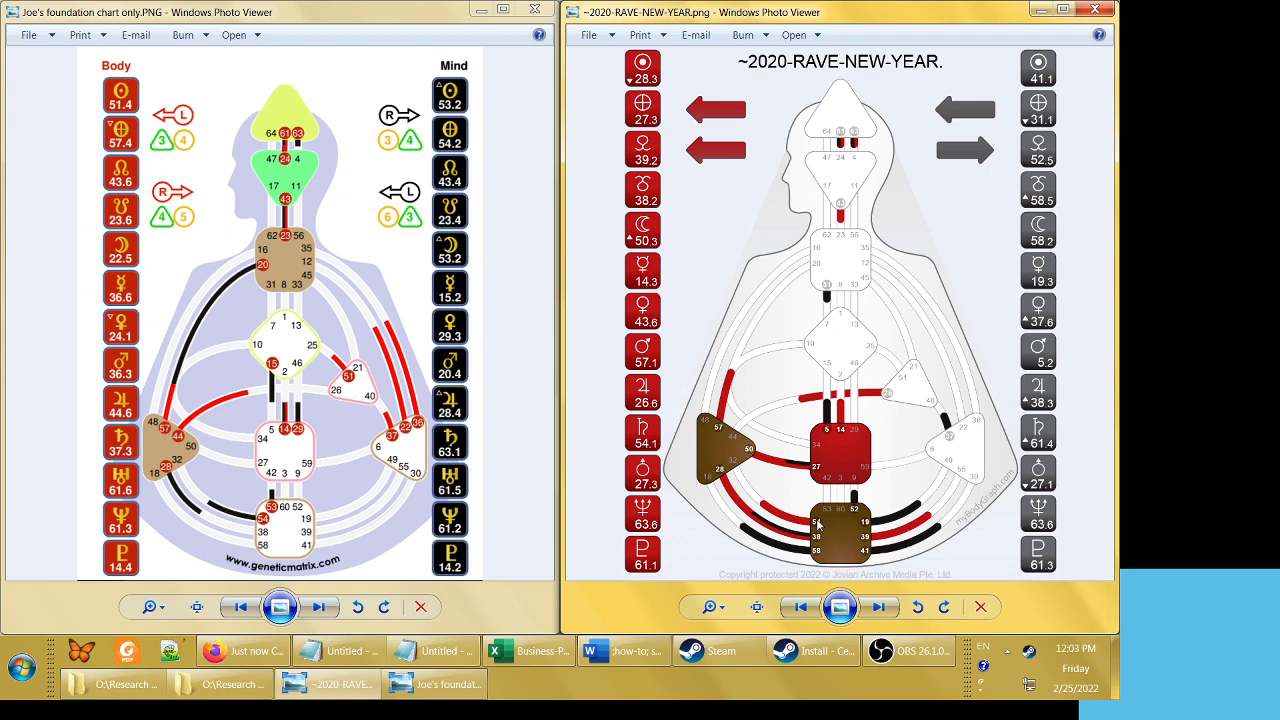
pyautogui.moveTo(826, 532)
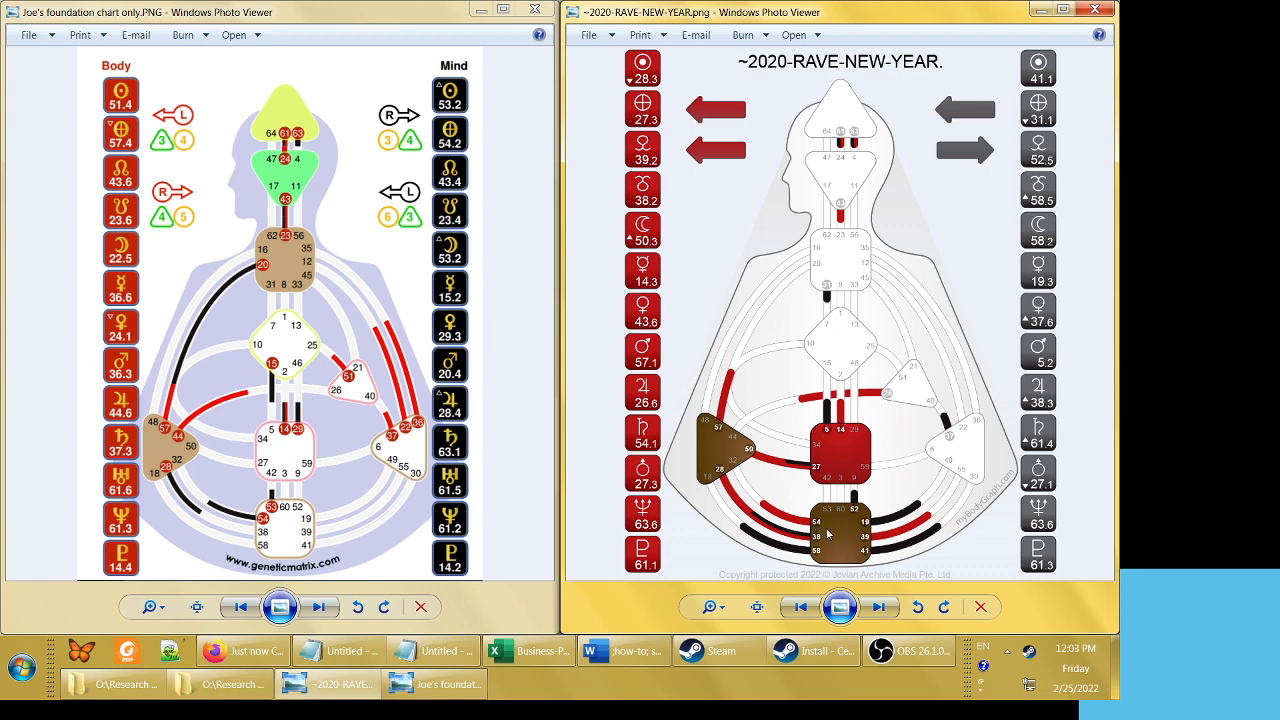
pyautogui.moveTo(820, 560)
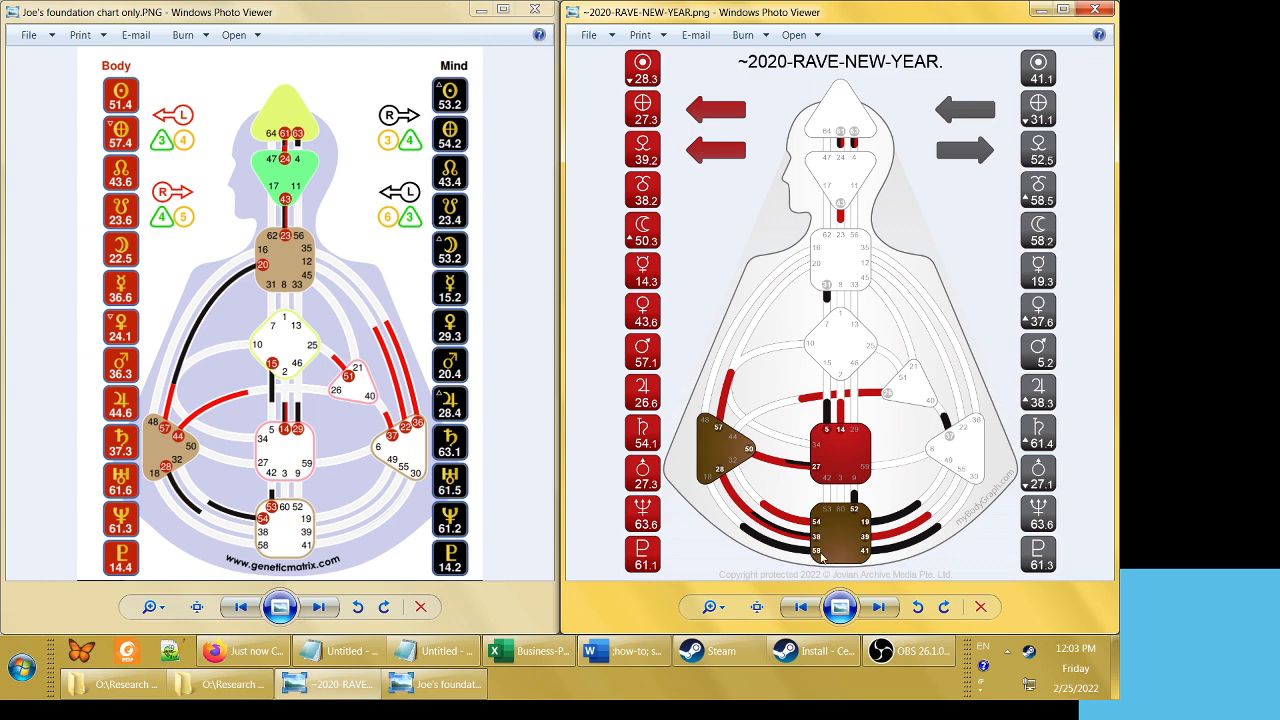
pyautogui.moveTo(816, 552)
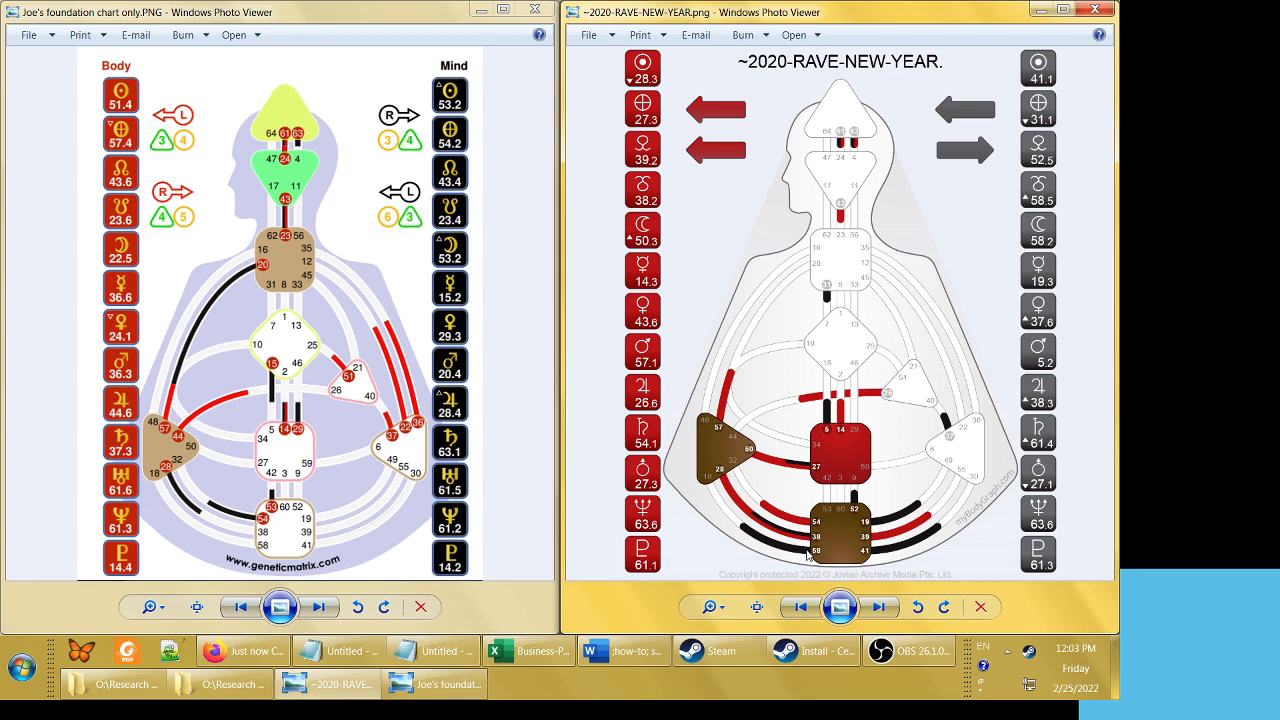
pyautogui.moveTo(1004, 552)
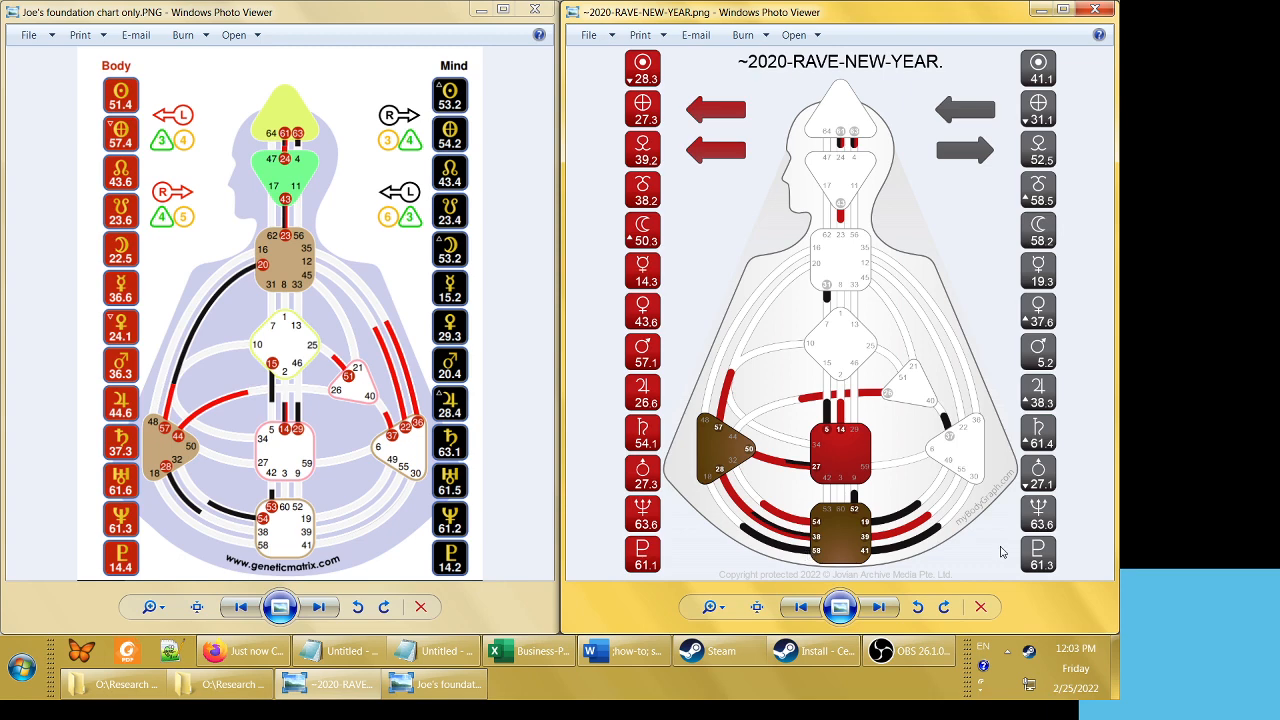
pyautogui.moveTo(1004, 360)
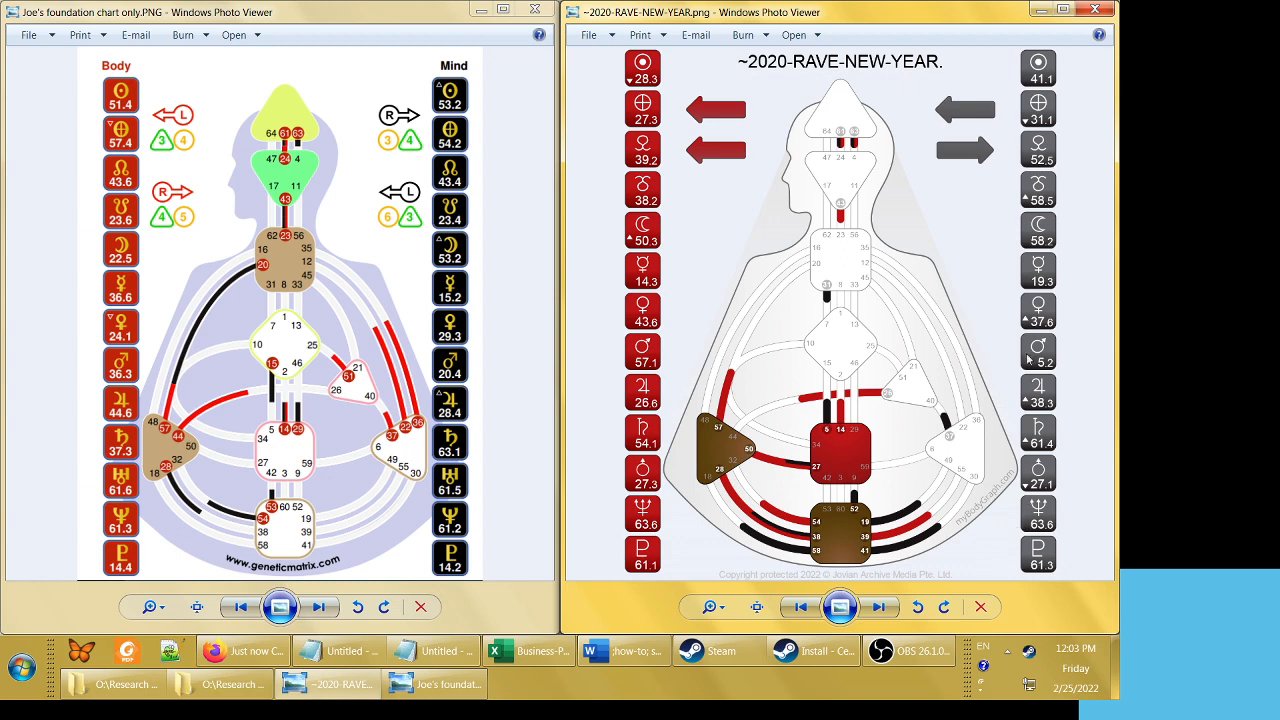
pyautogui.moveTo(1050, 202)
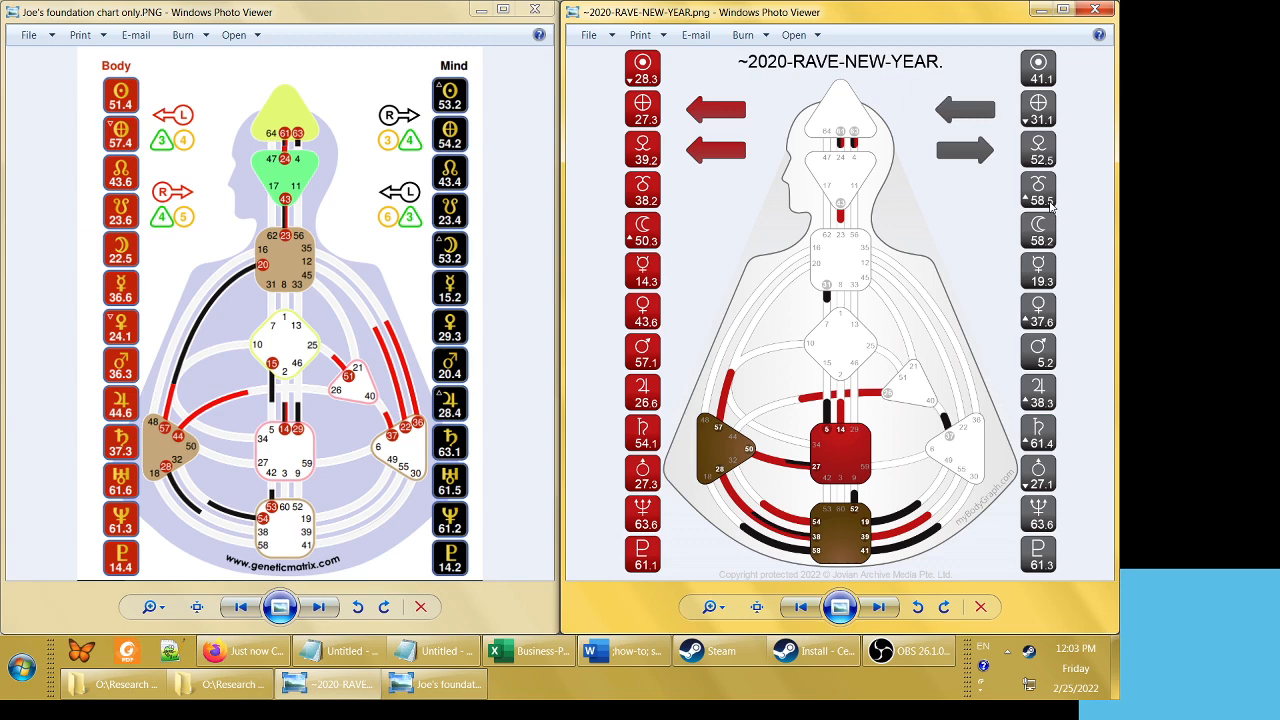
pyautogui.moveTo(1028, 164)
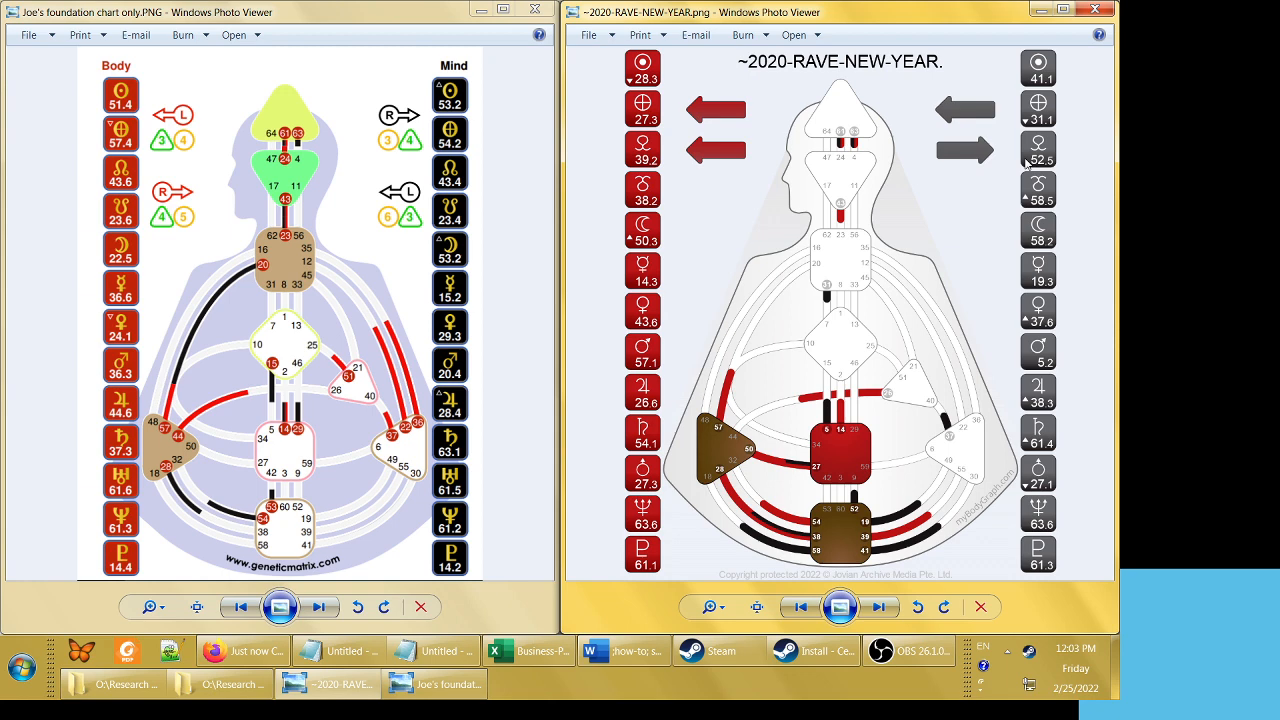
pyautogui.moveTo(1048, 192)
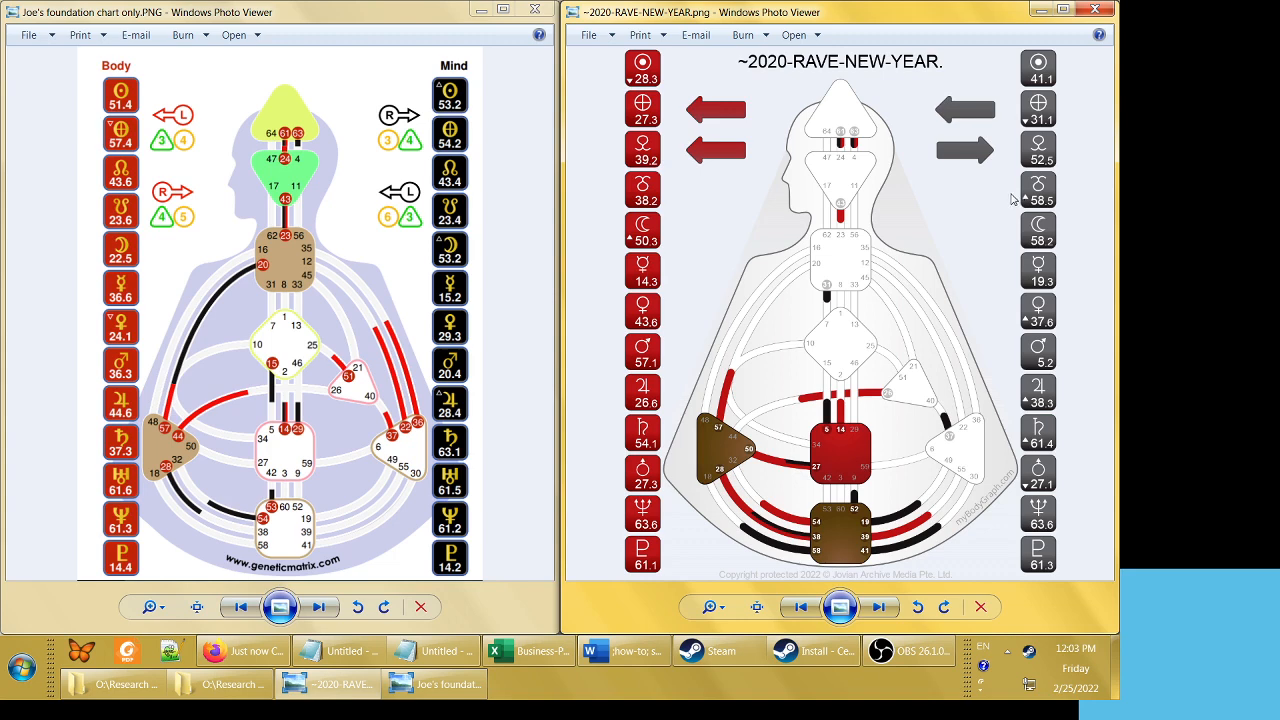
pyautogui.moveTo(1036, 200)
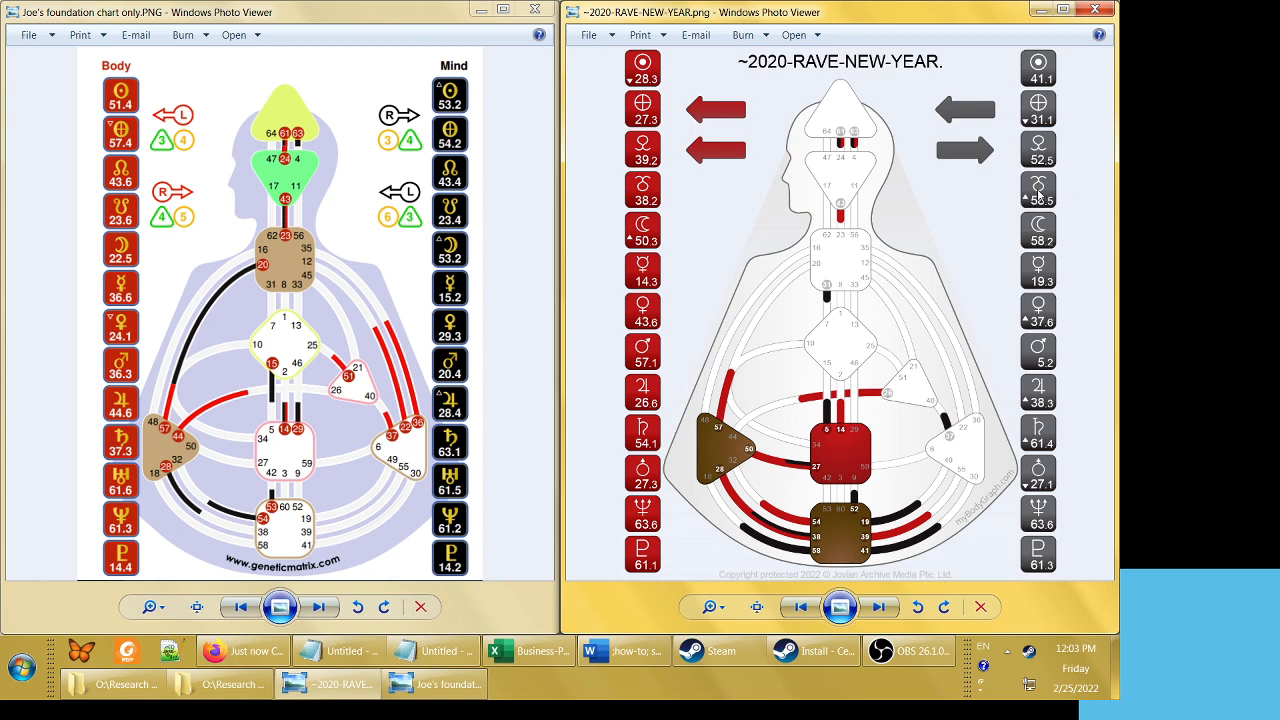
pyautogui.moveTo(1068, 196)
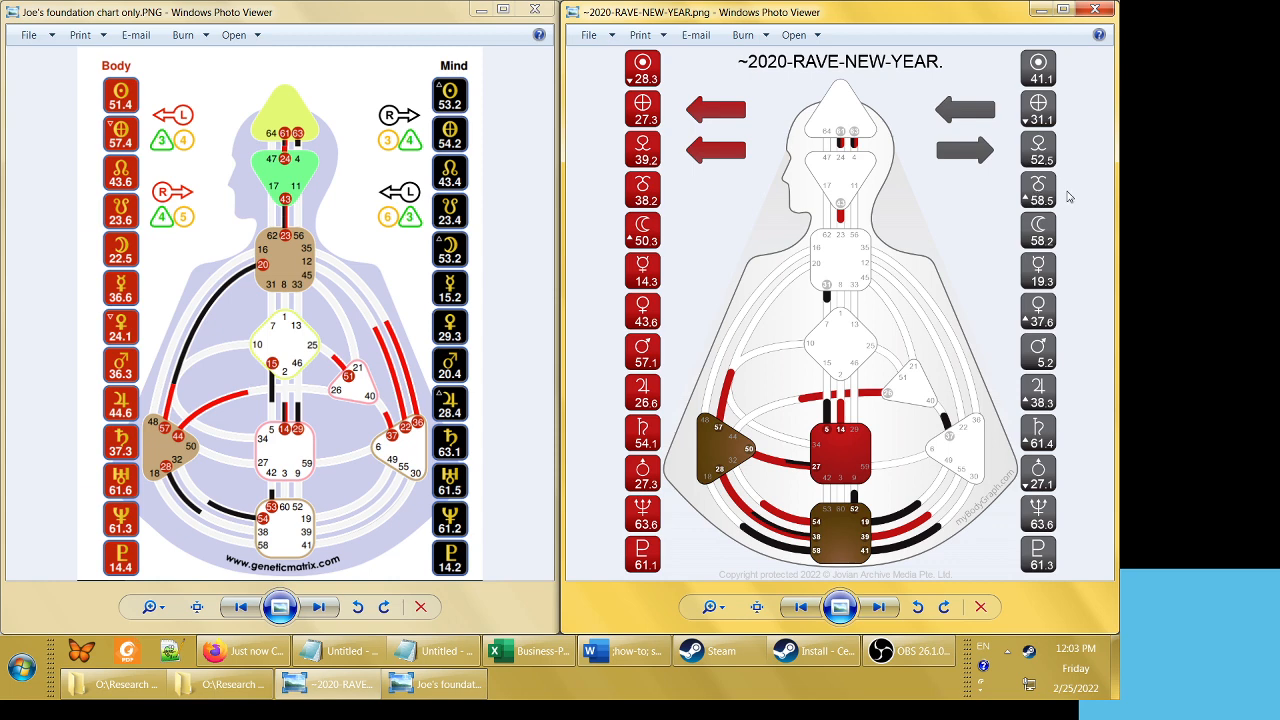
pyautogui.moveTo(1052, 198)
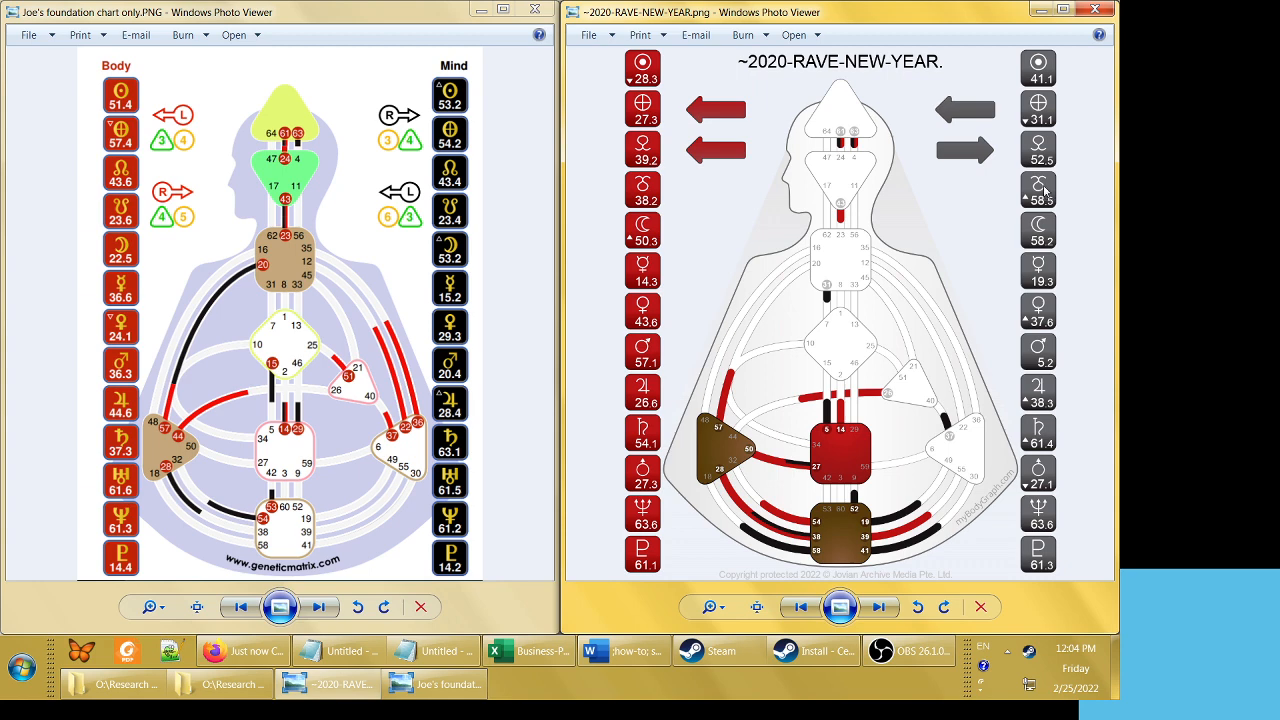
pyautogui.moveTo(1056, 200)
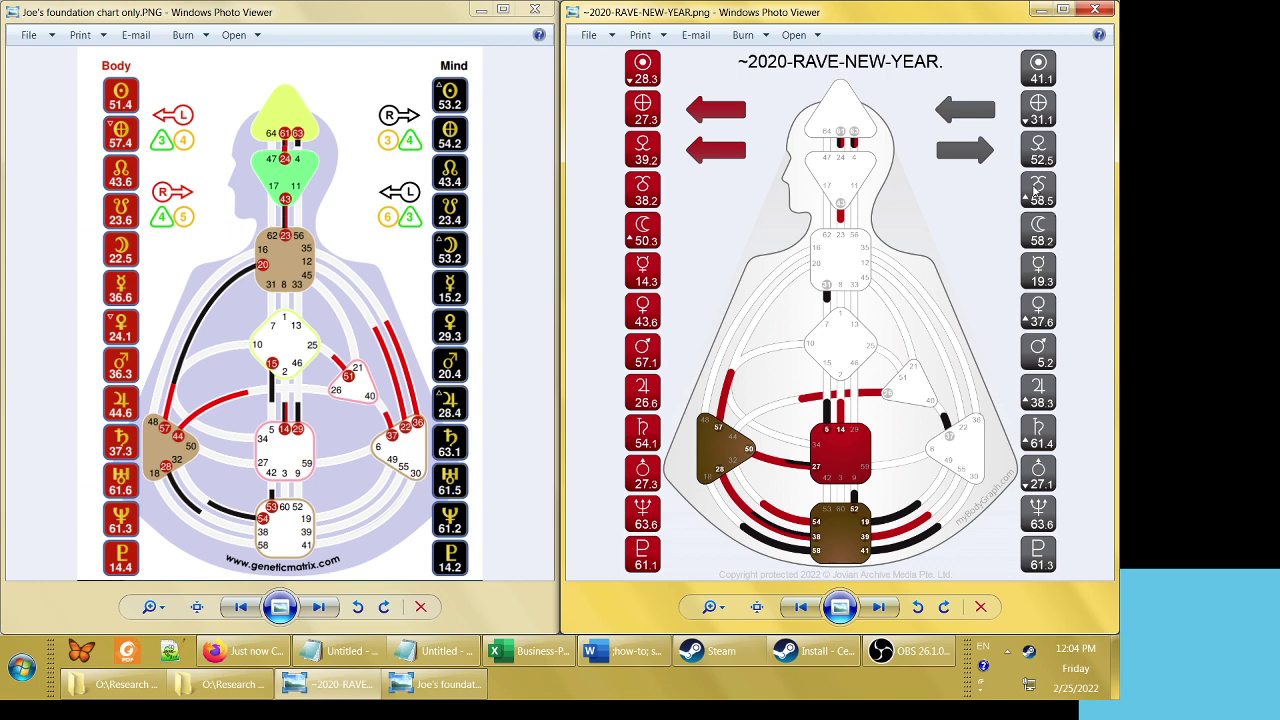
pyautogui.moveTo(912, 440)
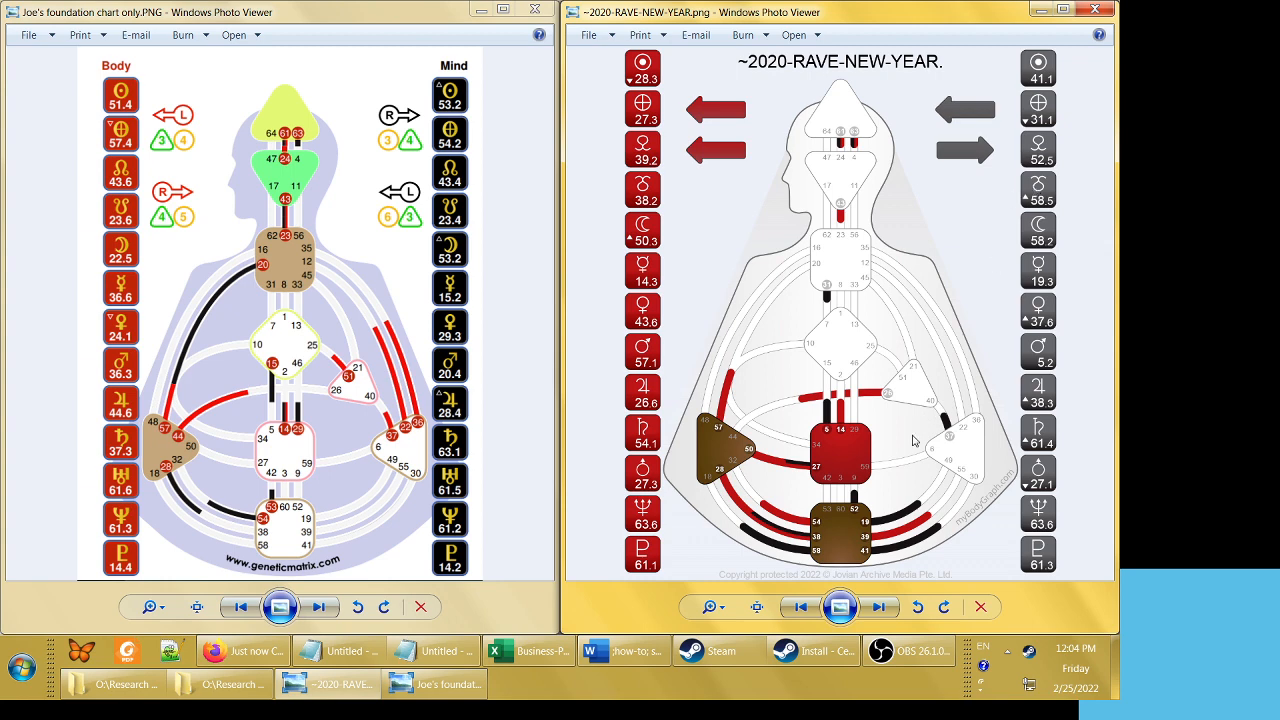
pyautogui.moveTo(820, 472)
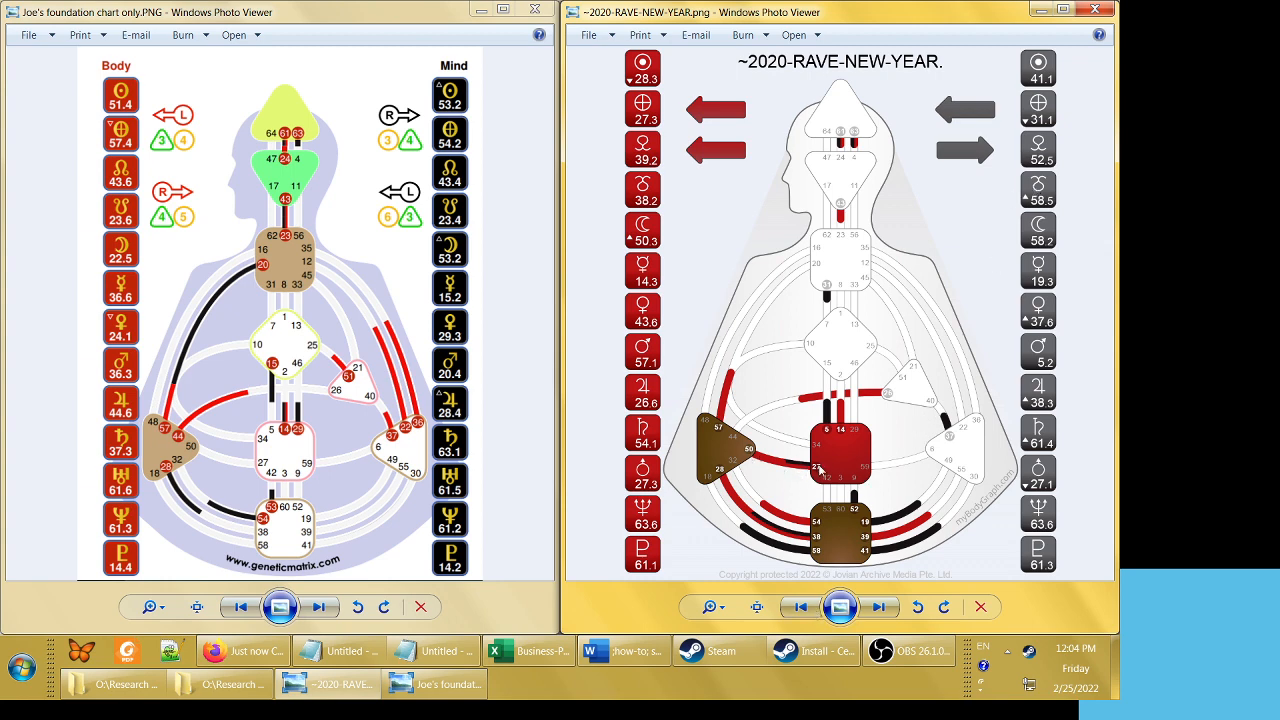
pyautogui.moveTo(930, 488)
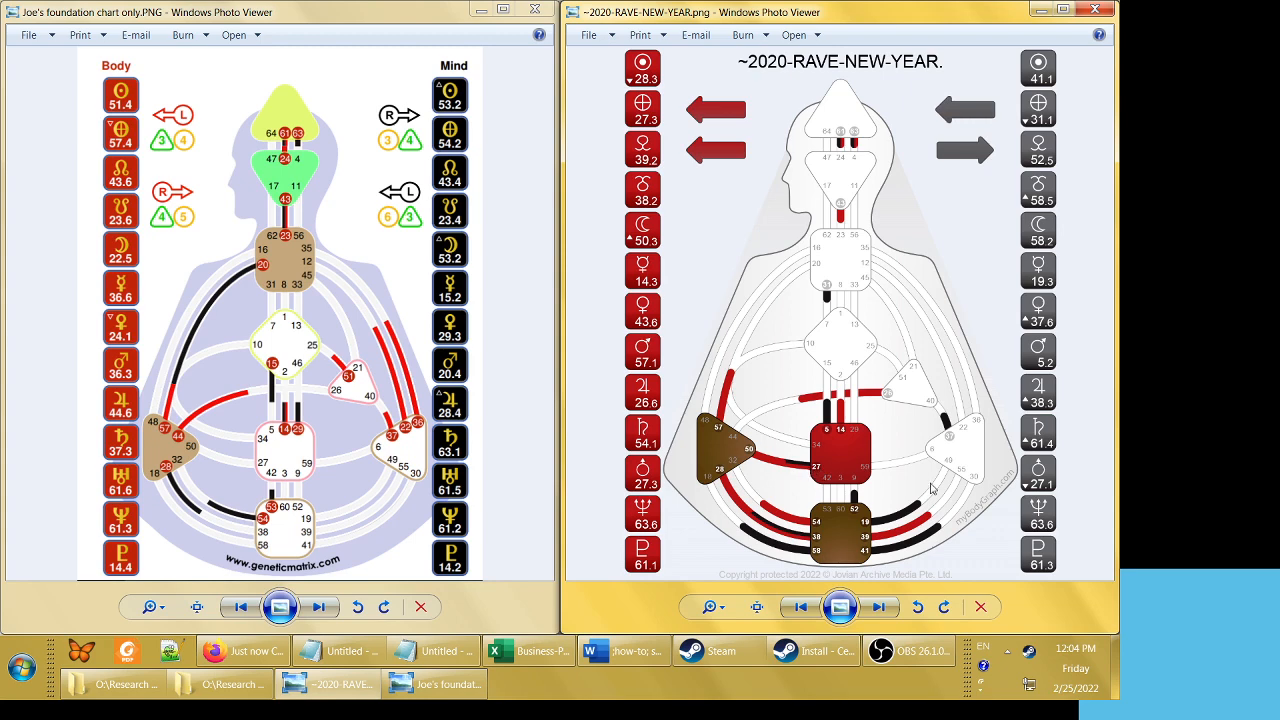
pyautogui.moveTo(762, 456)
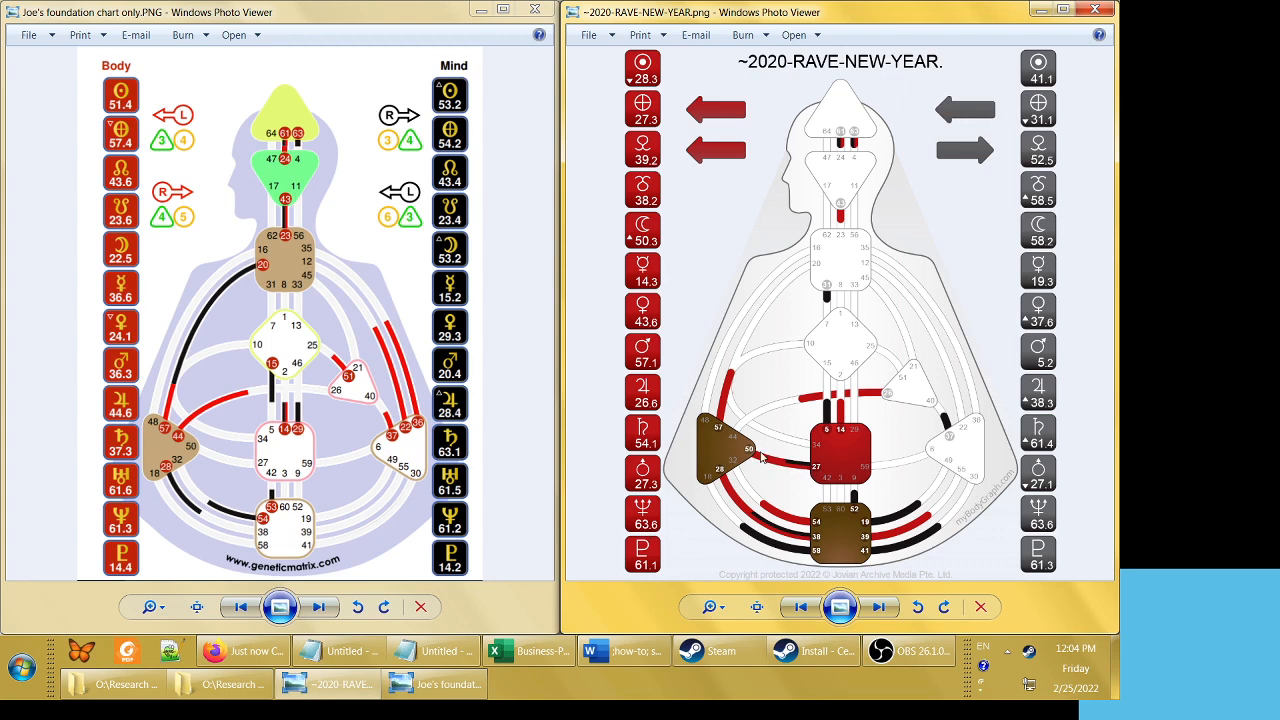
pyautogui.moveTo(786, 470)
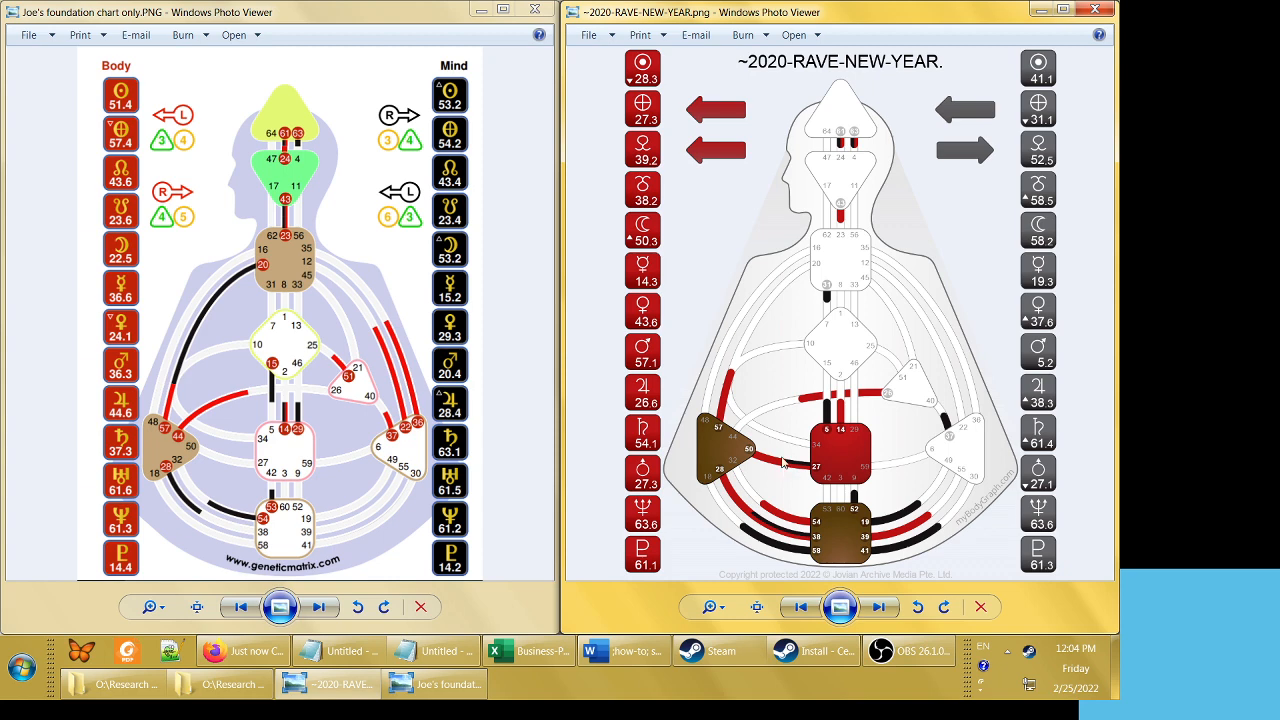
pyautogui.moveTo(808, 472)
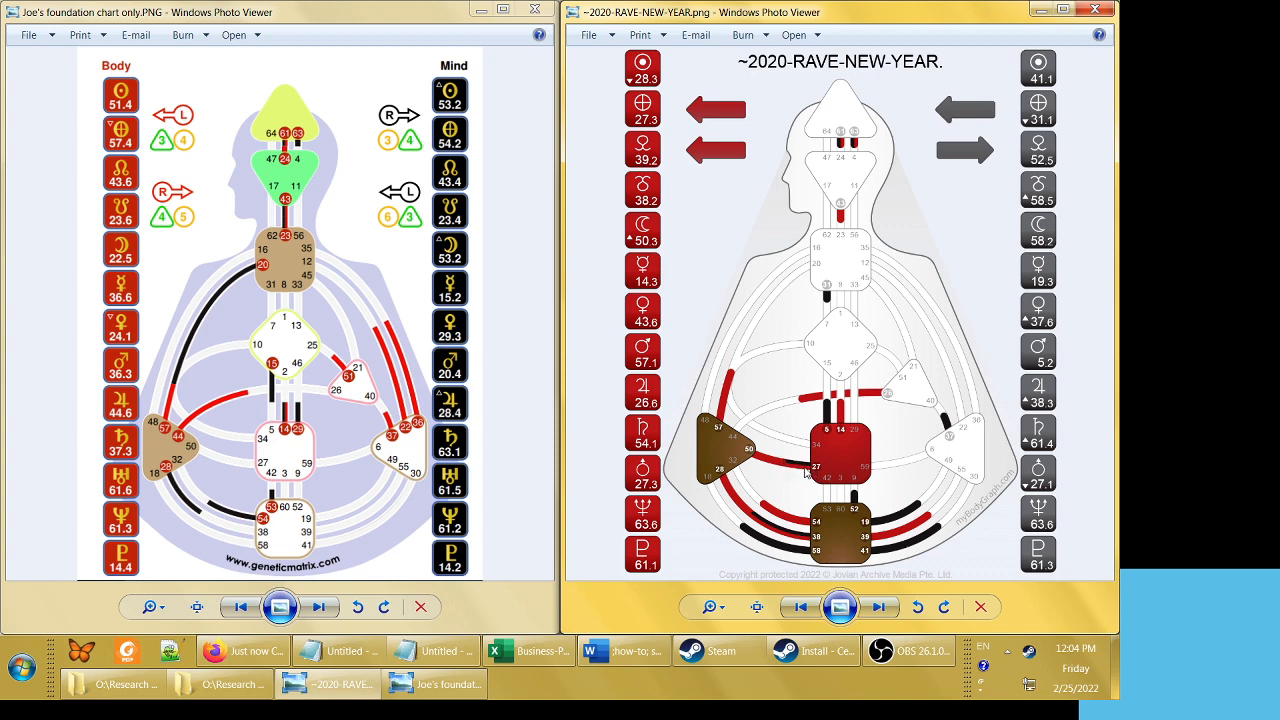
pyautogui.moveTo(768, 464)
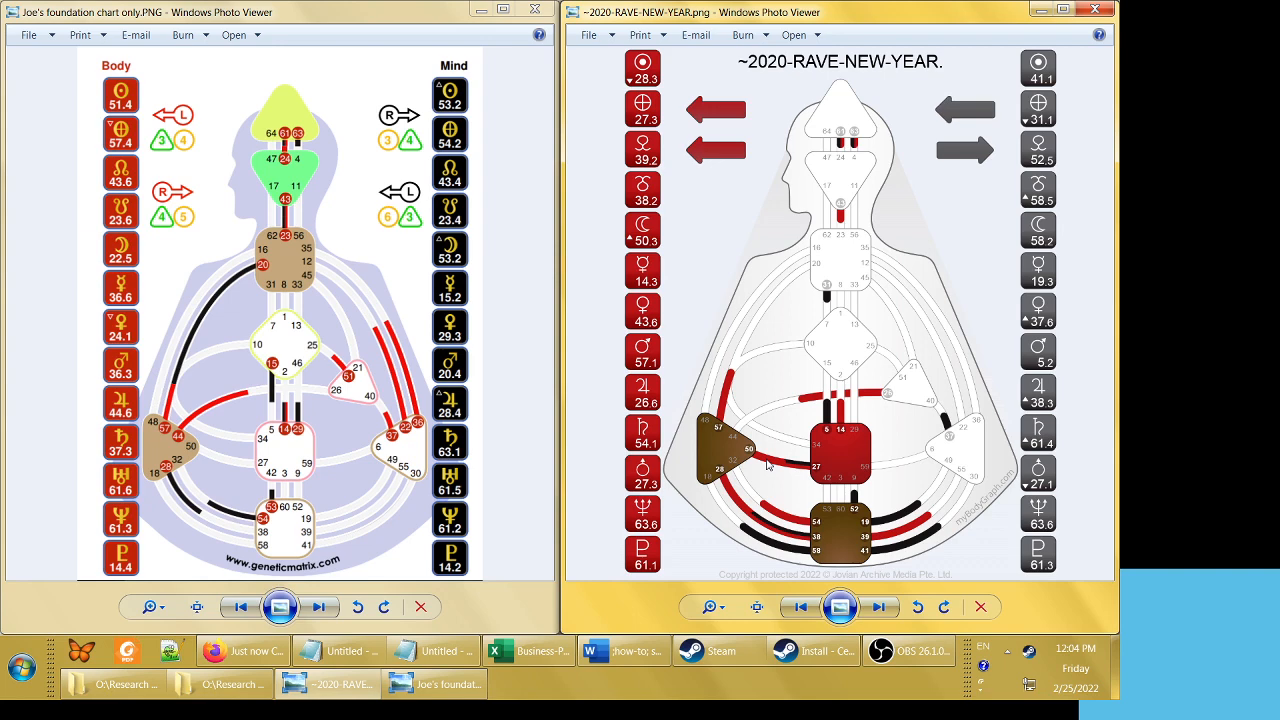
pyautogui.moveTo(762, 464)
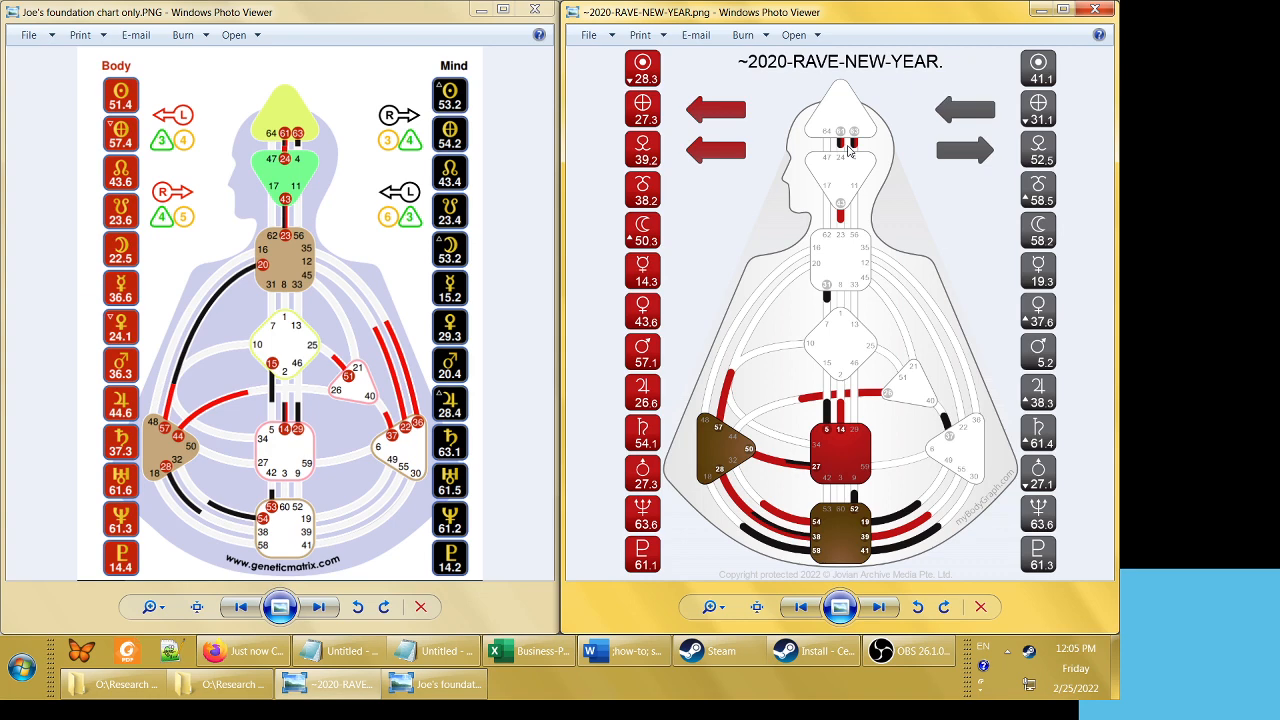
pyautogui.moveTo(888, 160)
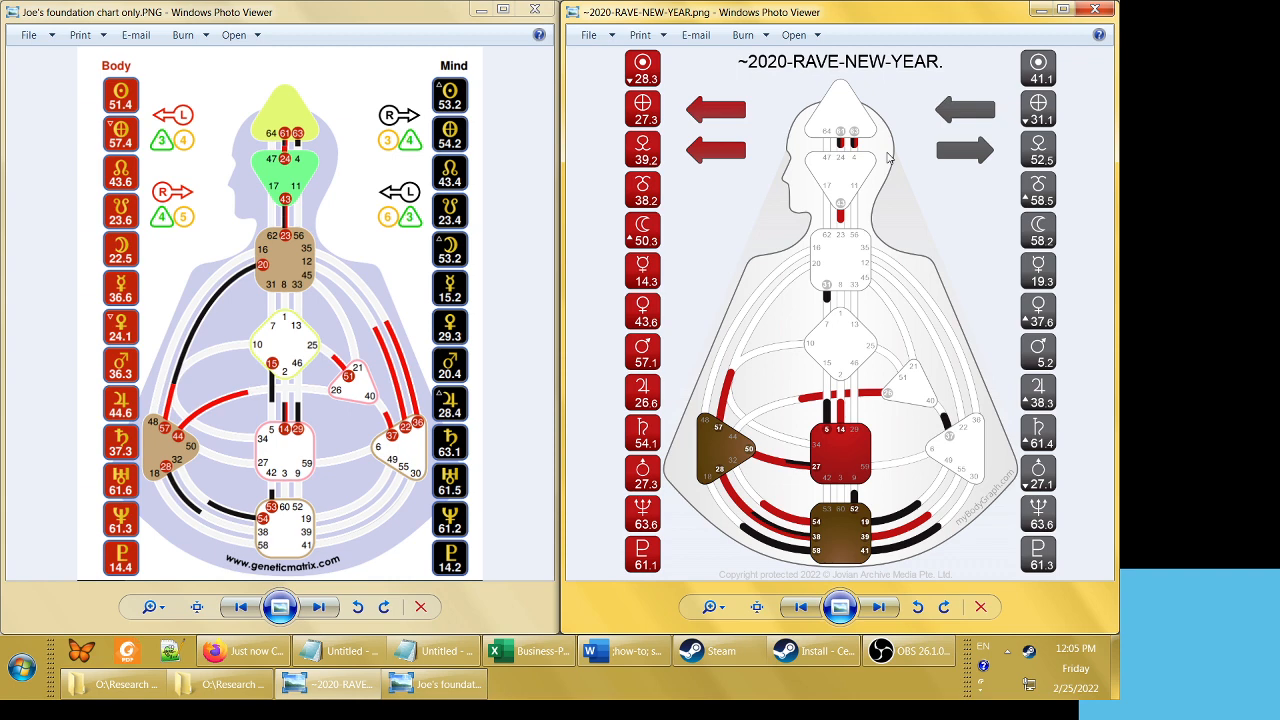
pyautogui.moveTo(1048, 284)
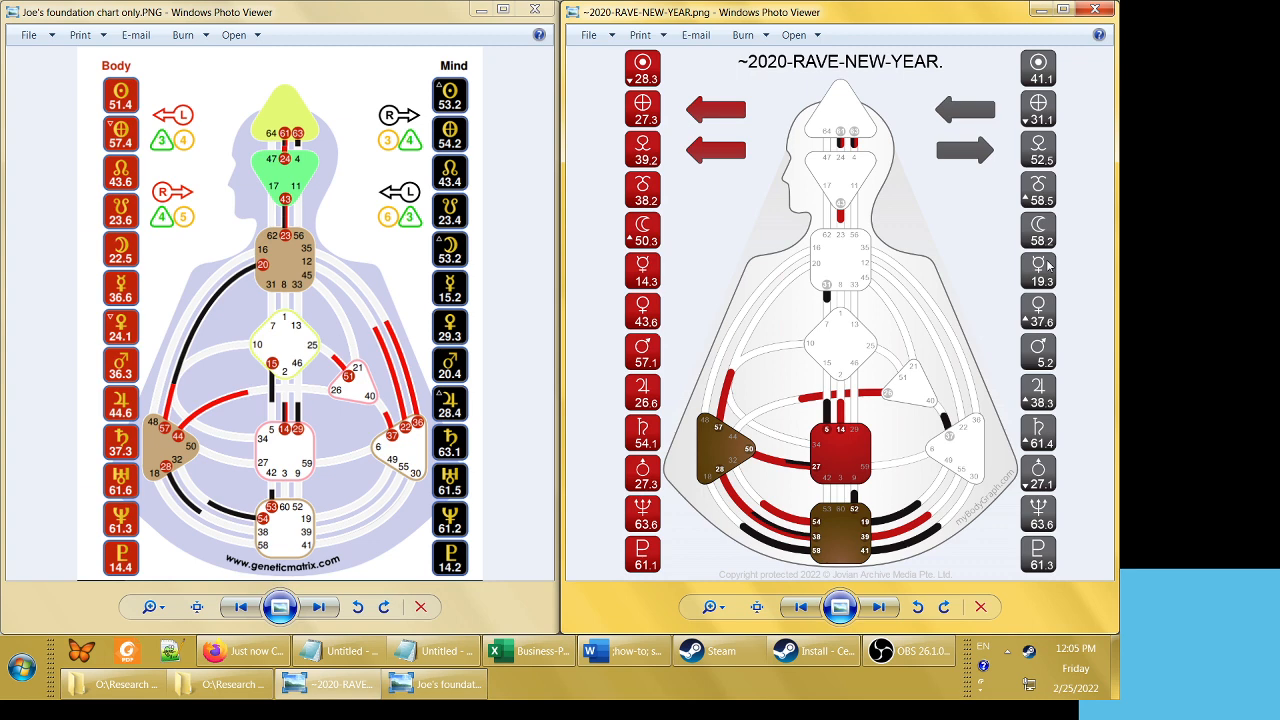
pyautogui.moveTo(1064, 268)
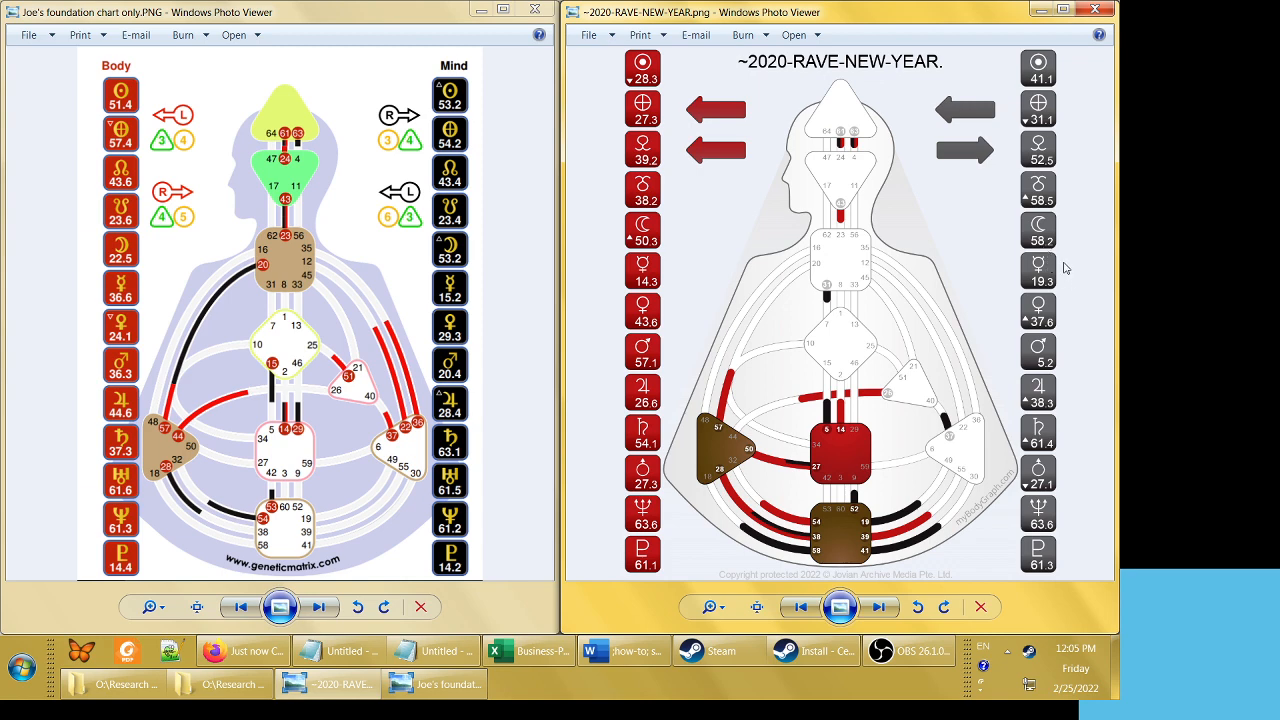
pyautogui.moveTo(1064, 278)
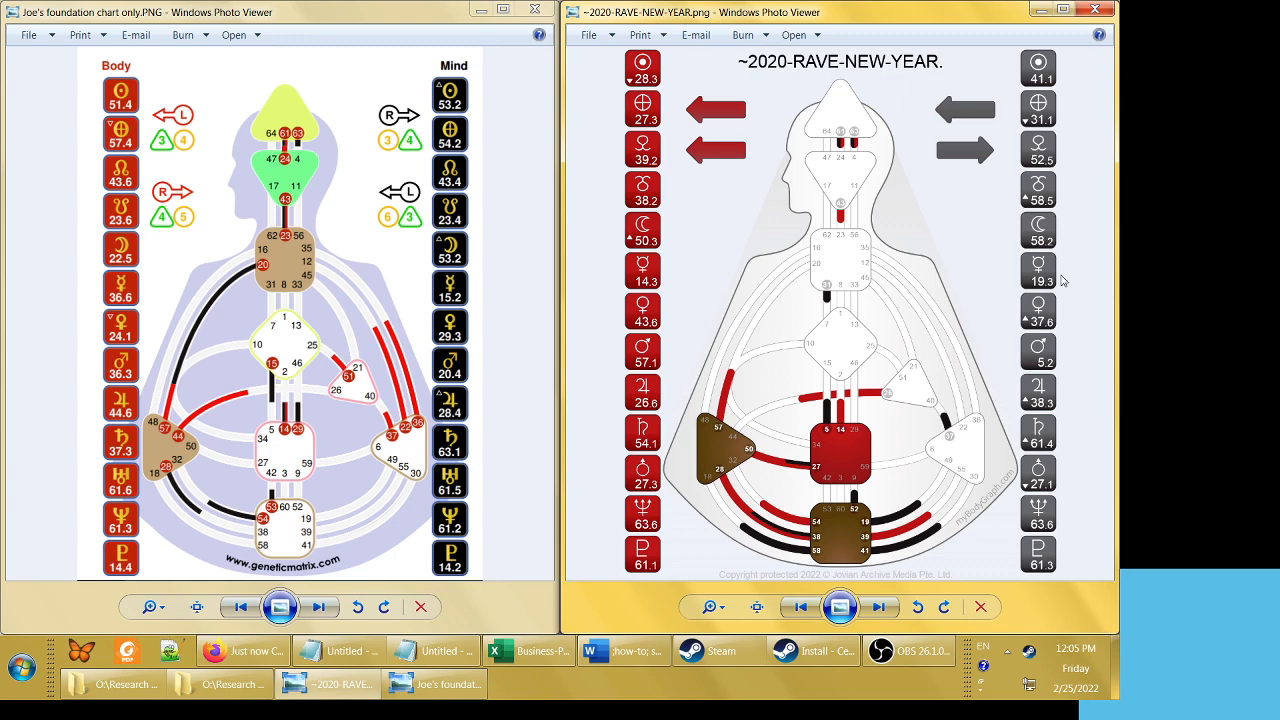
pyautogui.moveTo(1008, 420)
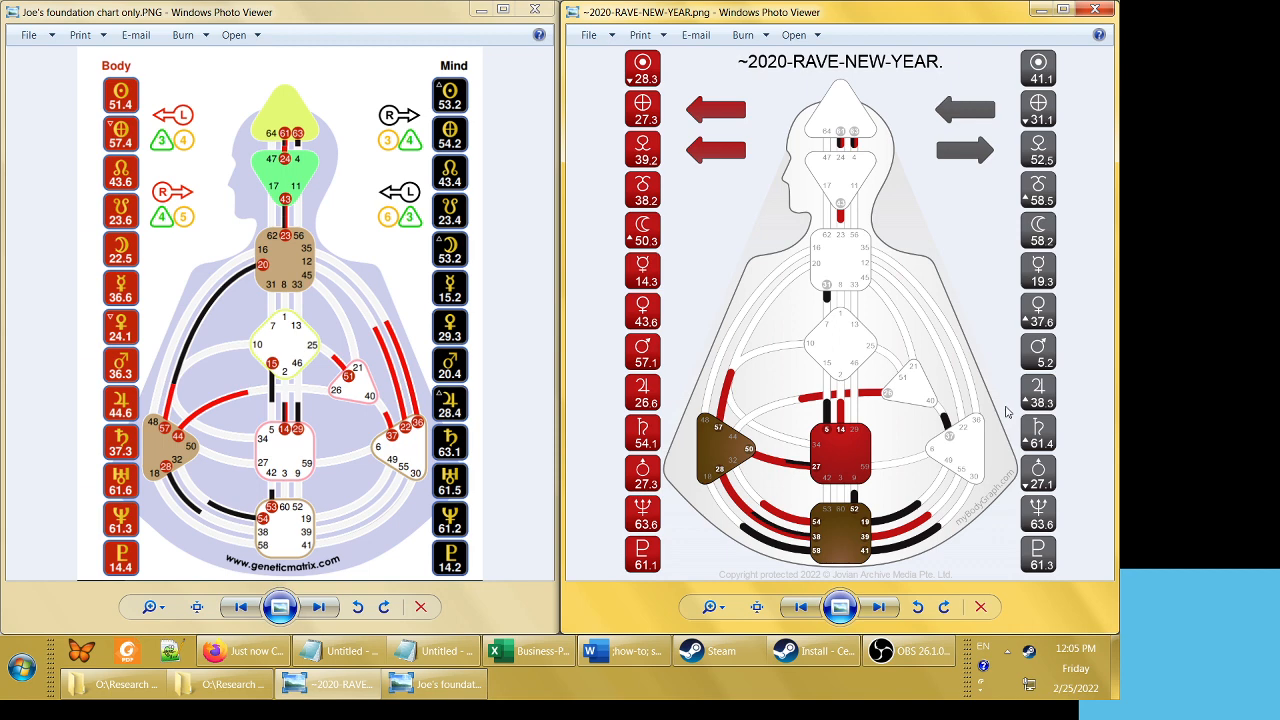
pyautogui.moveTo(1060, 324)
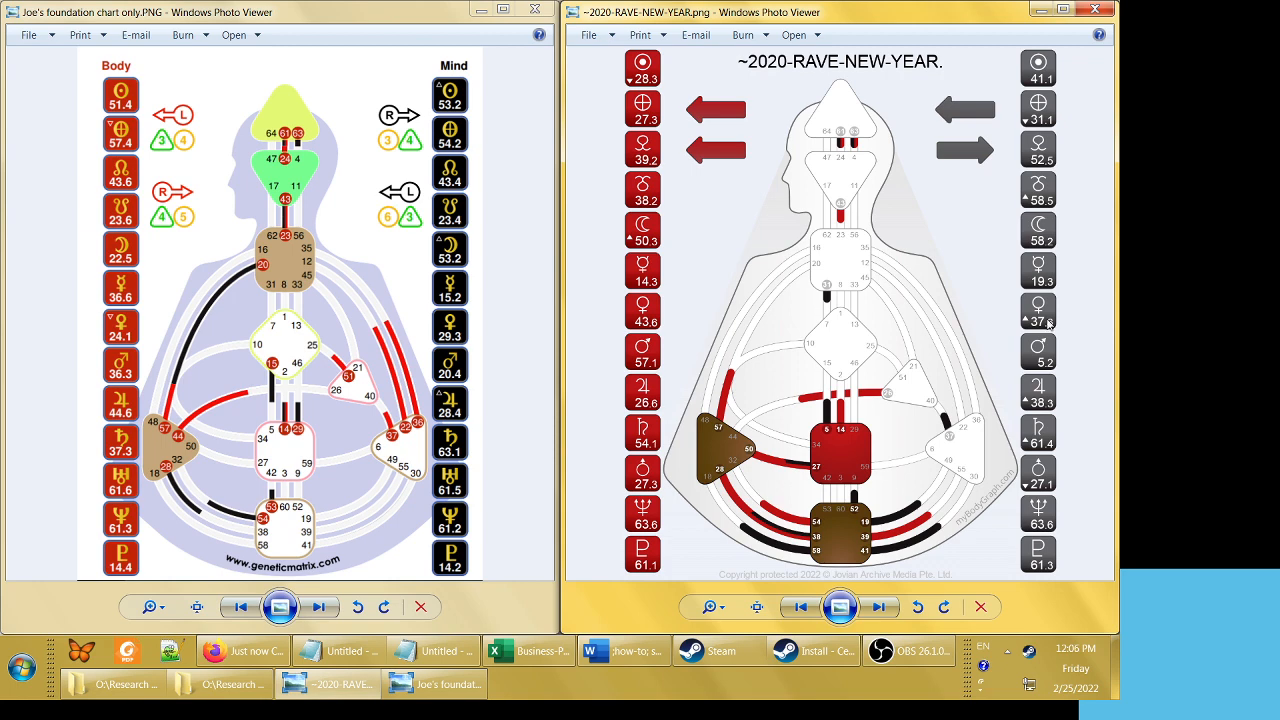
pyautogui.moveTo(1052, 330)
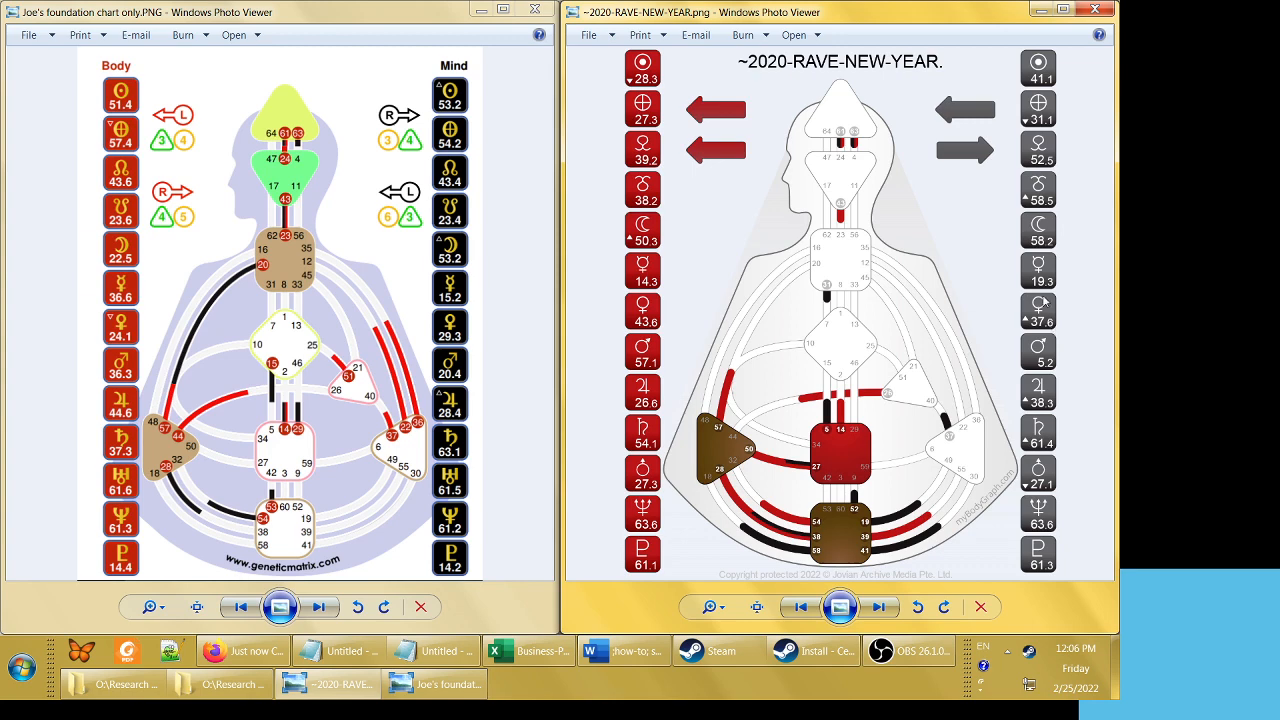
pyautogui.moveTo(1056, 312)
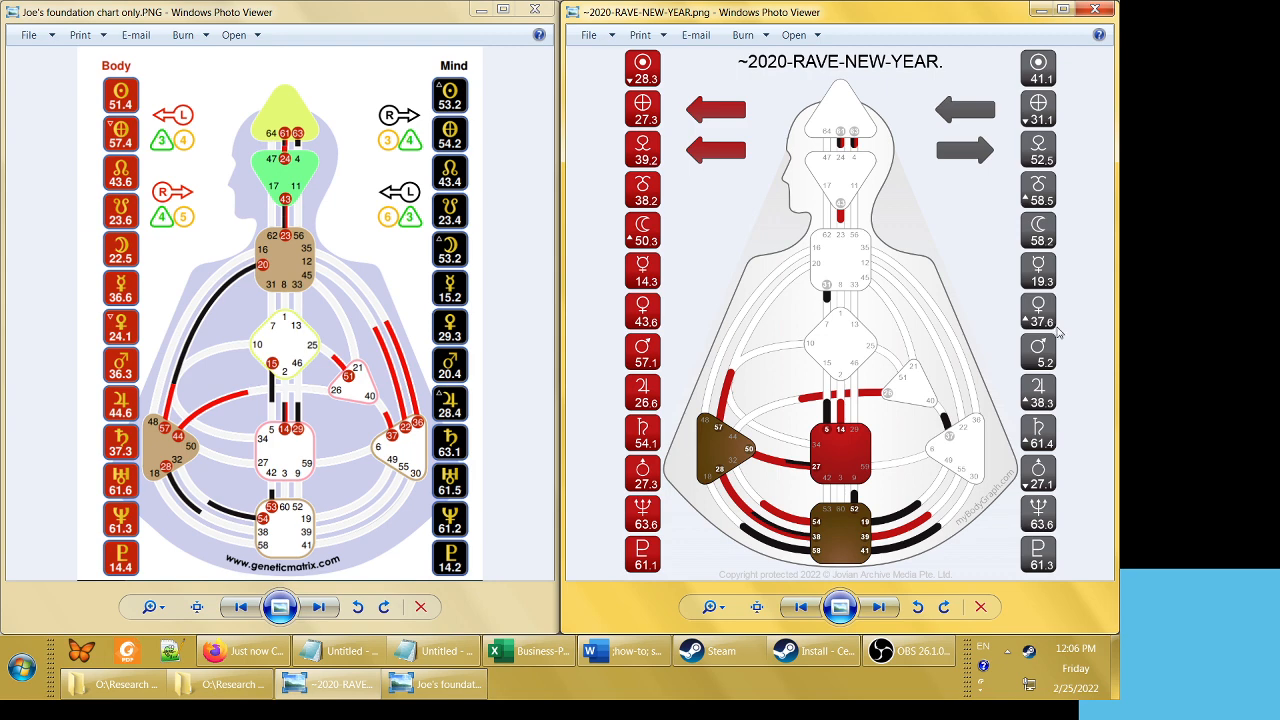
pyautogui.moveTo(1058, 330)
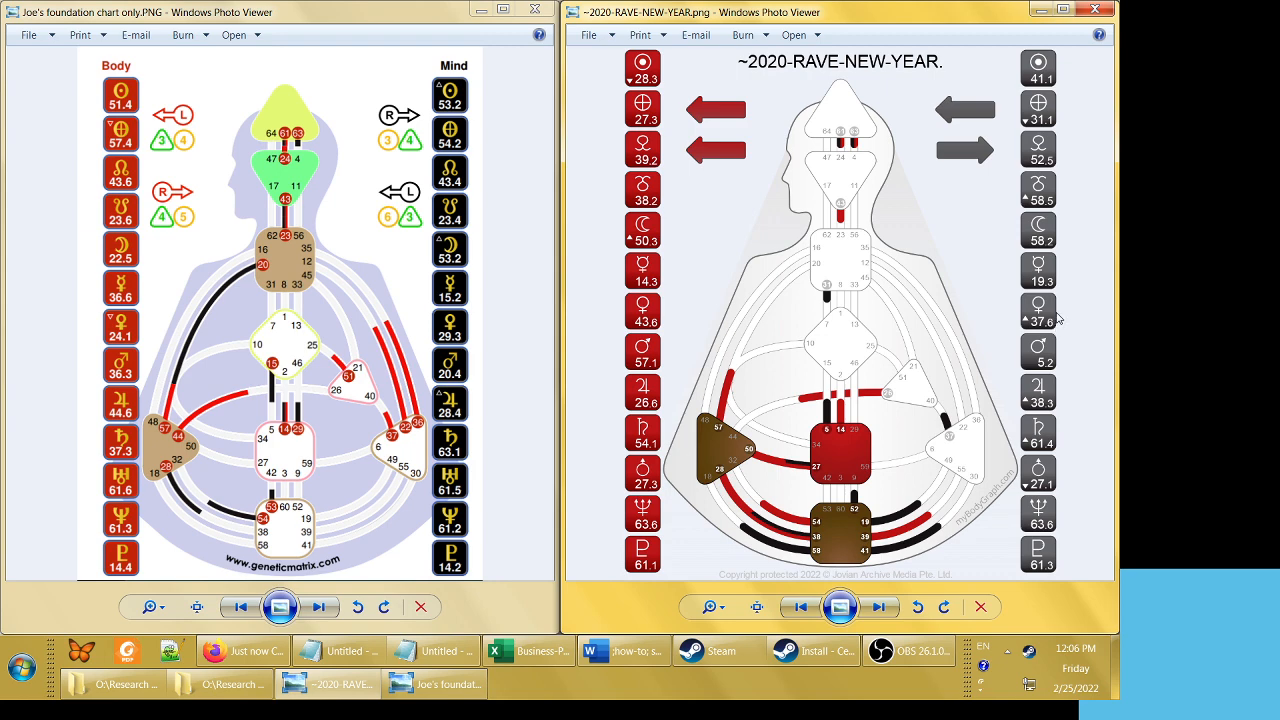
pyautogui.moveTo(896, 536)
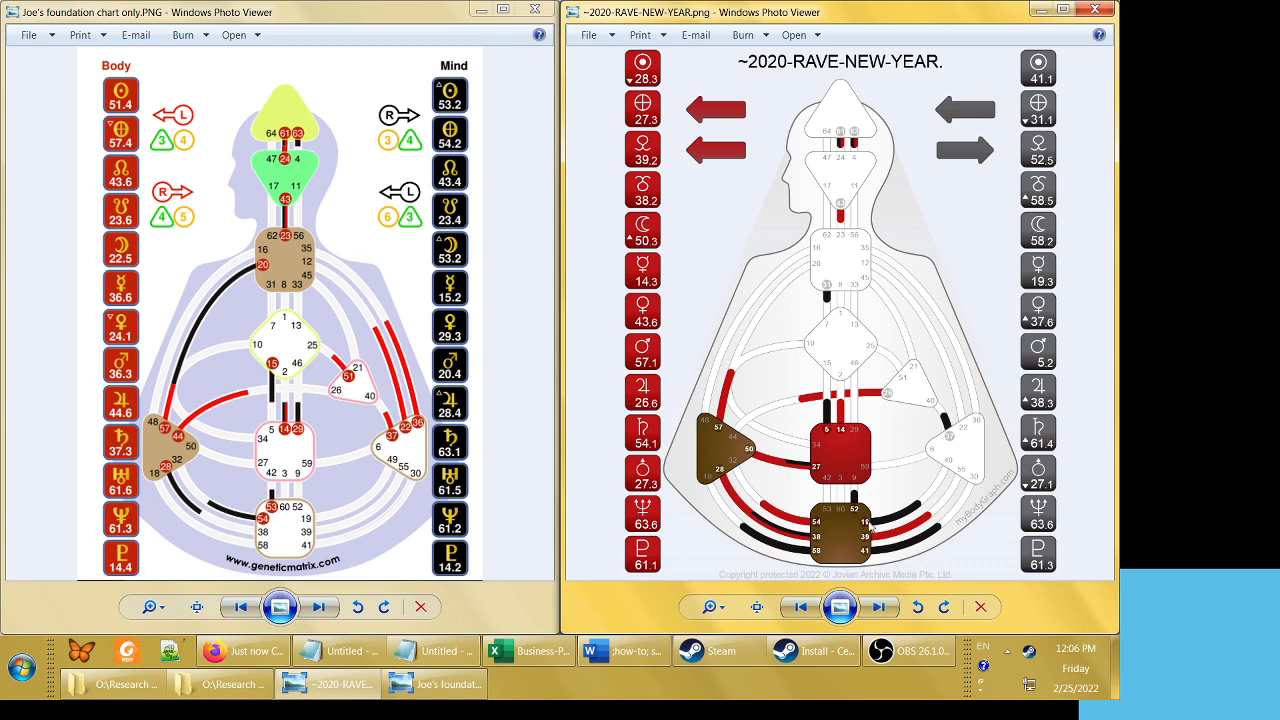
pyautogui.moveTo(656, 324)
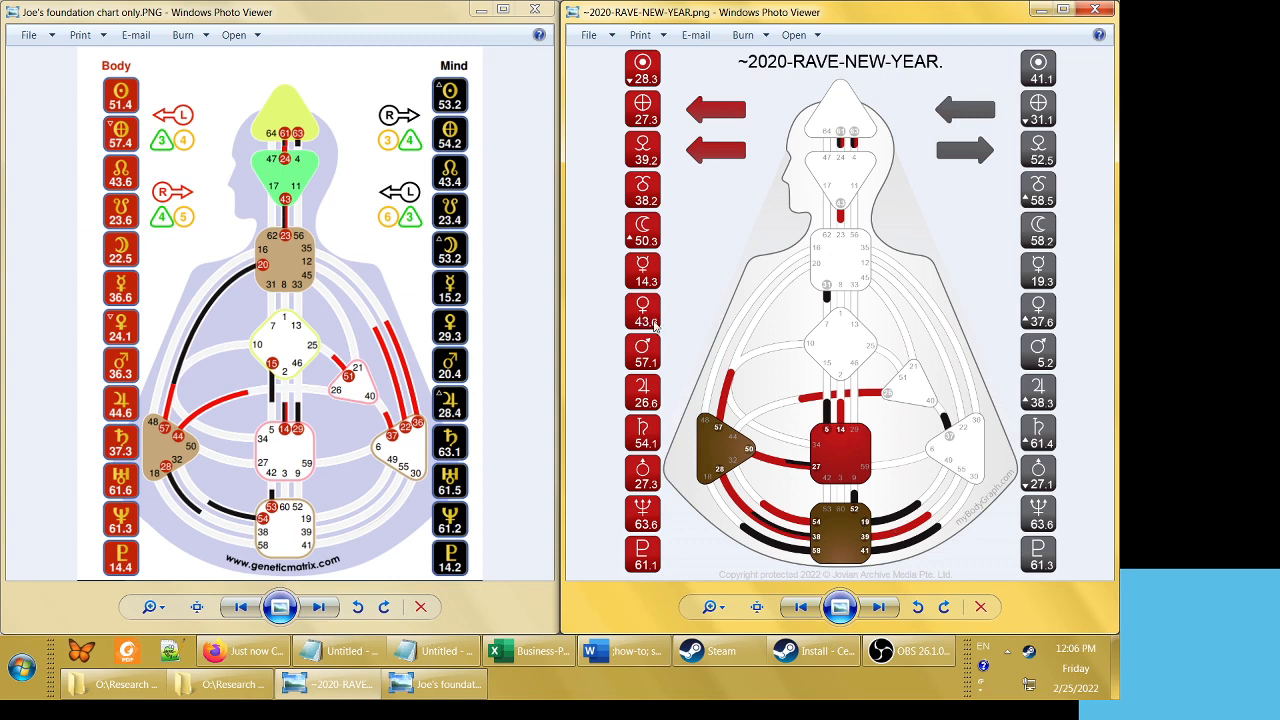
pyautogui.moveTo(658, 330)
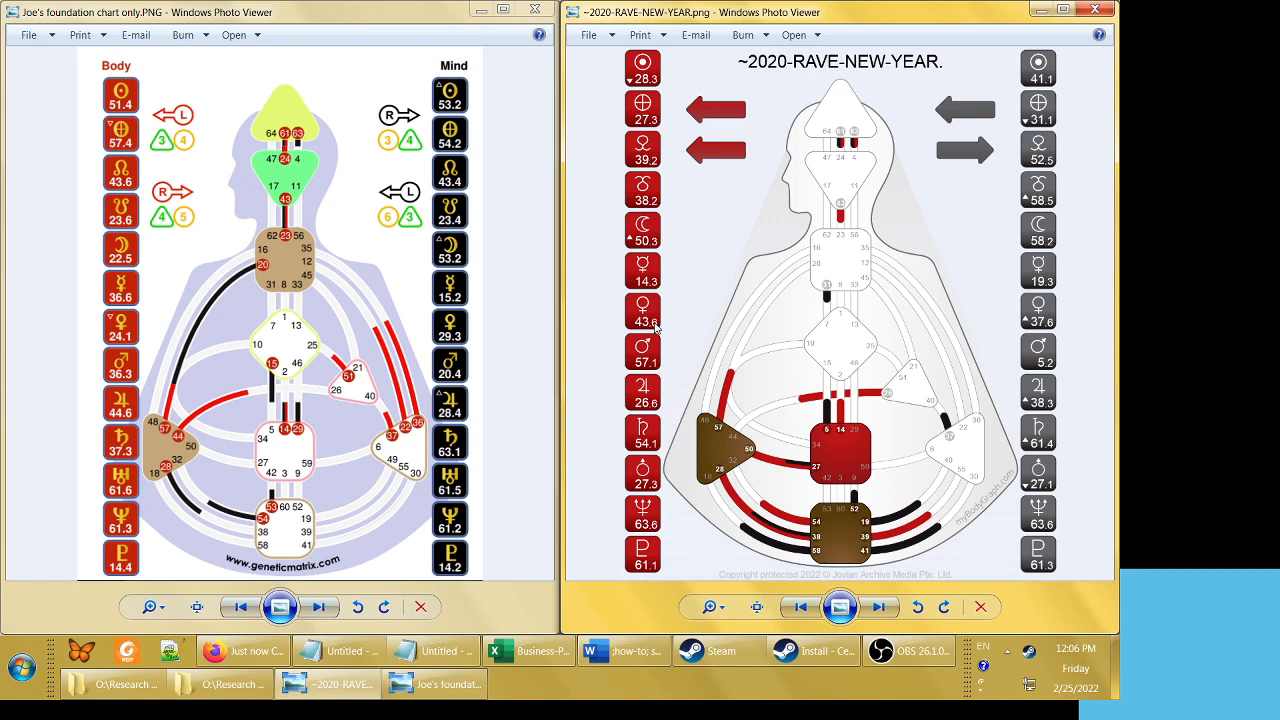
pyautogui.moveTo(1048, 328)
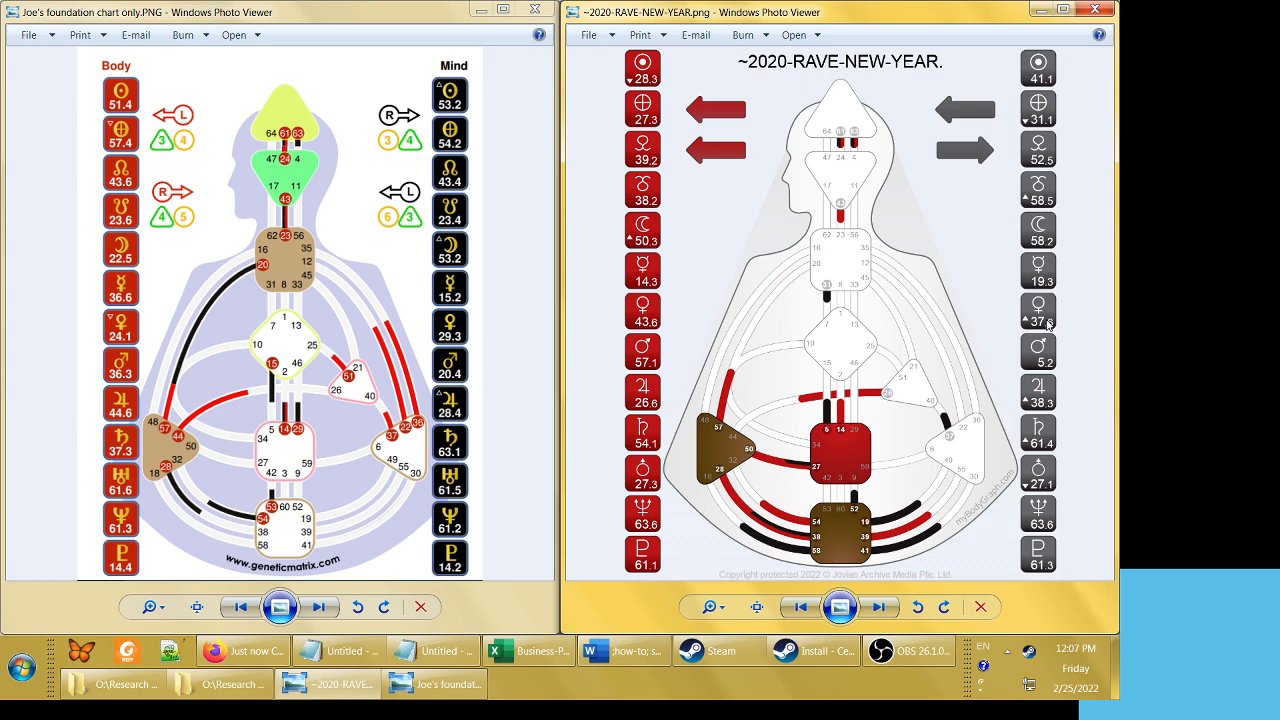
pyautogui.moveTo(648, 308)
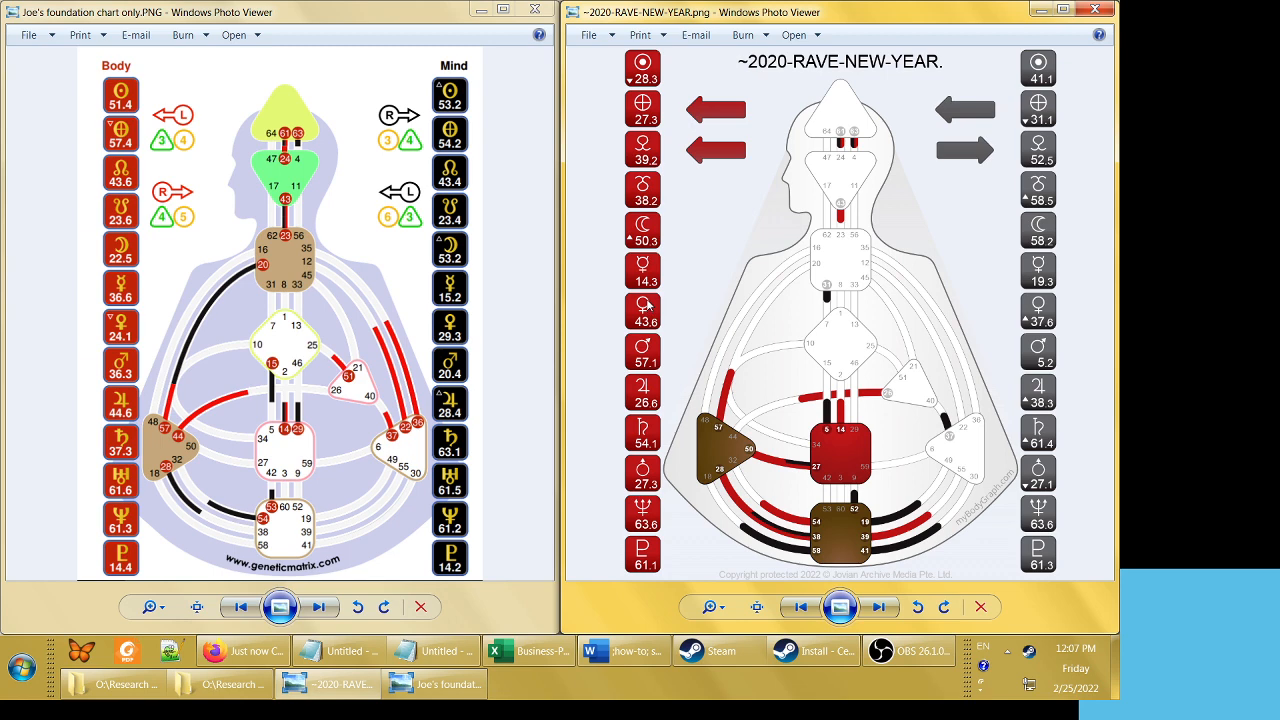
pyautogui.moveTo(750, 328)
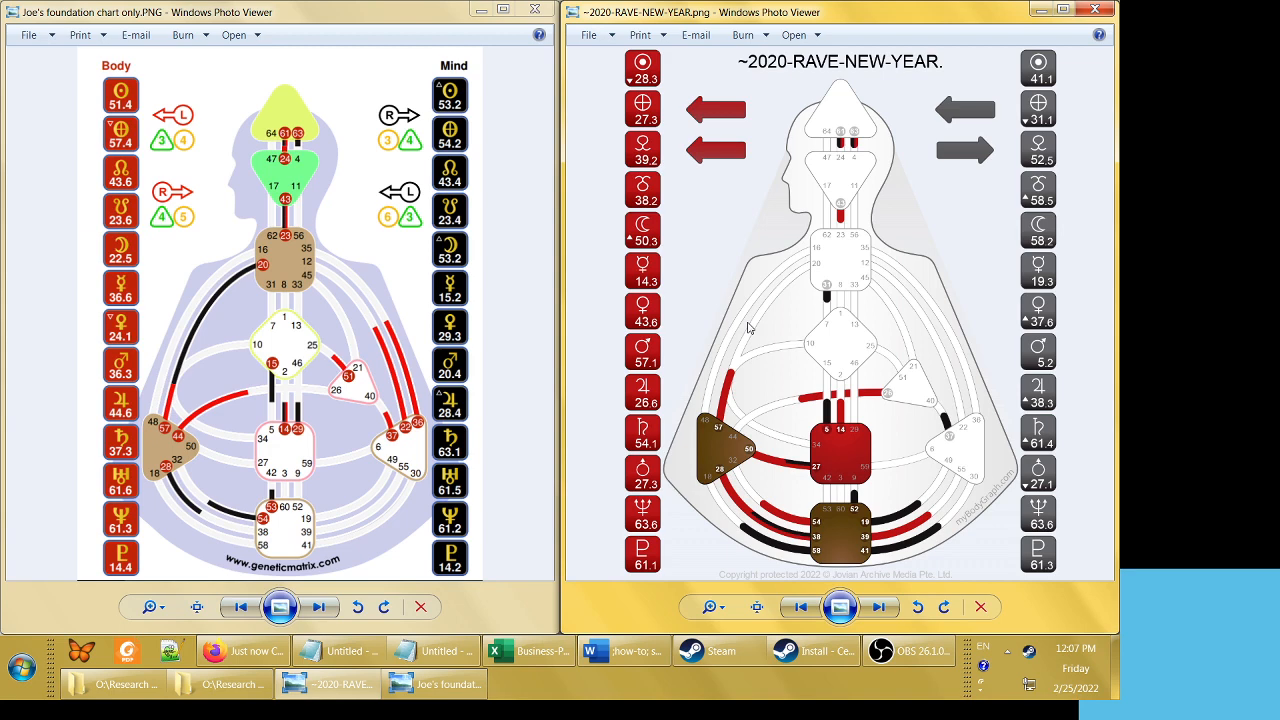
pyautogui.moveTo(732, 320)
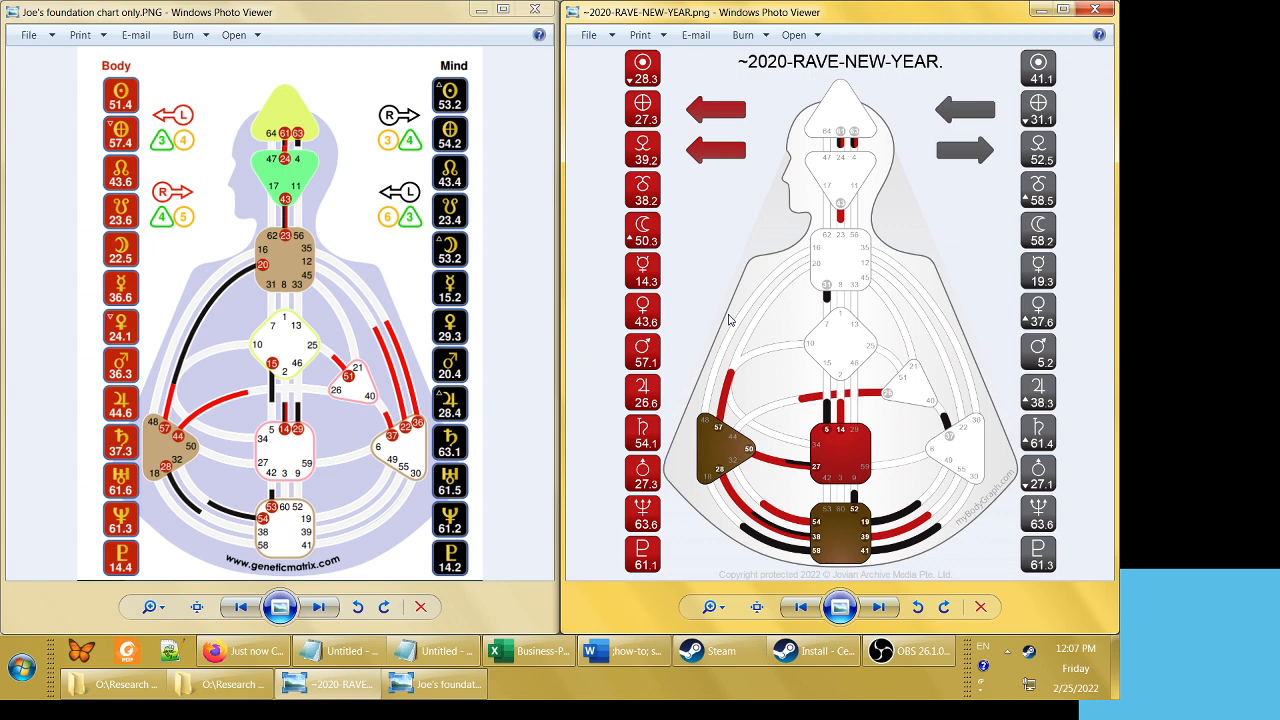
pyautogui.moveTo(800, 224)
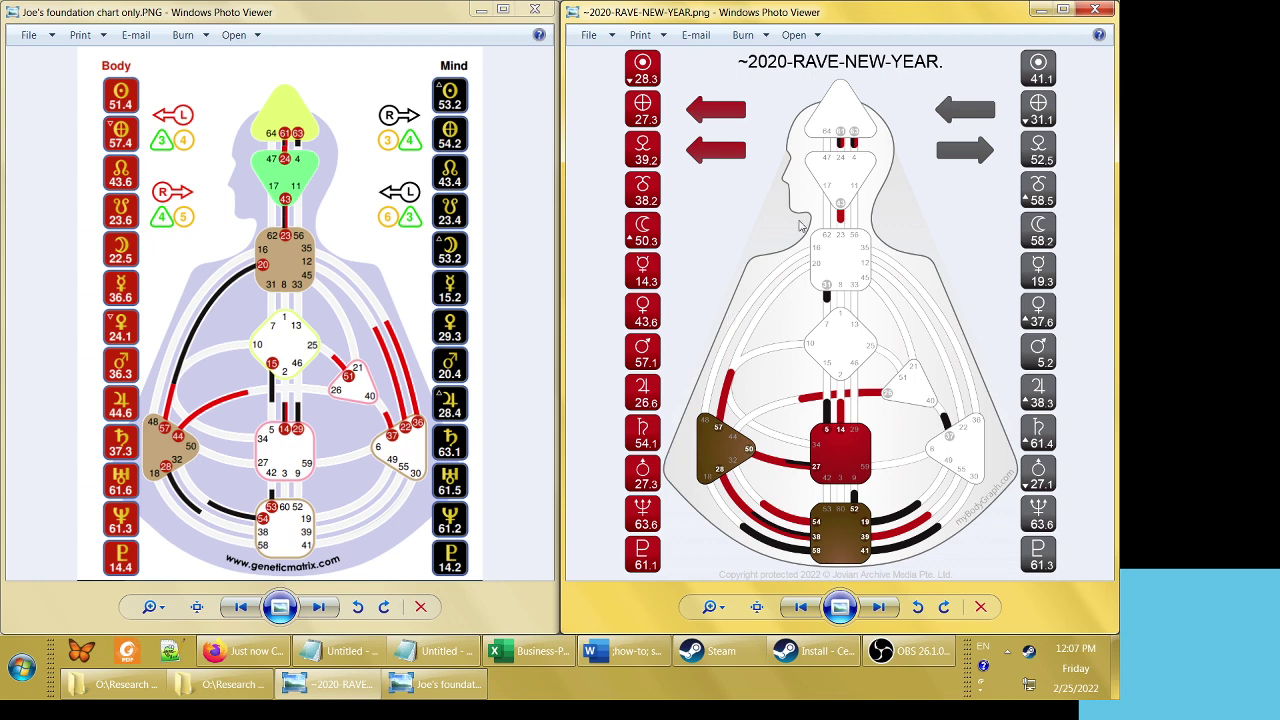
pyautogui.moveTo(800, 232)
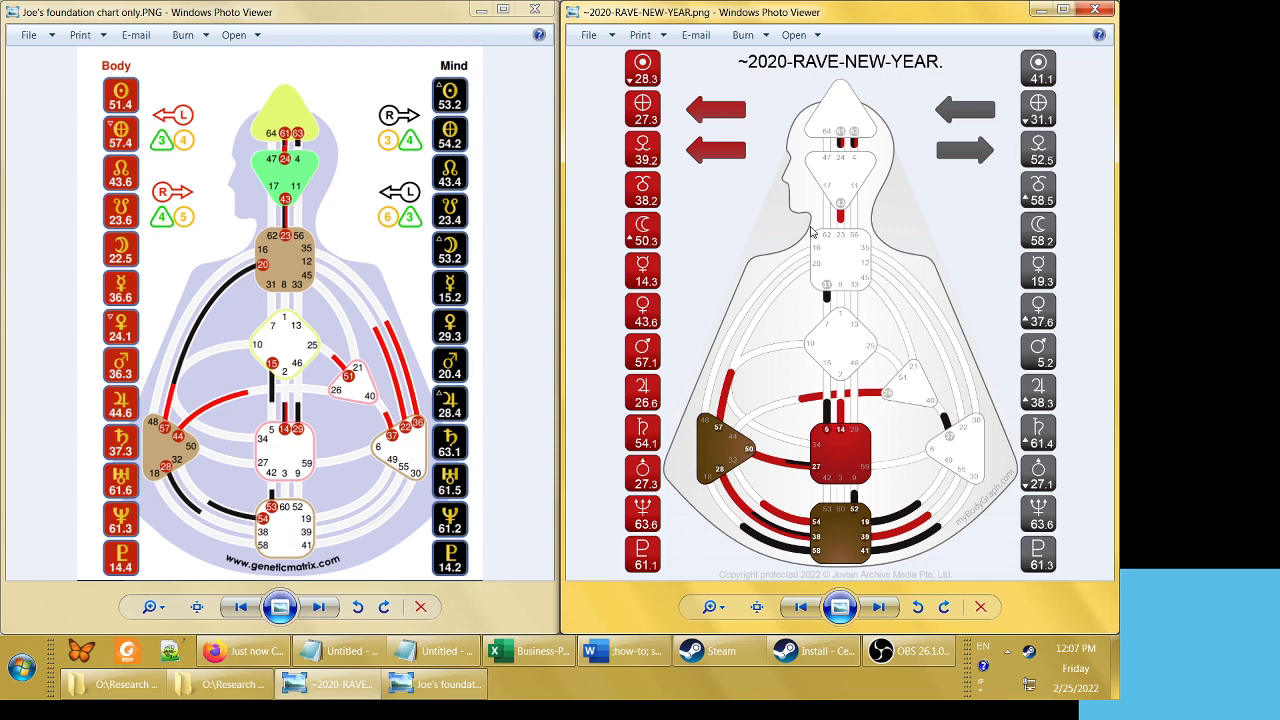
pyautogui.moveTo(836, 24)
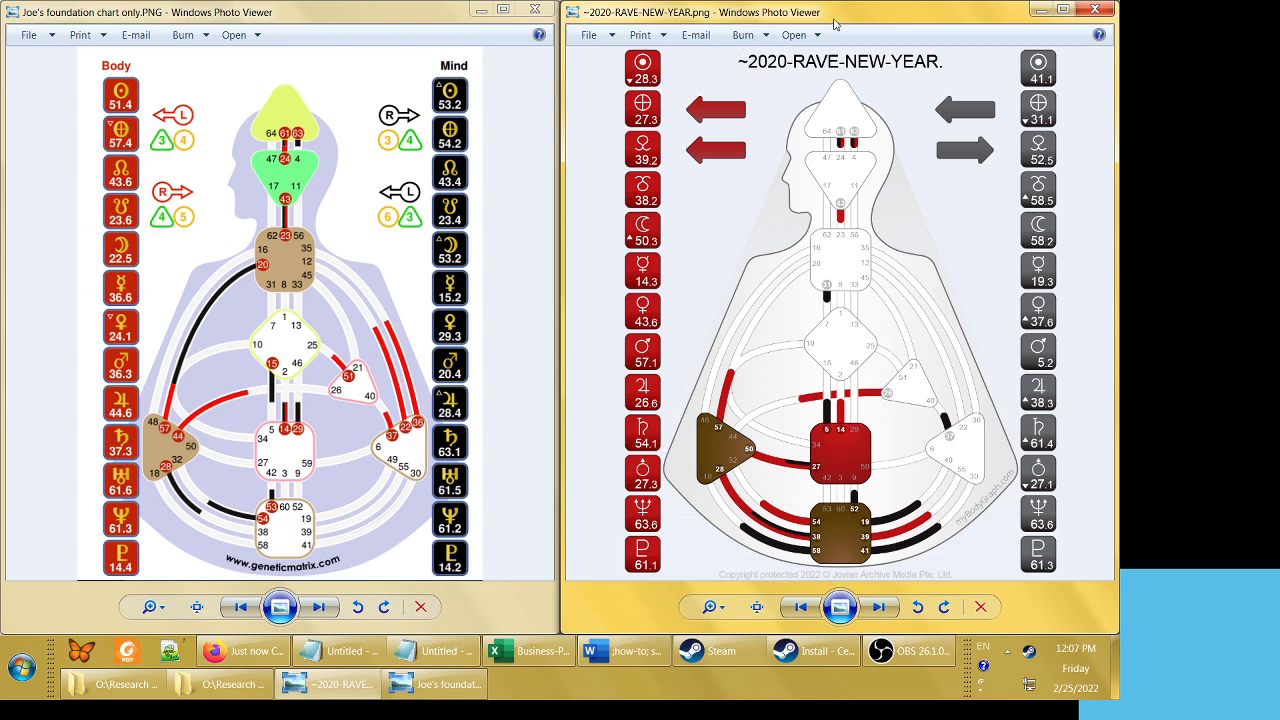
pyautogui.moveTo(838, 12)
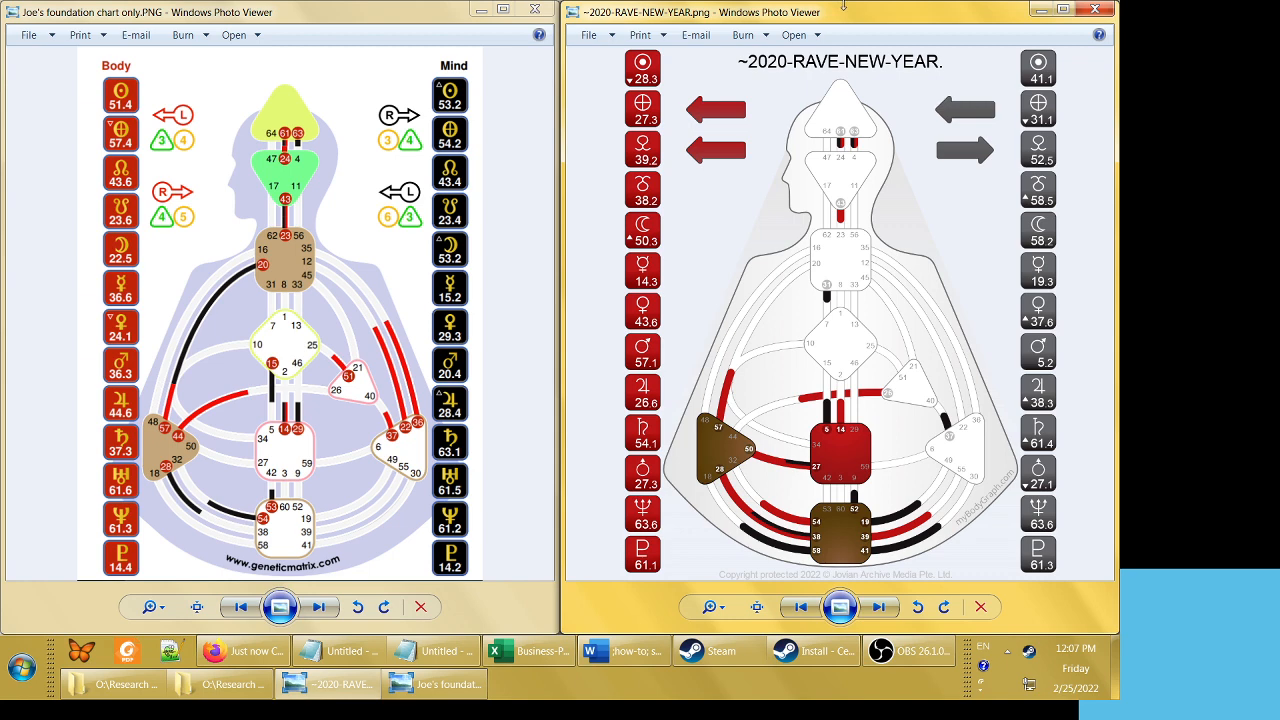
pyautogui.moveTo(240, 652)
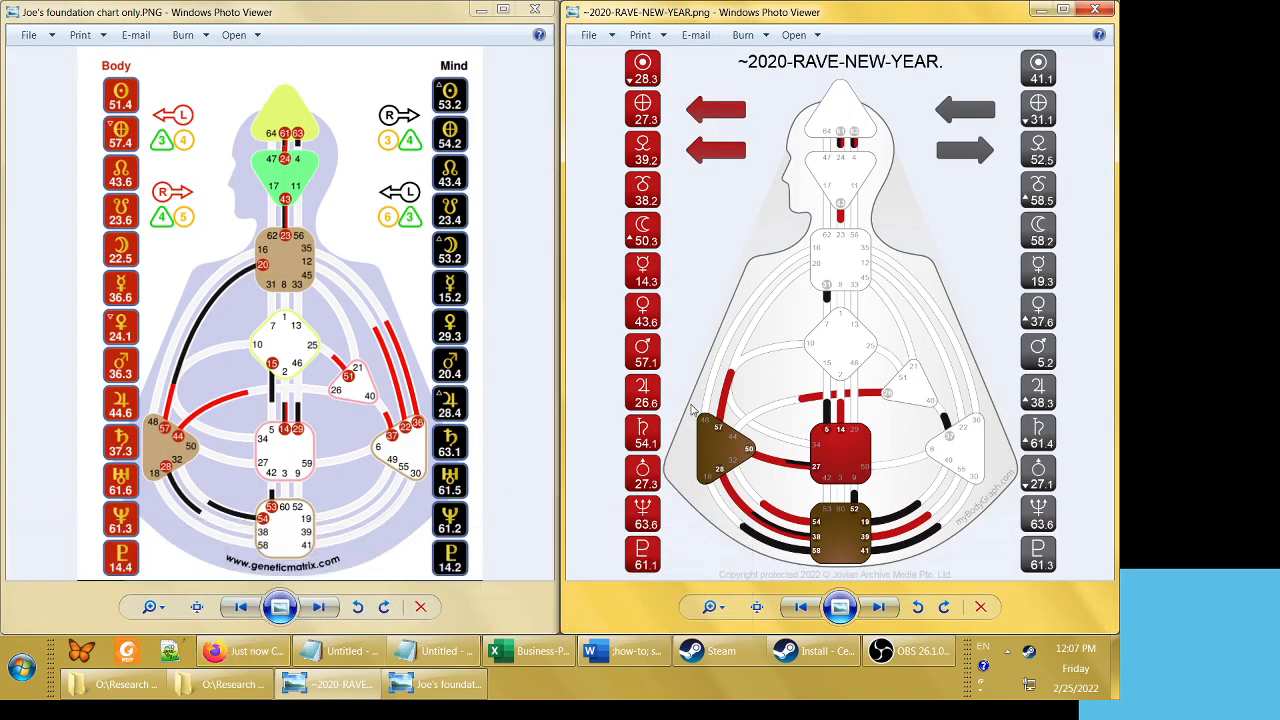
pyautogui.moveTo(660, 404)
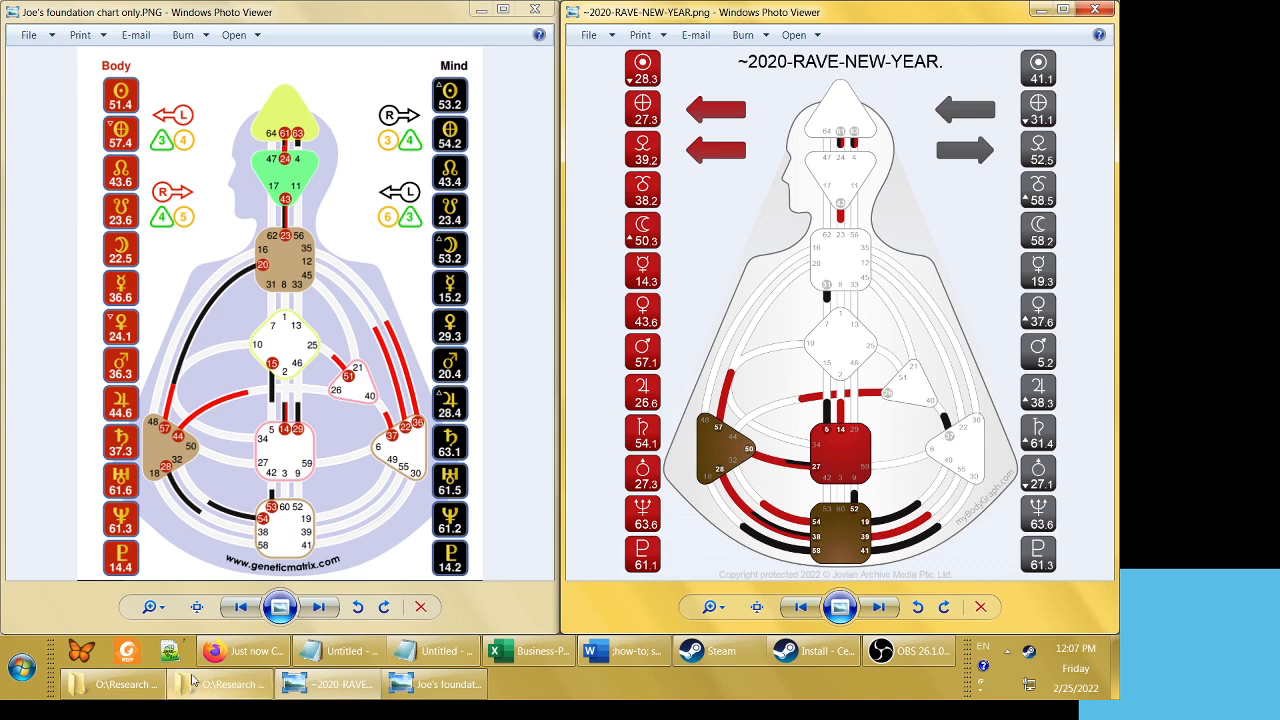
pyautogui.moveTo(244, 652)
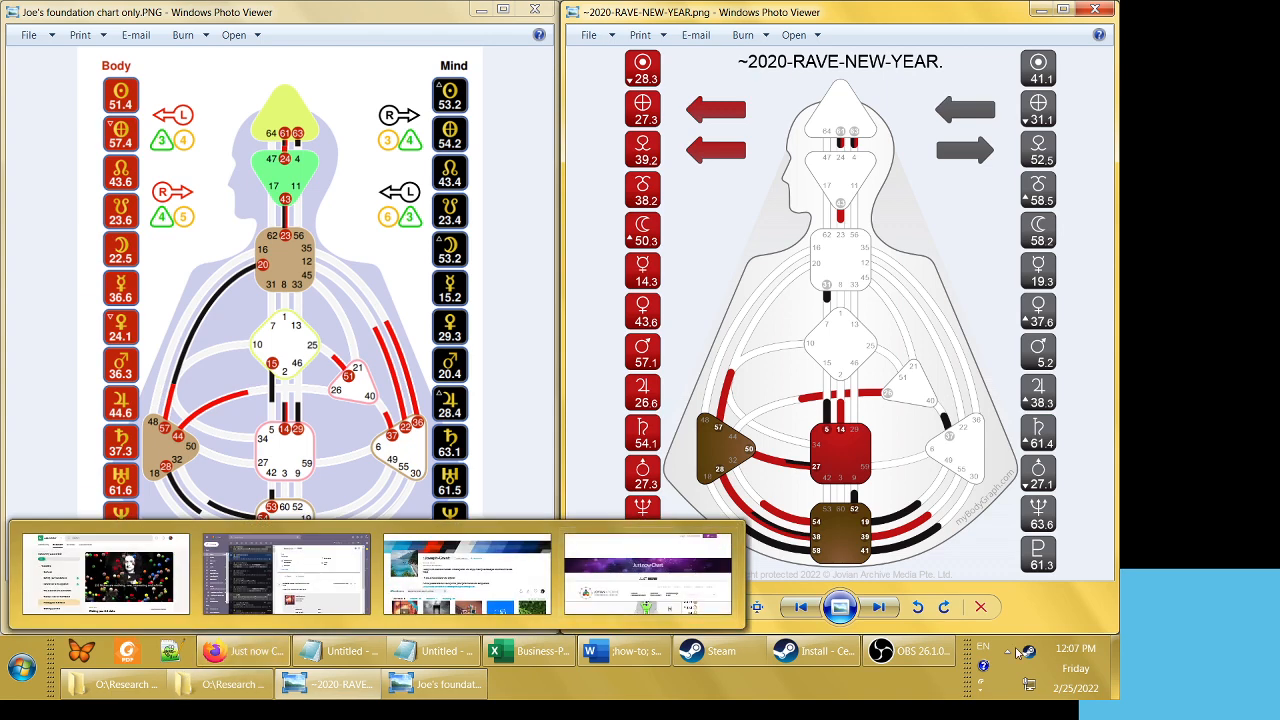
# Bring the OBS Studio recording window to the front over the charts
pyautogui.click(908, 652)
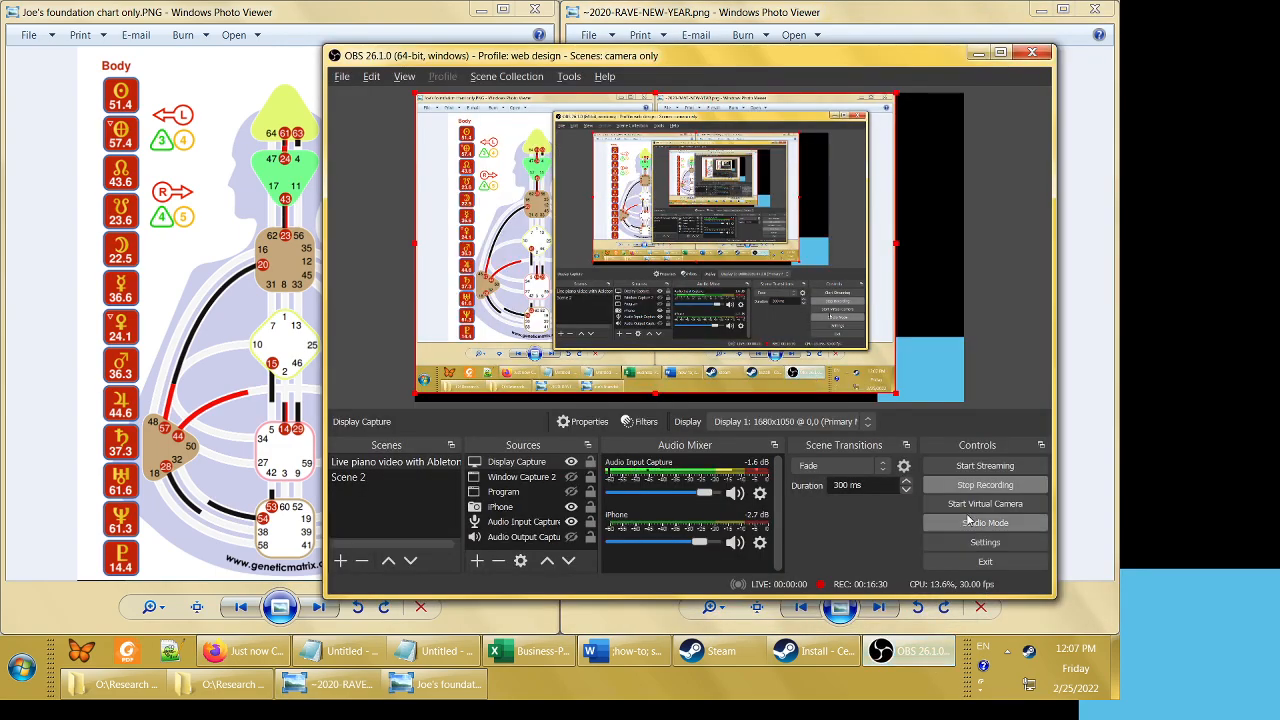